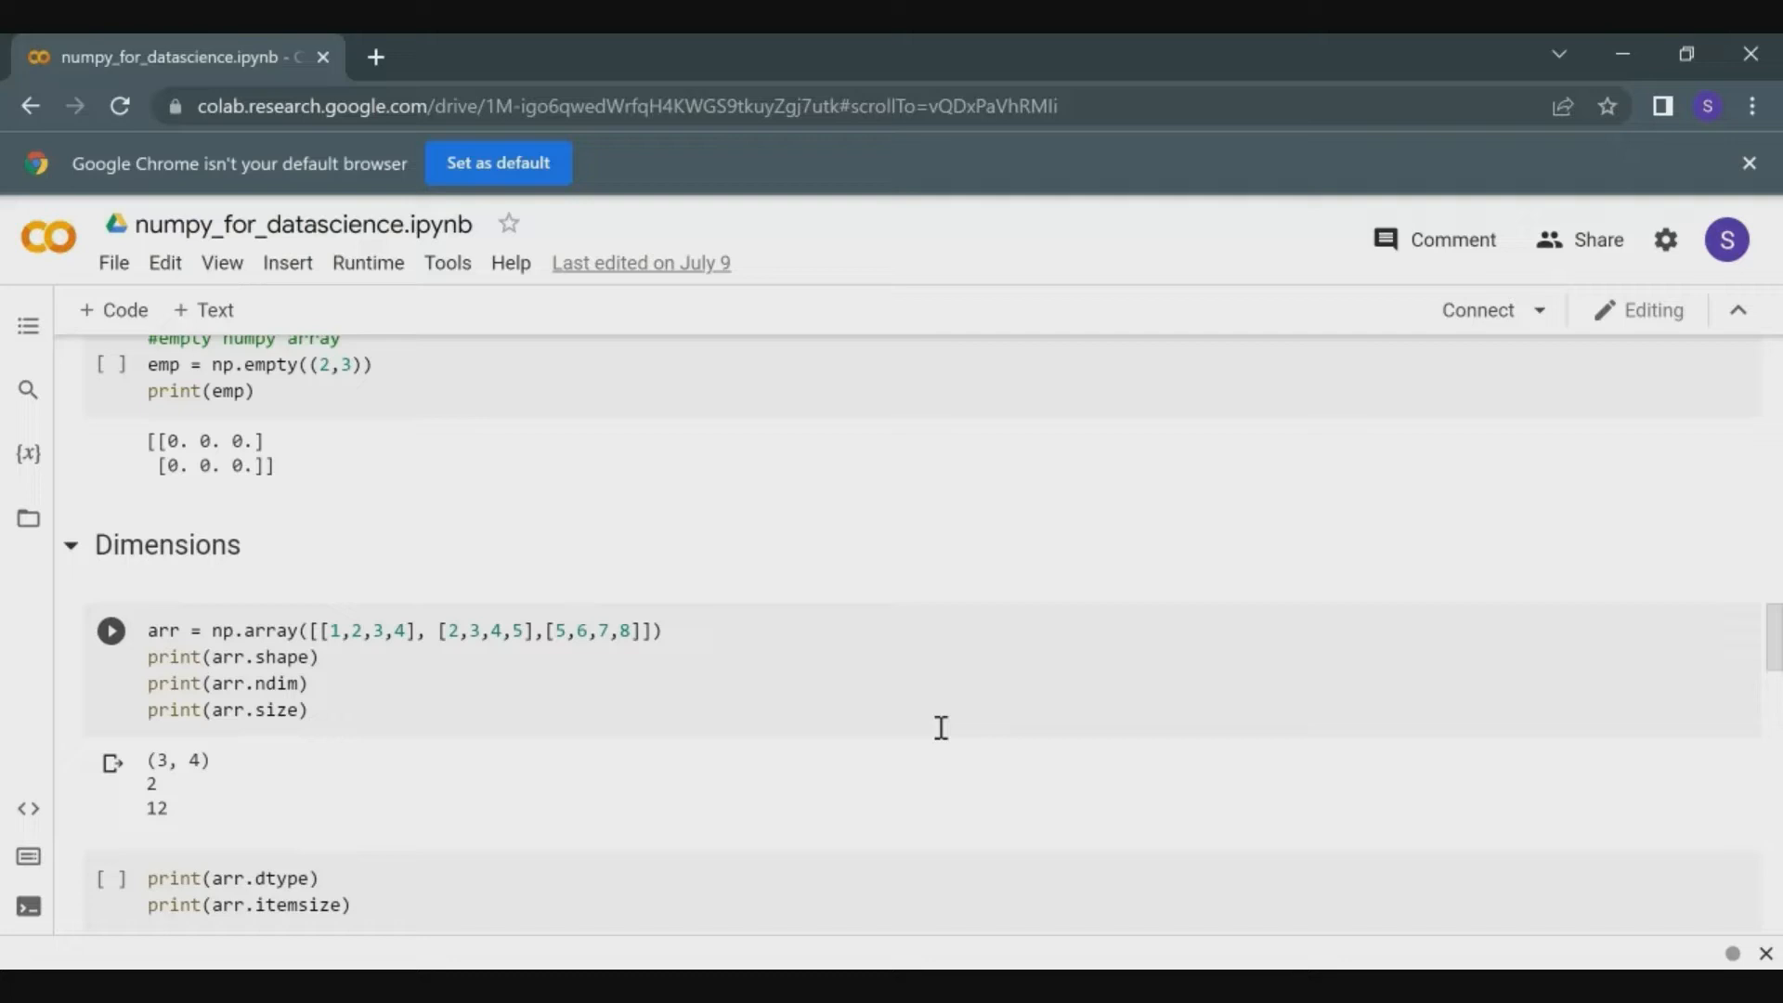
# Scroll down through the NumPy notebook's collapsed sections until the Exercise heading is visible.
pyautogui.scroll(-3)
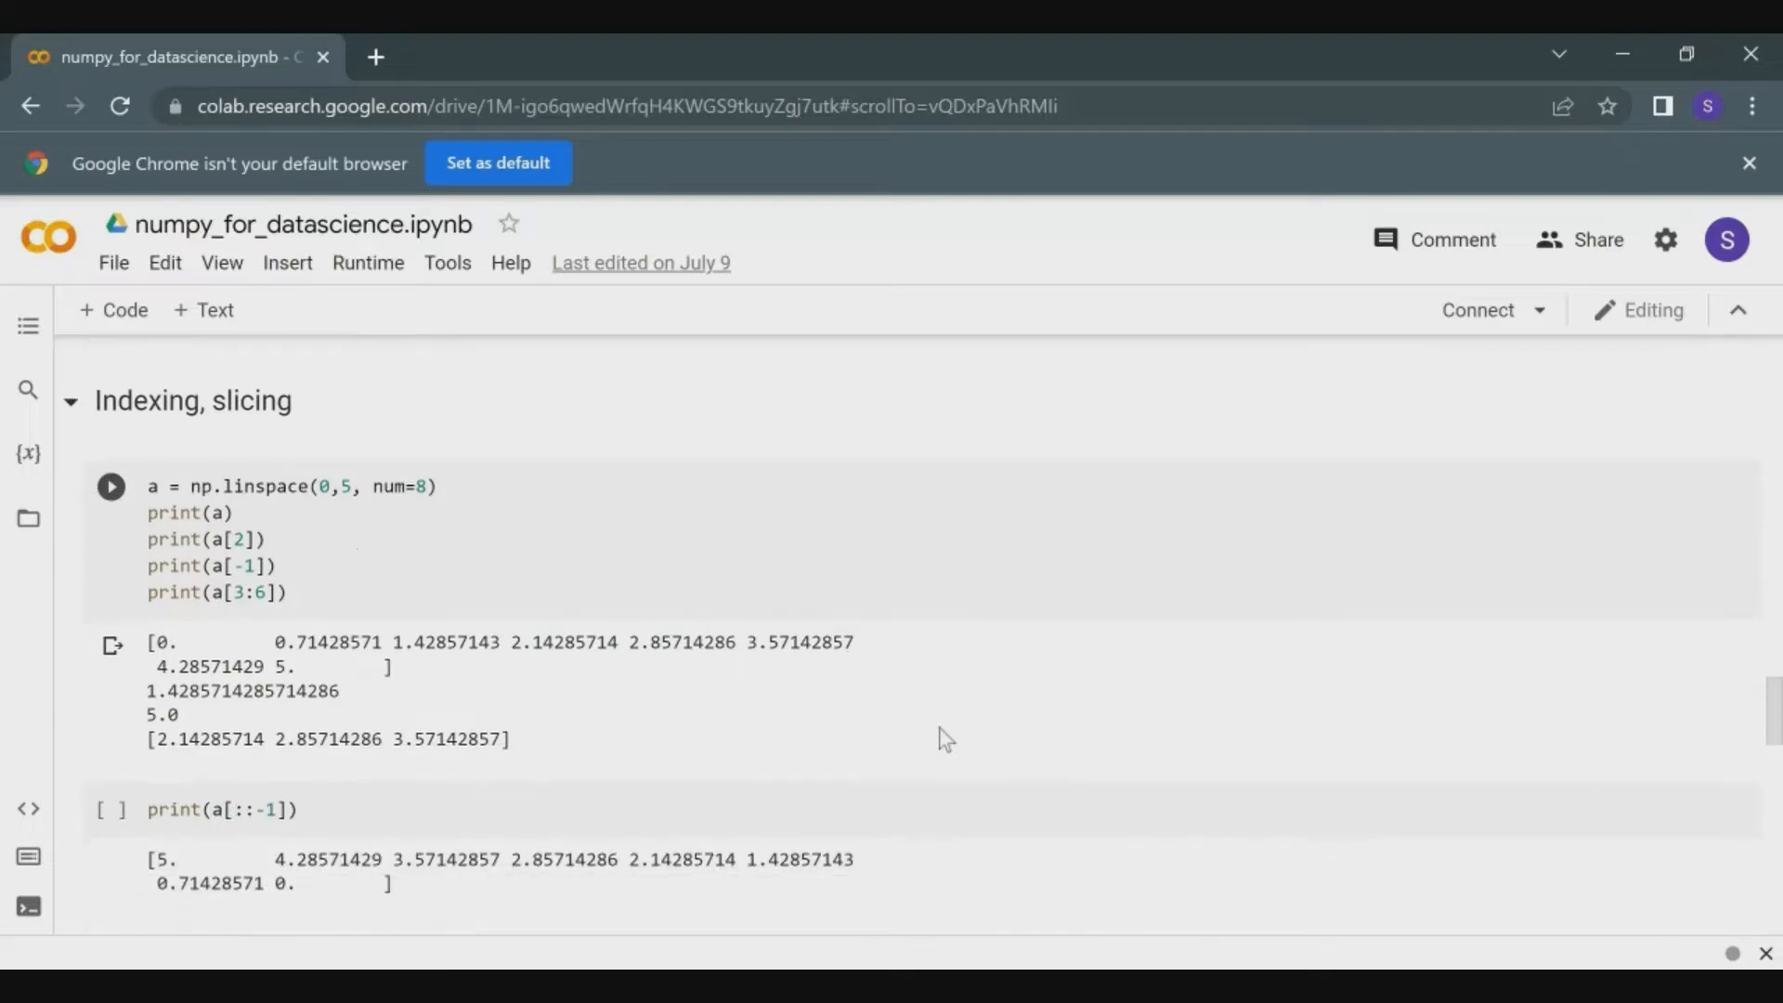
pyautogui.scroll(-3)
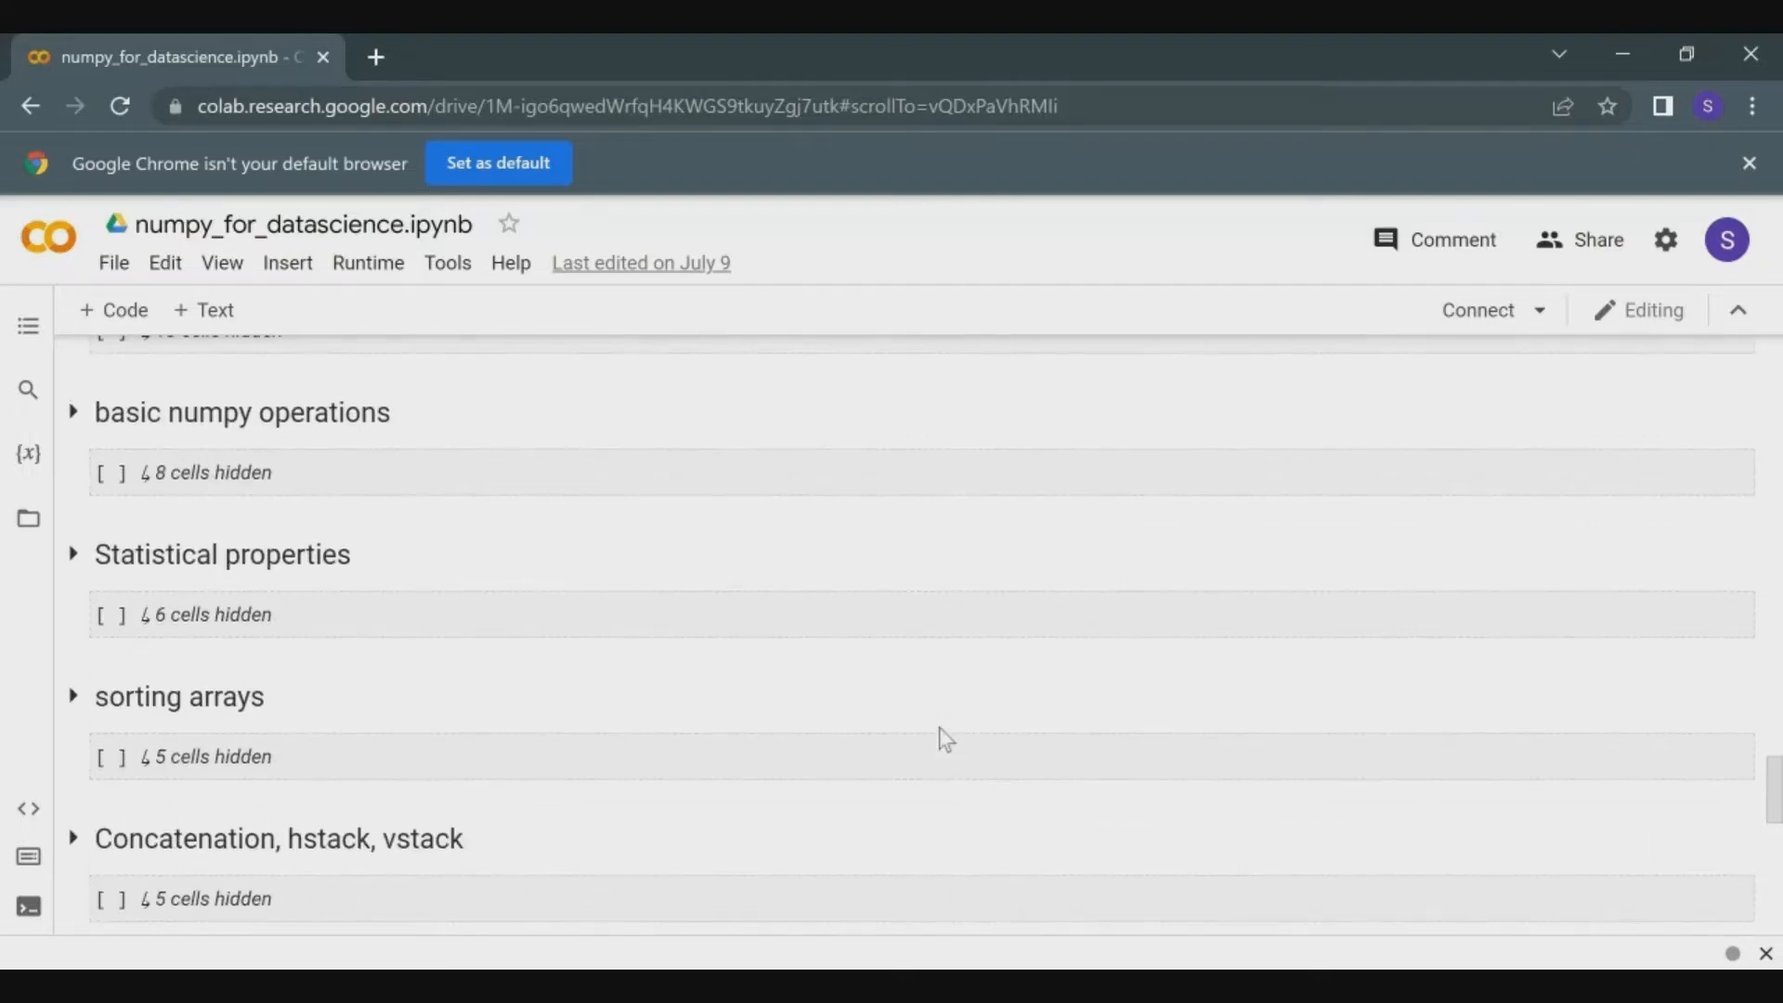
pyautogui.scroll(-3)
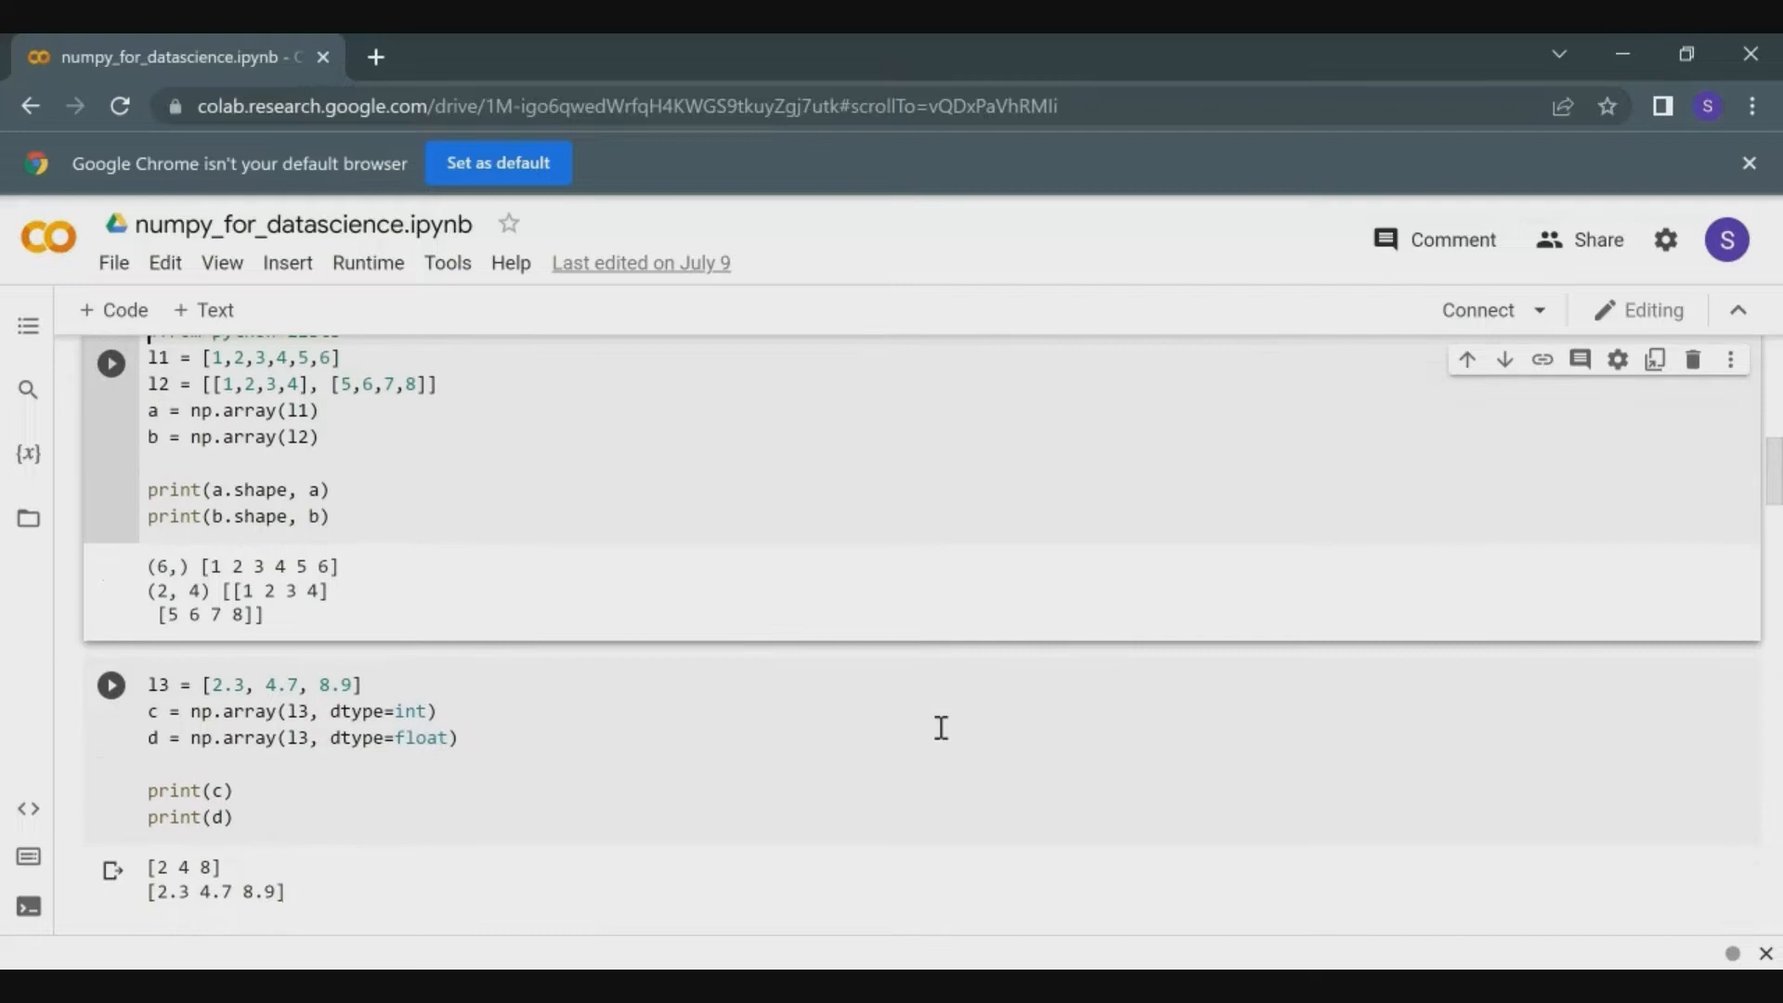
pyautogui.scroll(-3)
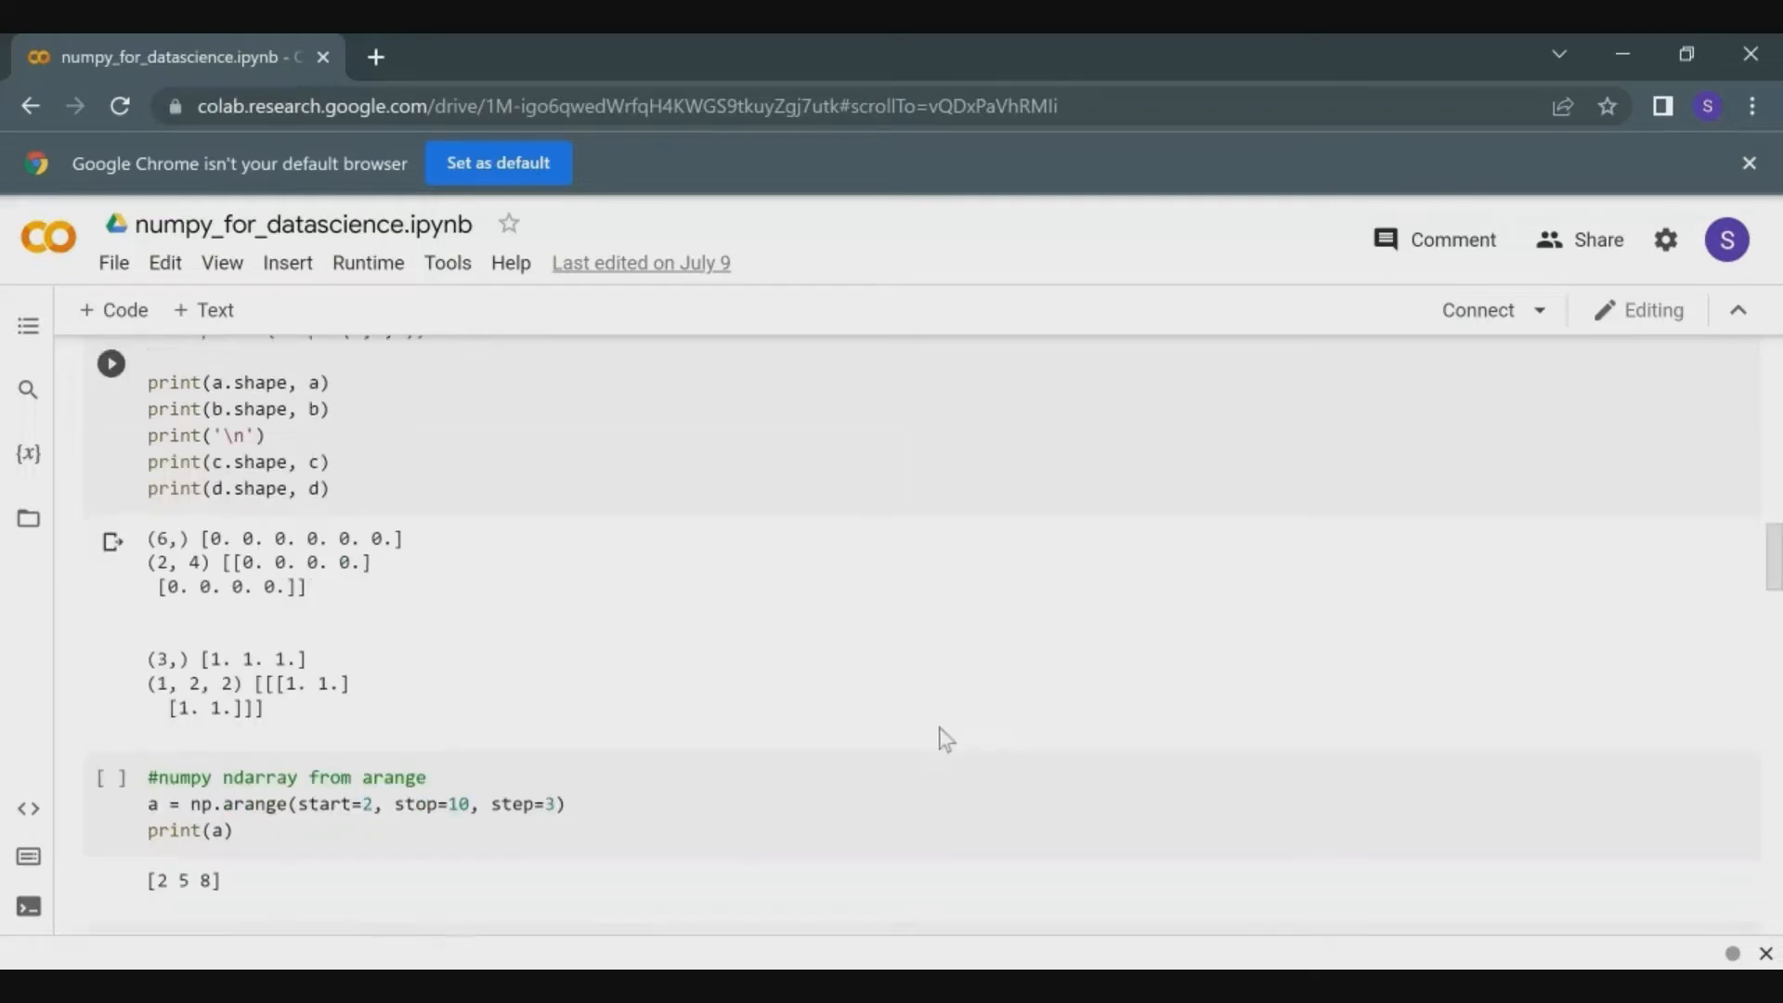
pyautogui.scroll(-3)
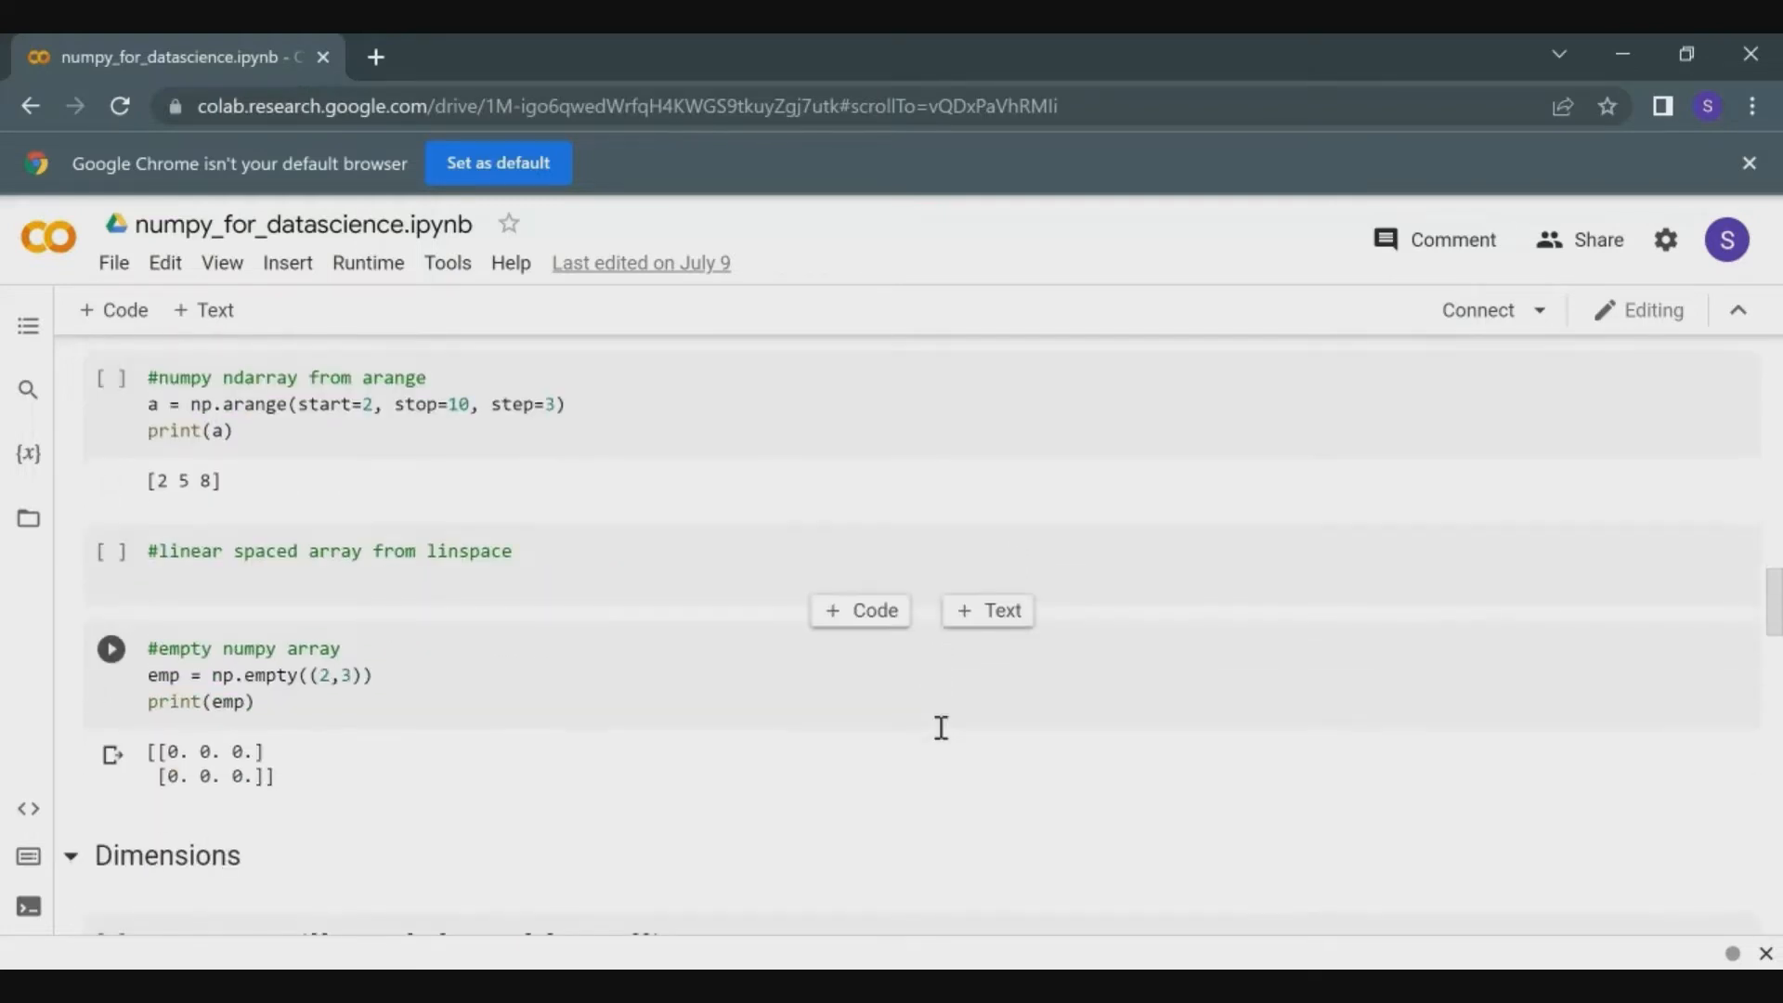
pyautogui.scroll(-3)
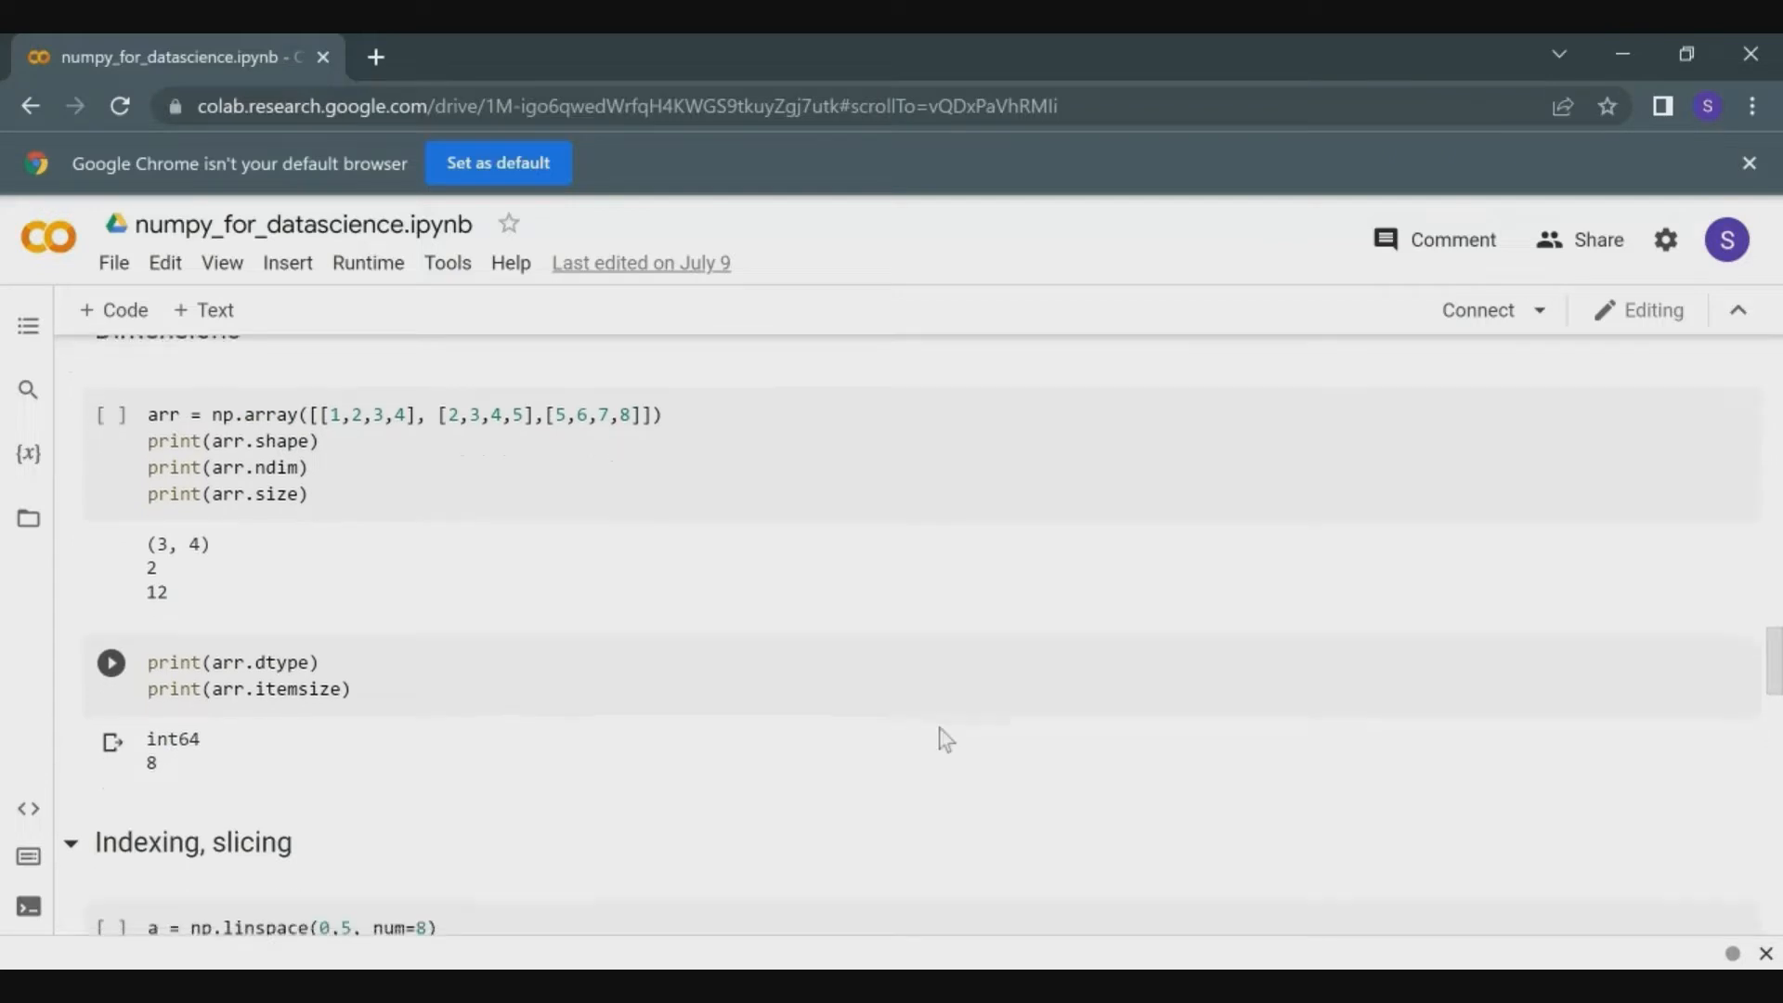
pyautogui.scroll(-3)
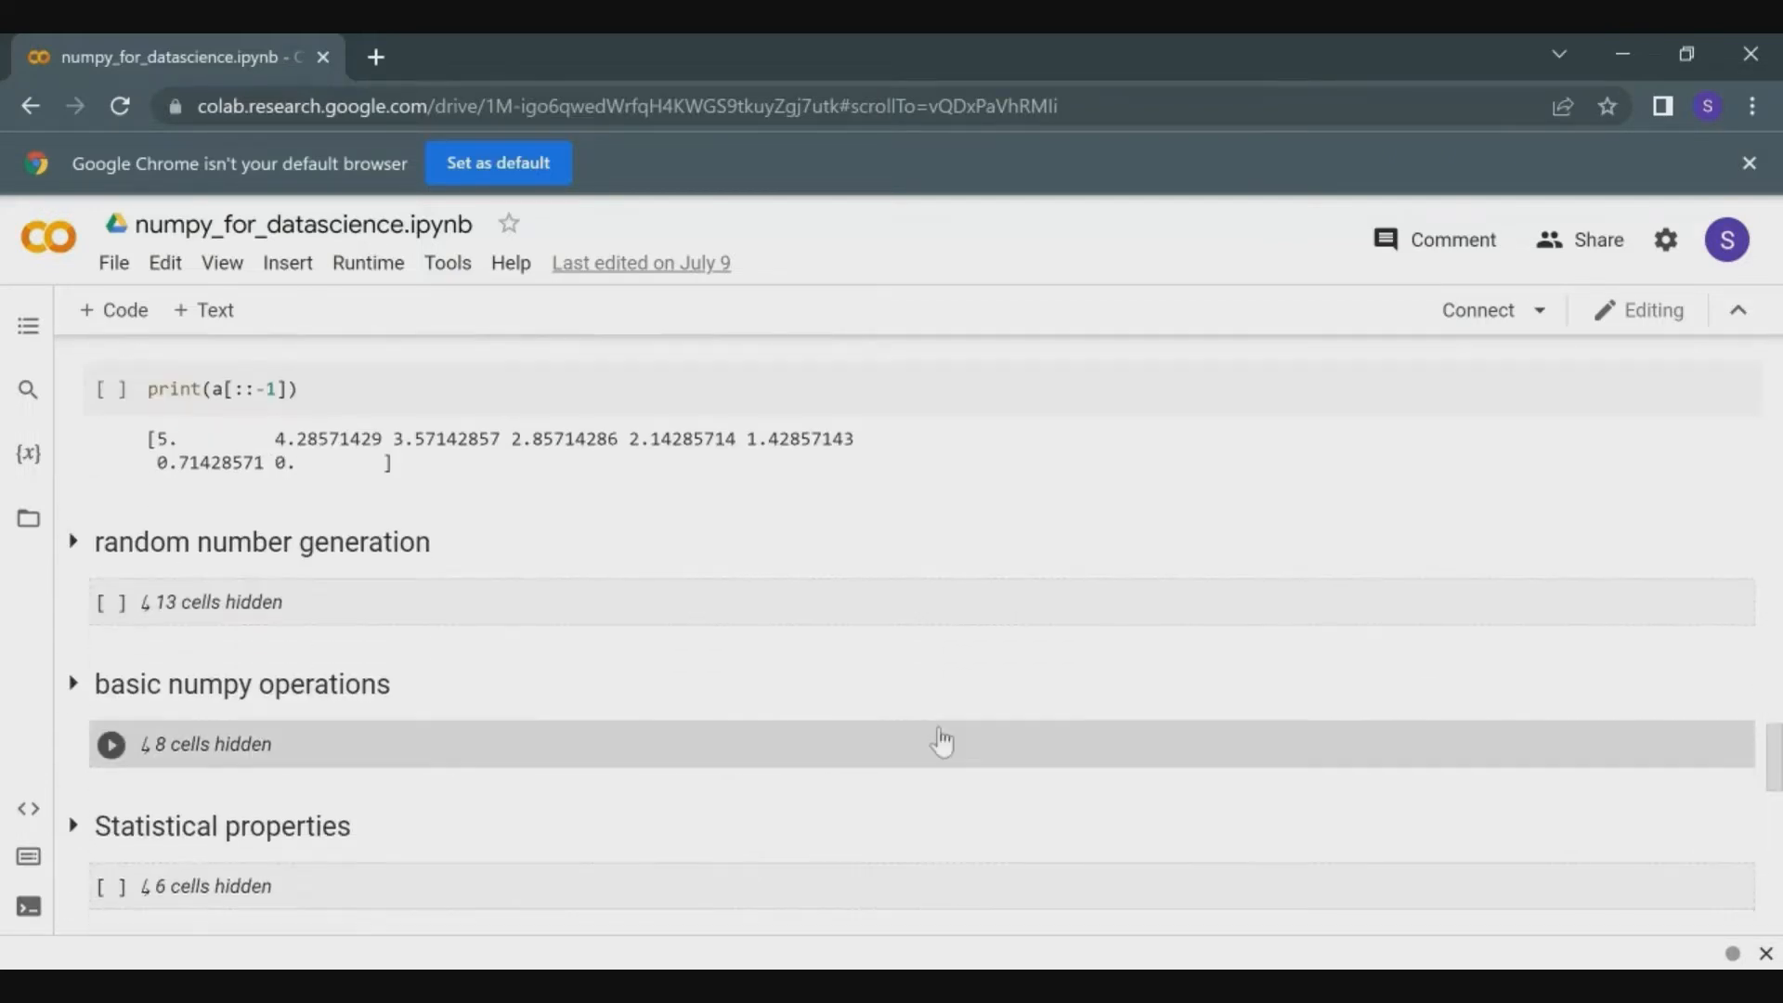
pyautogui.moveTo(856, 700)
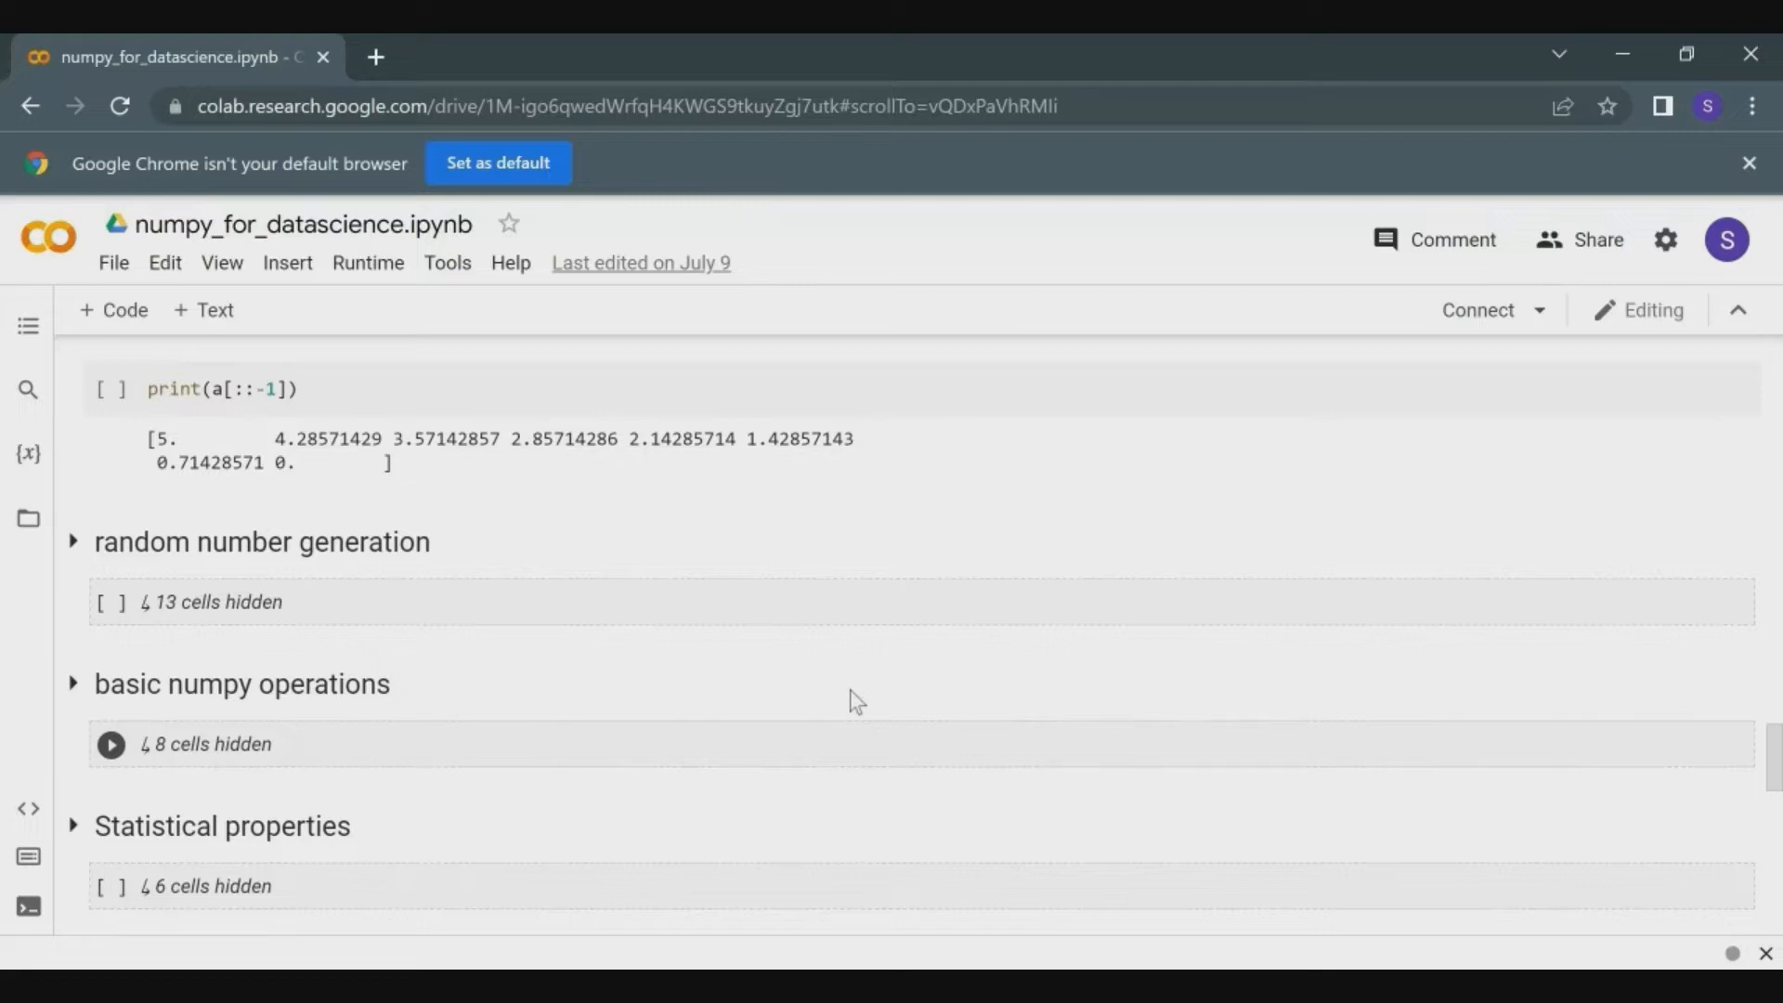
pyautogui.scroll(-3)
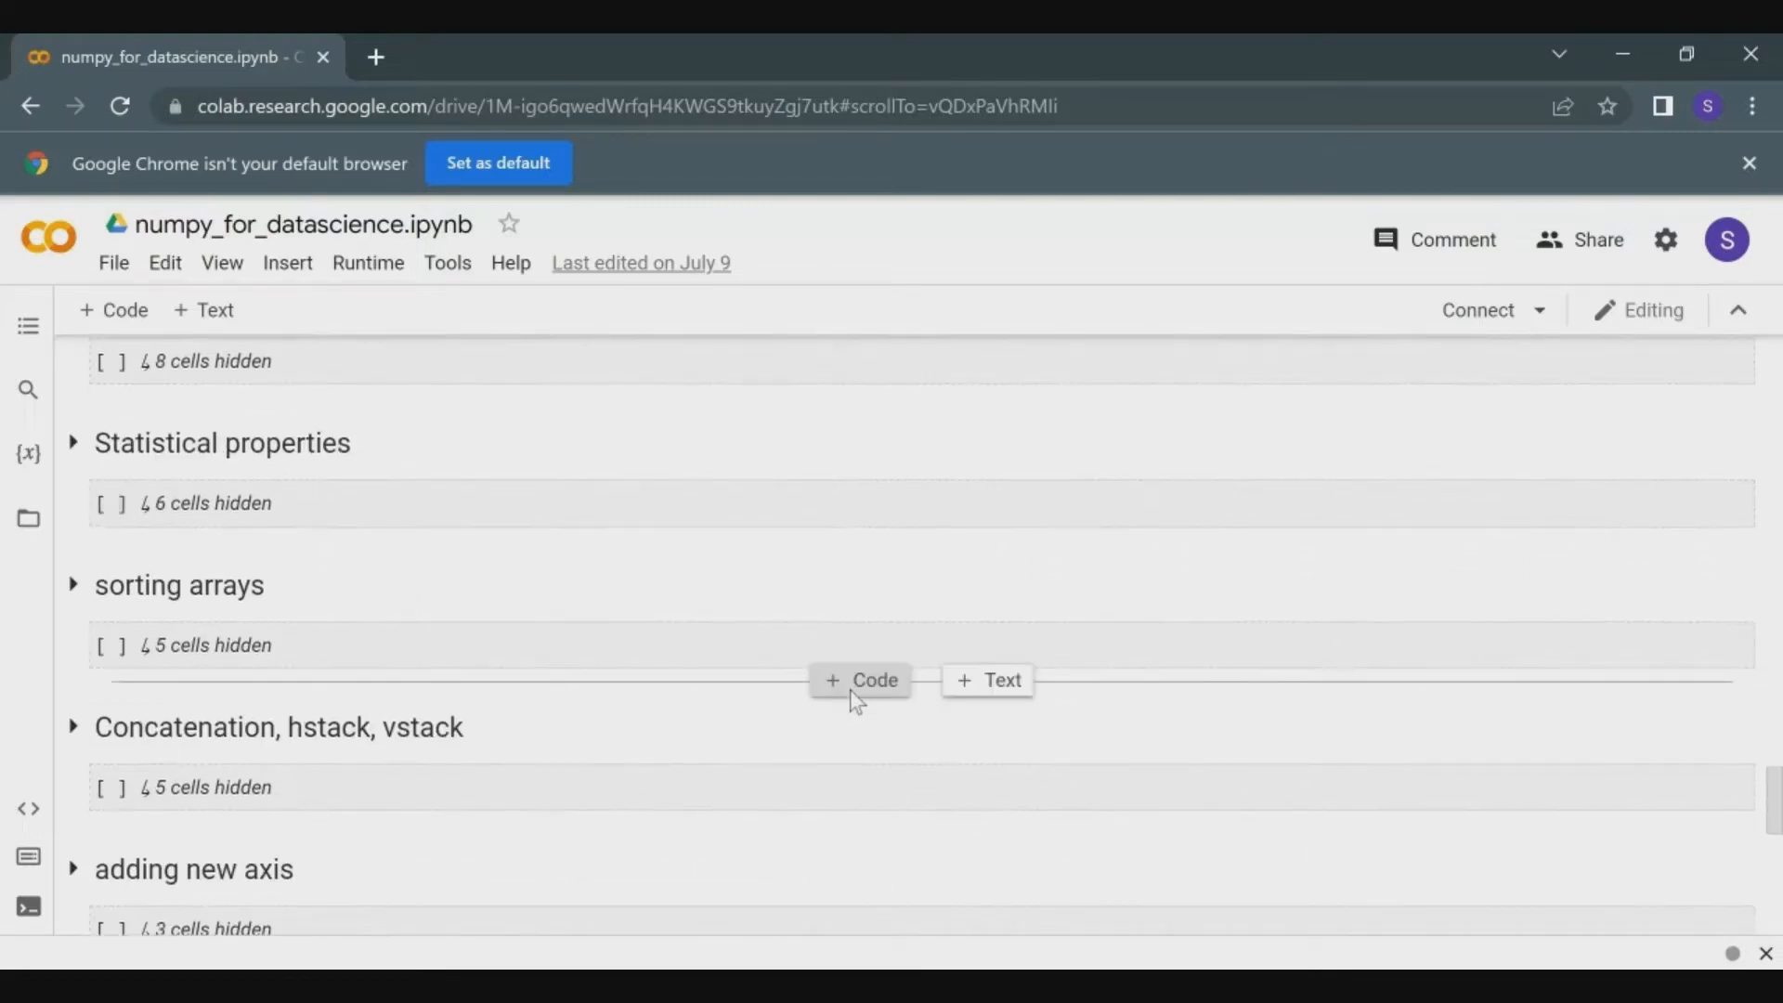
pyautogui.scroll(-3)
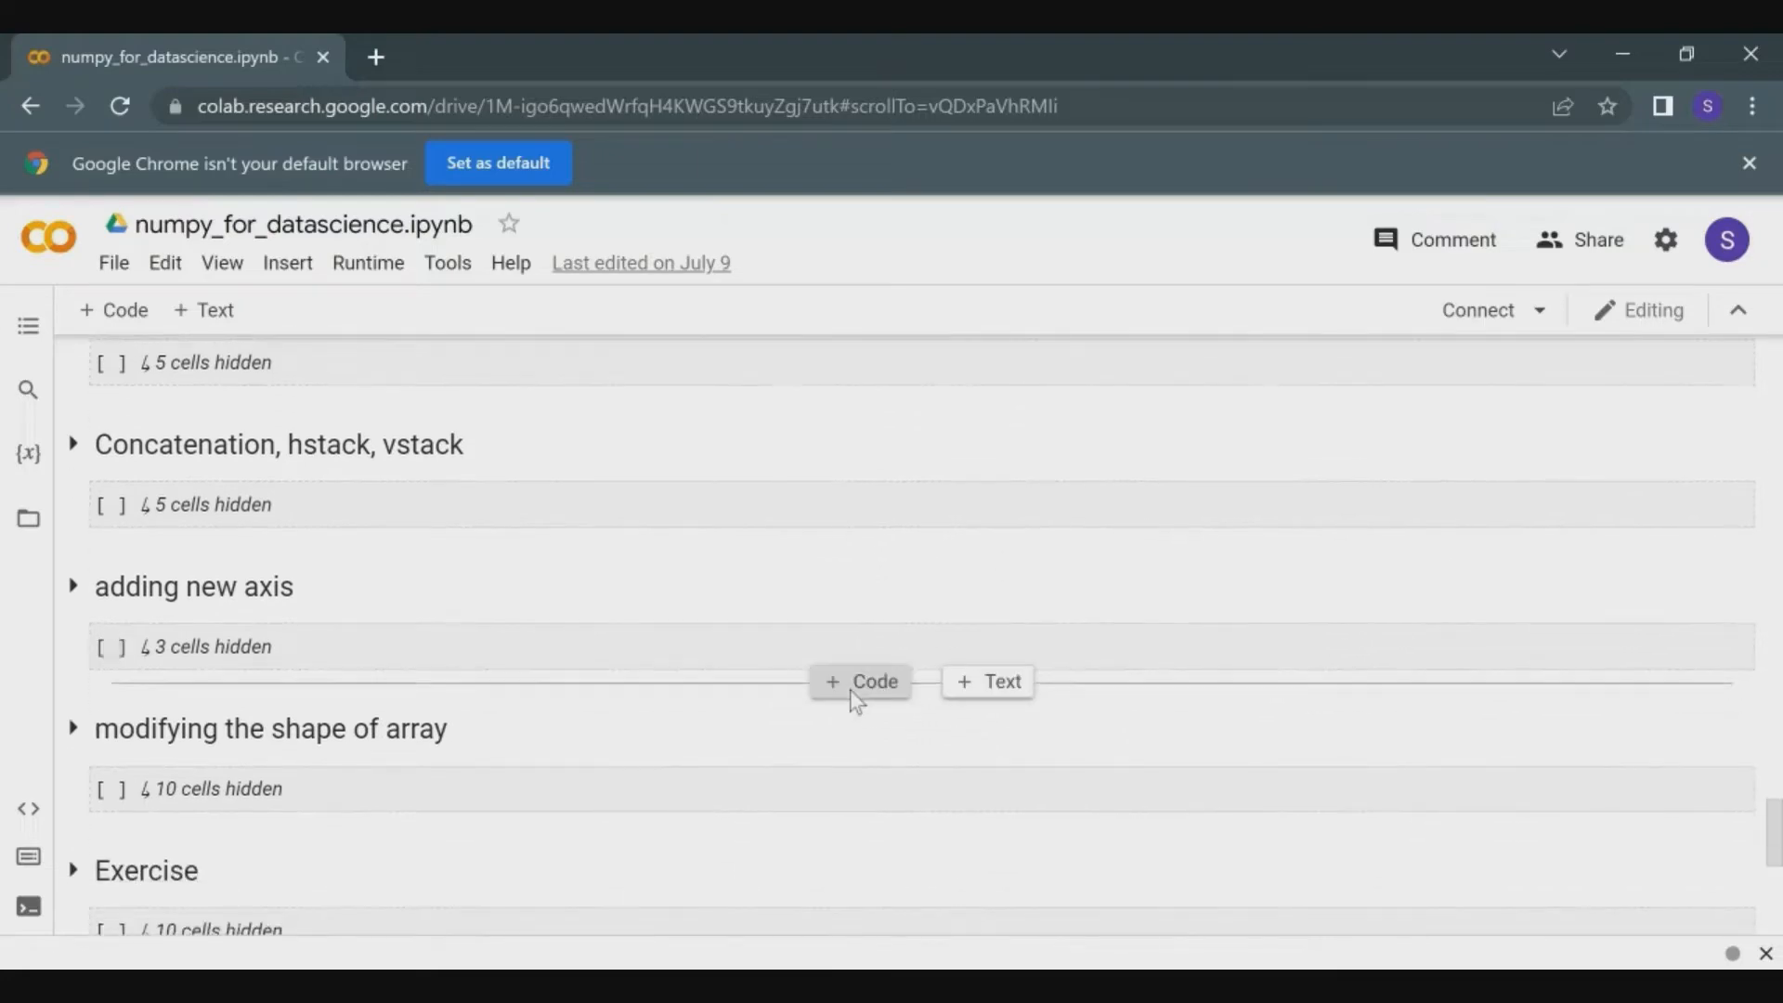
pyautogui.scroll(-3)
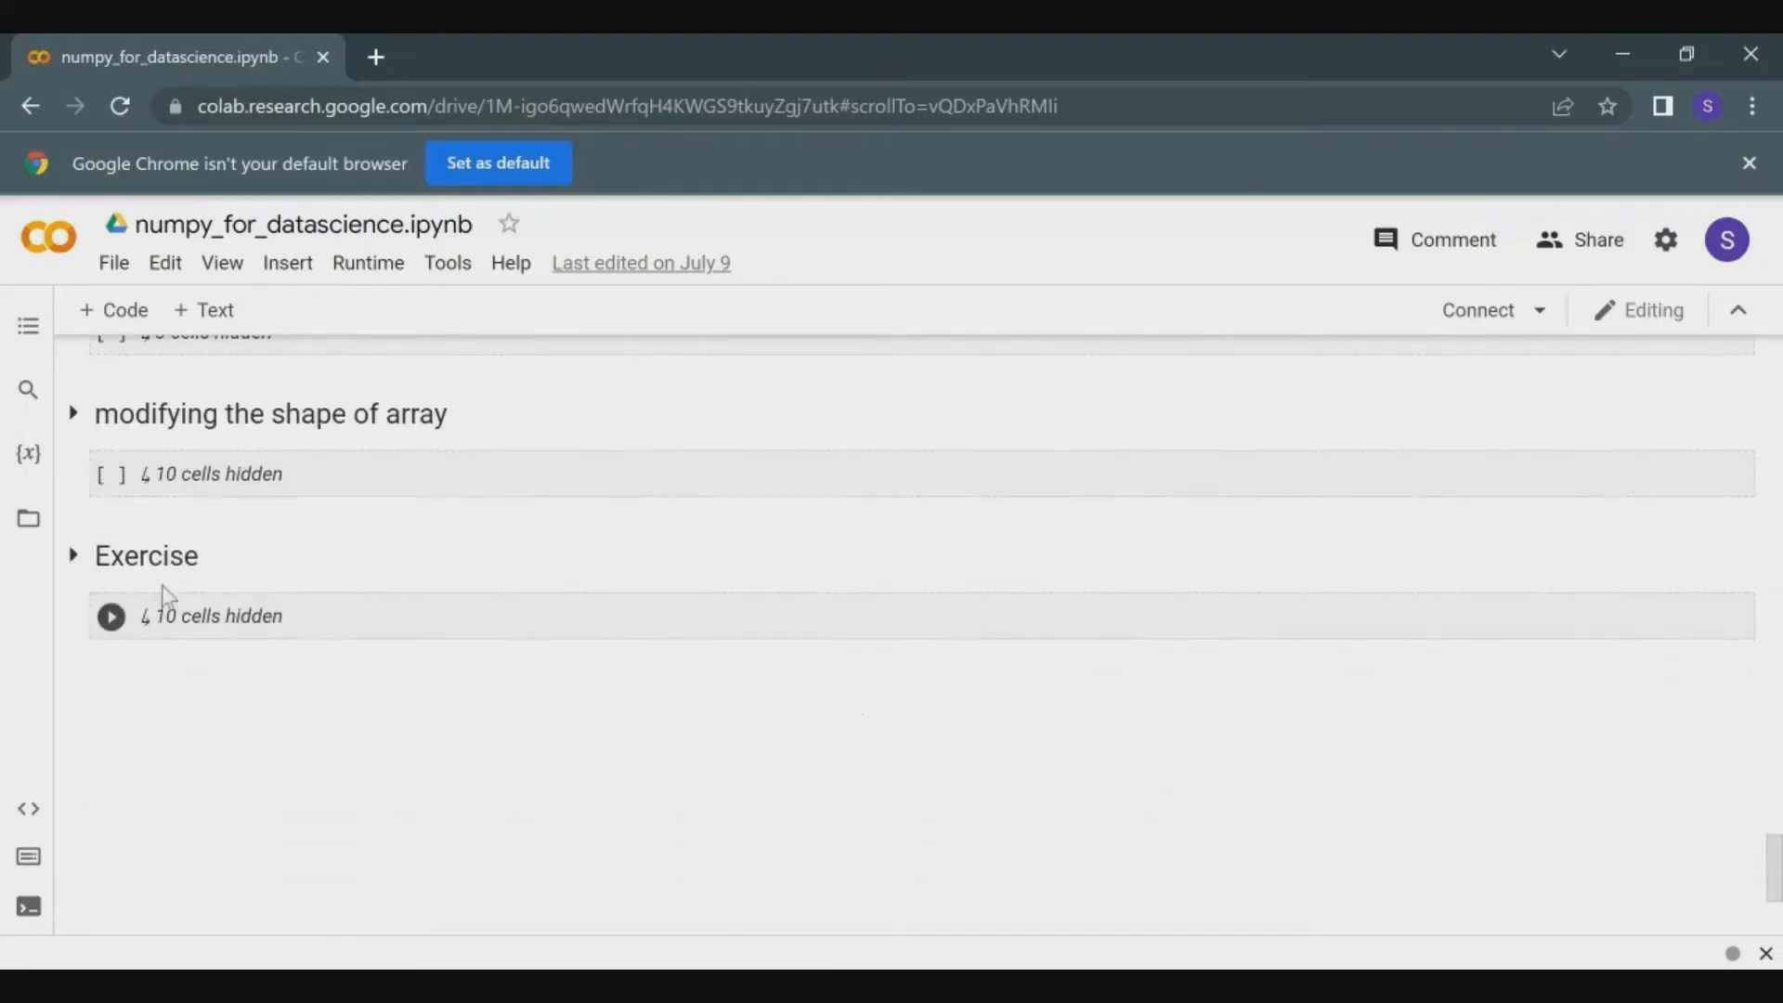
# Expand the Exercise heading to reveal its collapsed 'basic' subsection of nine cells.
pyautogui.click(72, 555)
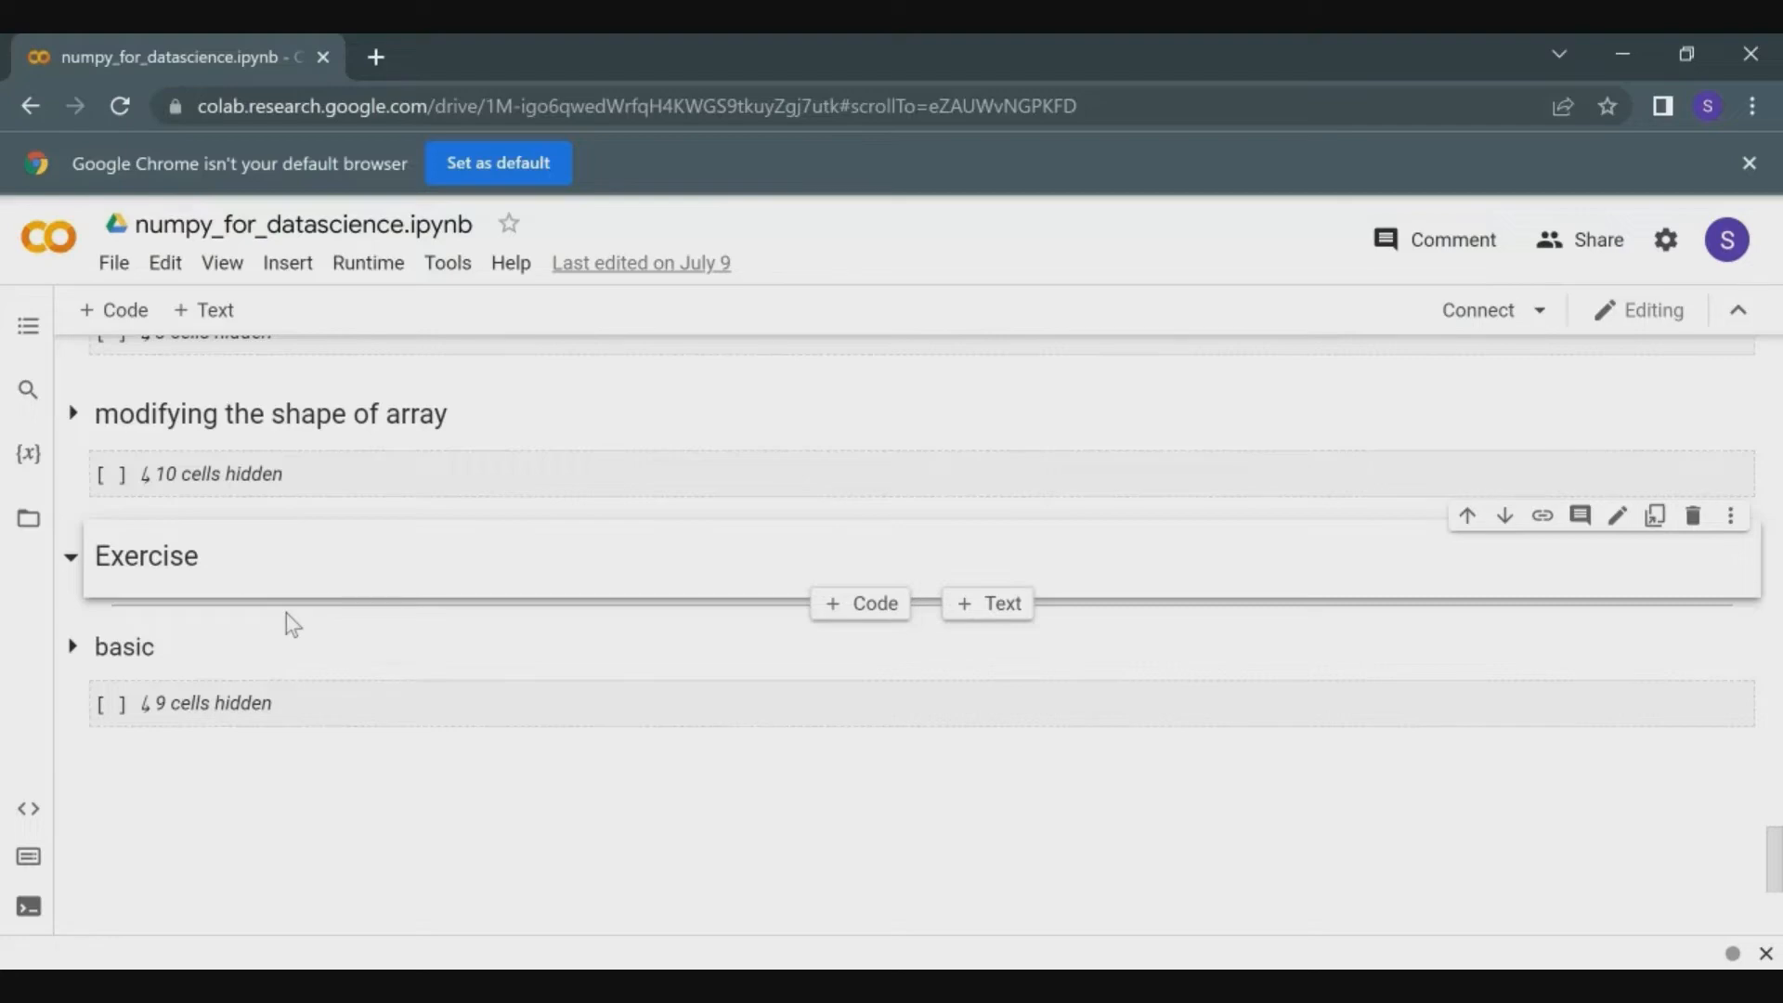
pyautogui.moveTo(89, 651)
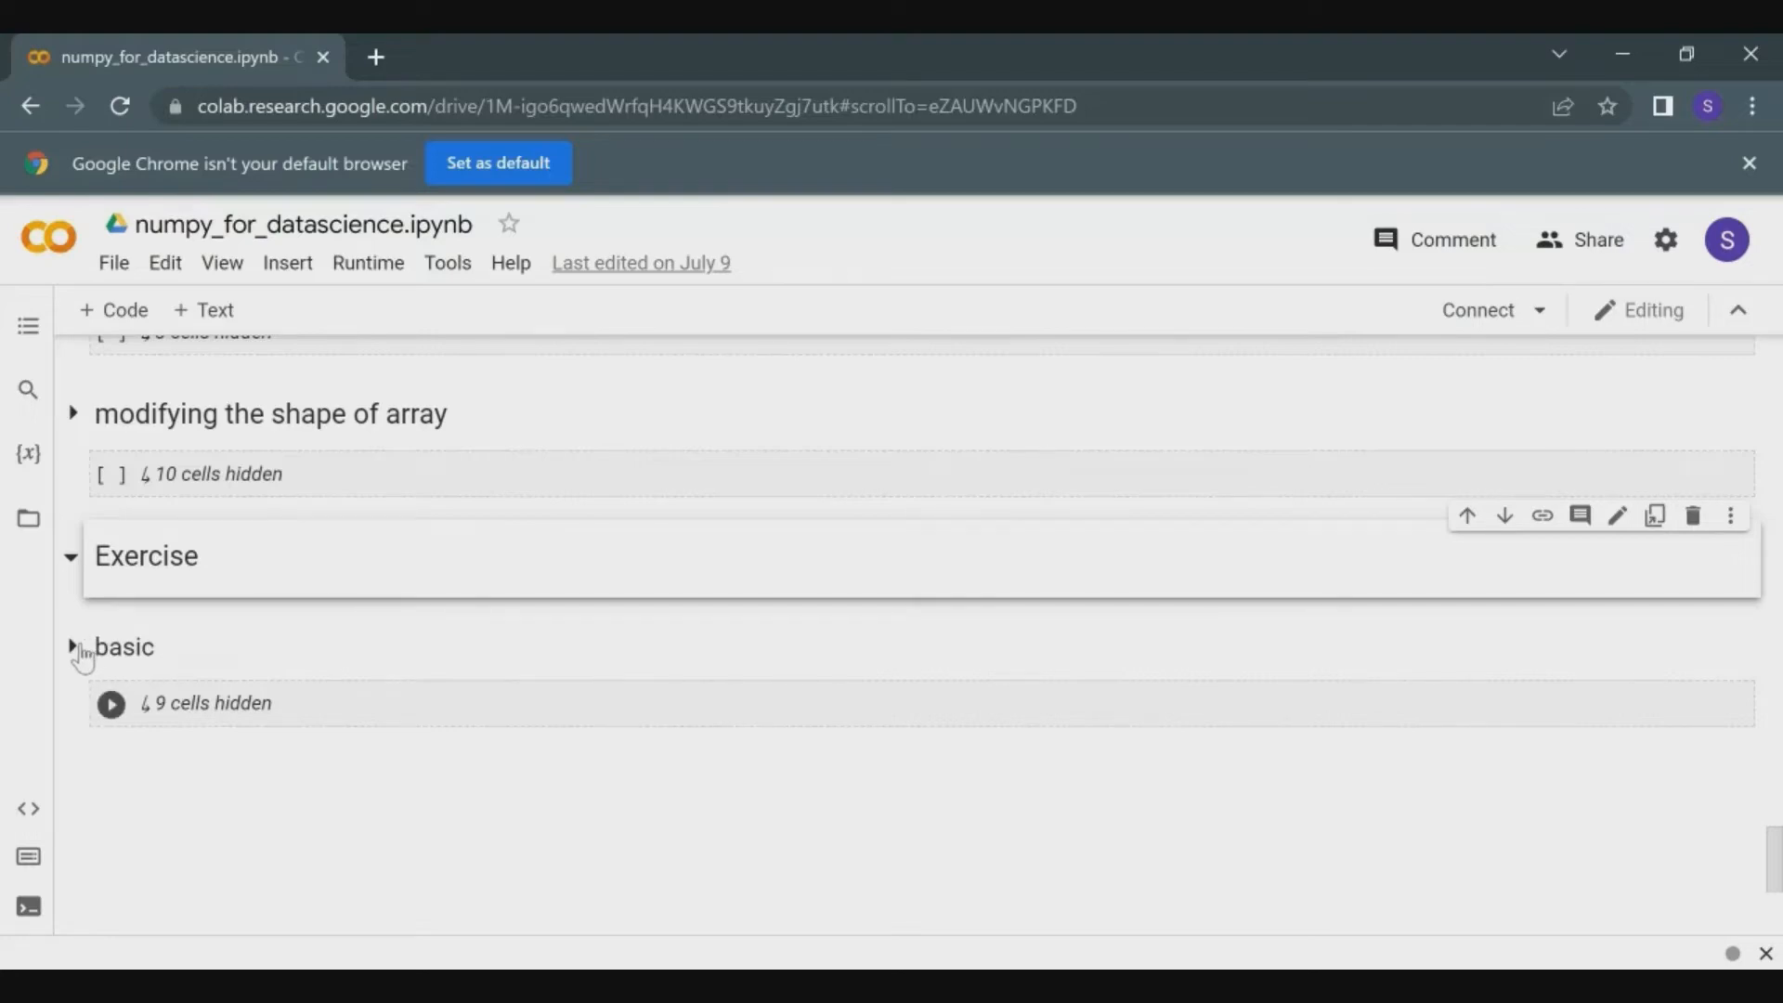
# Expand the 'basic' subsection to show its code cells, starting with the 10–49 vector.
pyautogui.click(72, 646)
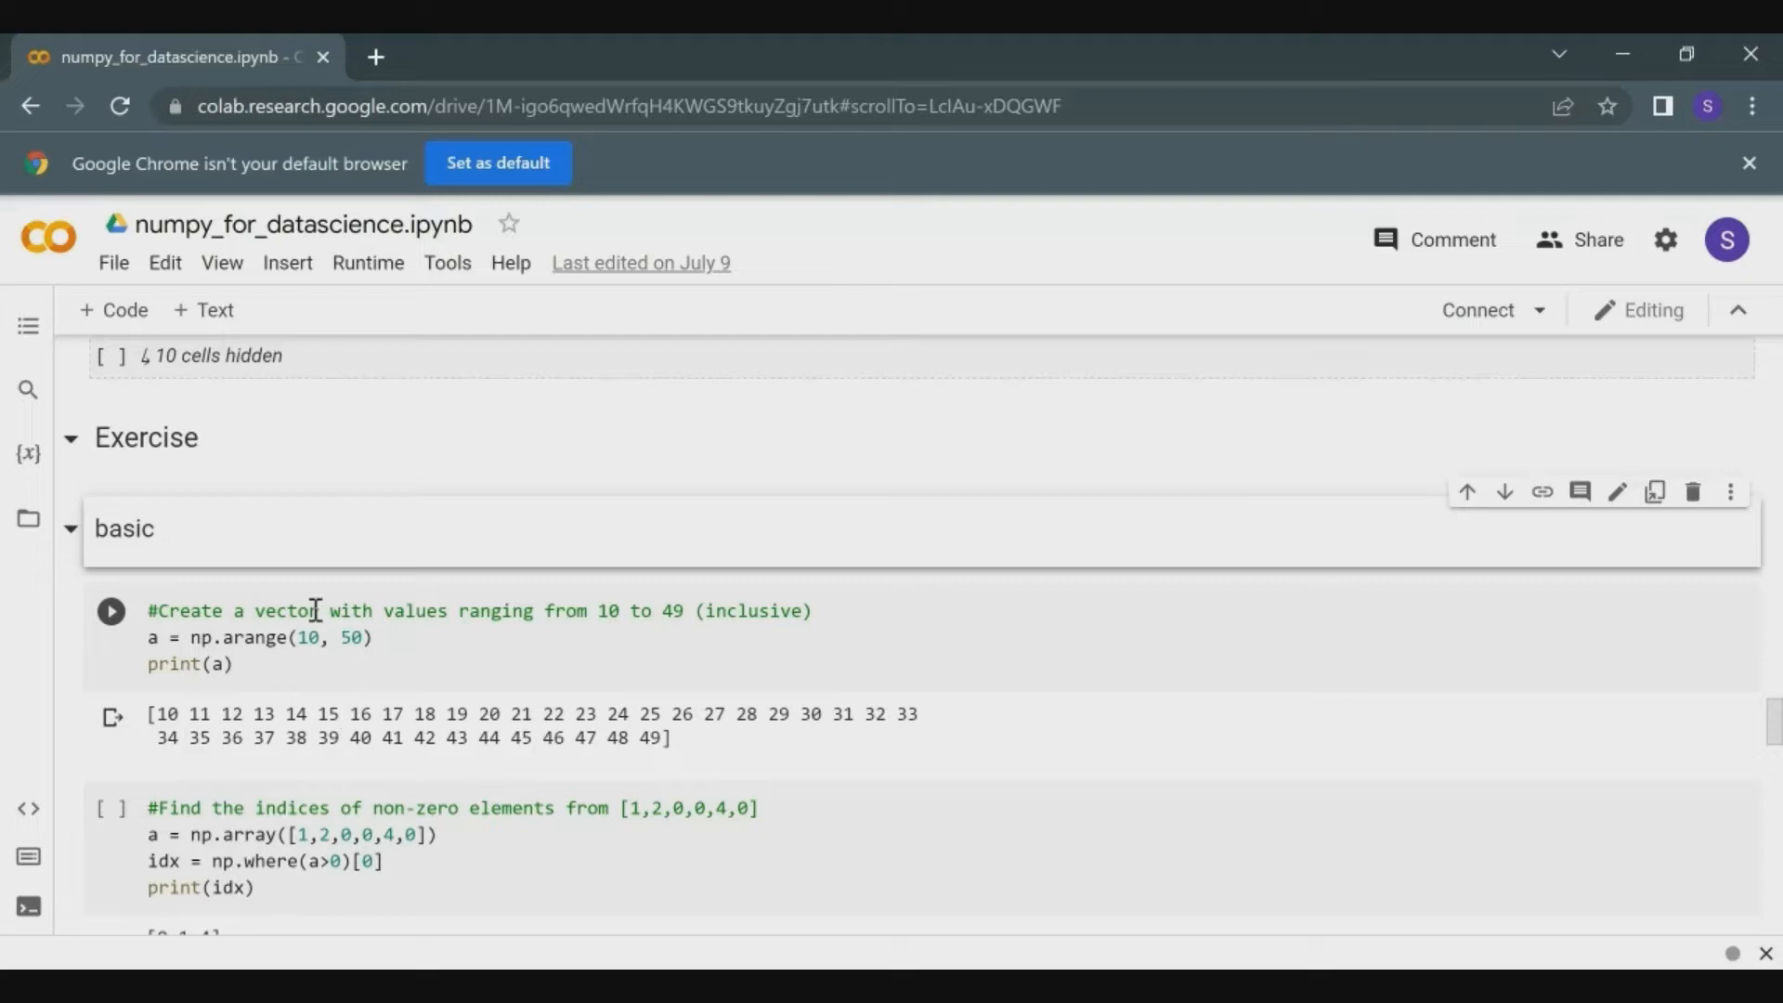
pyautogui.moveTo(579, 615)
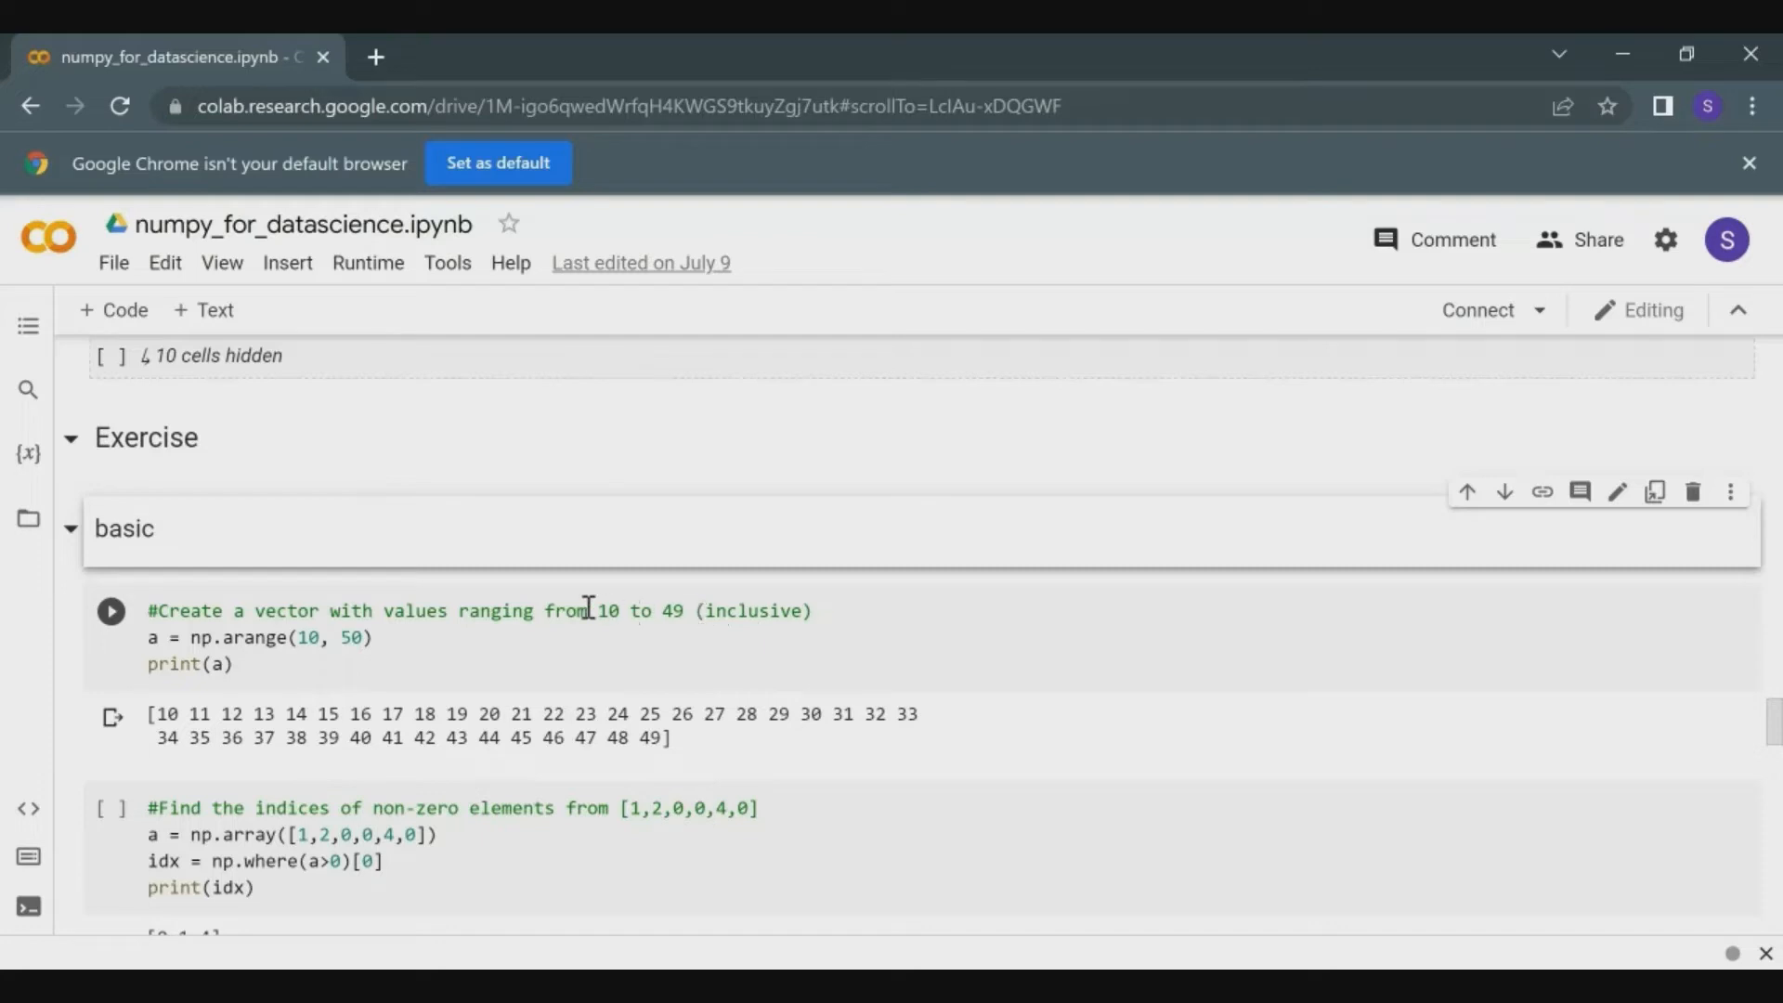
pyautogui.moveTo(412, 611)
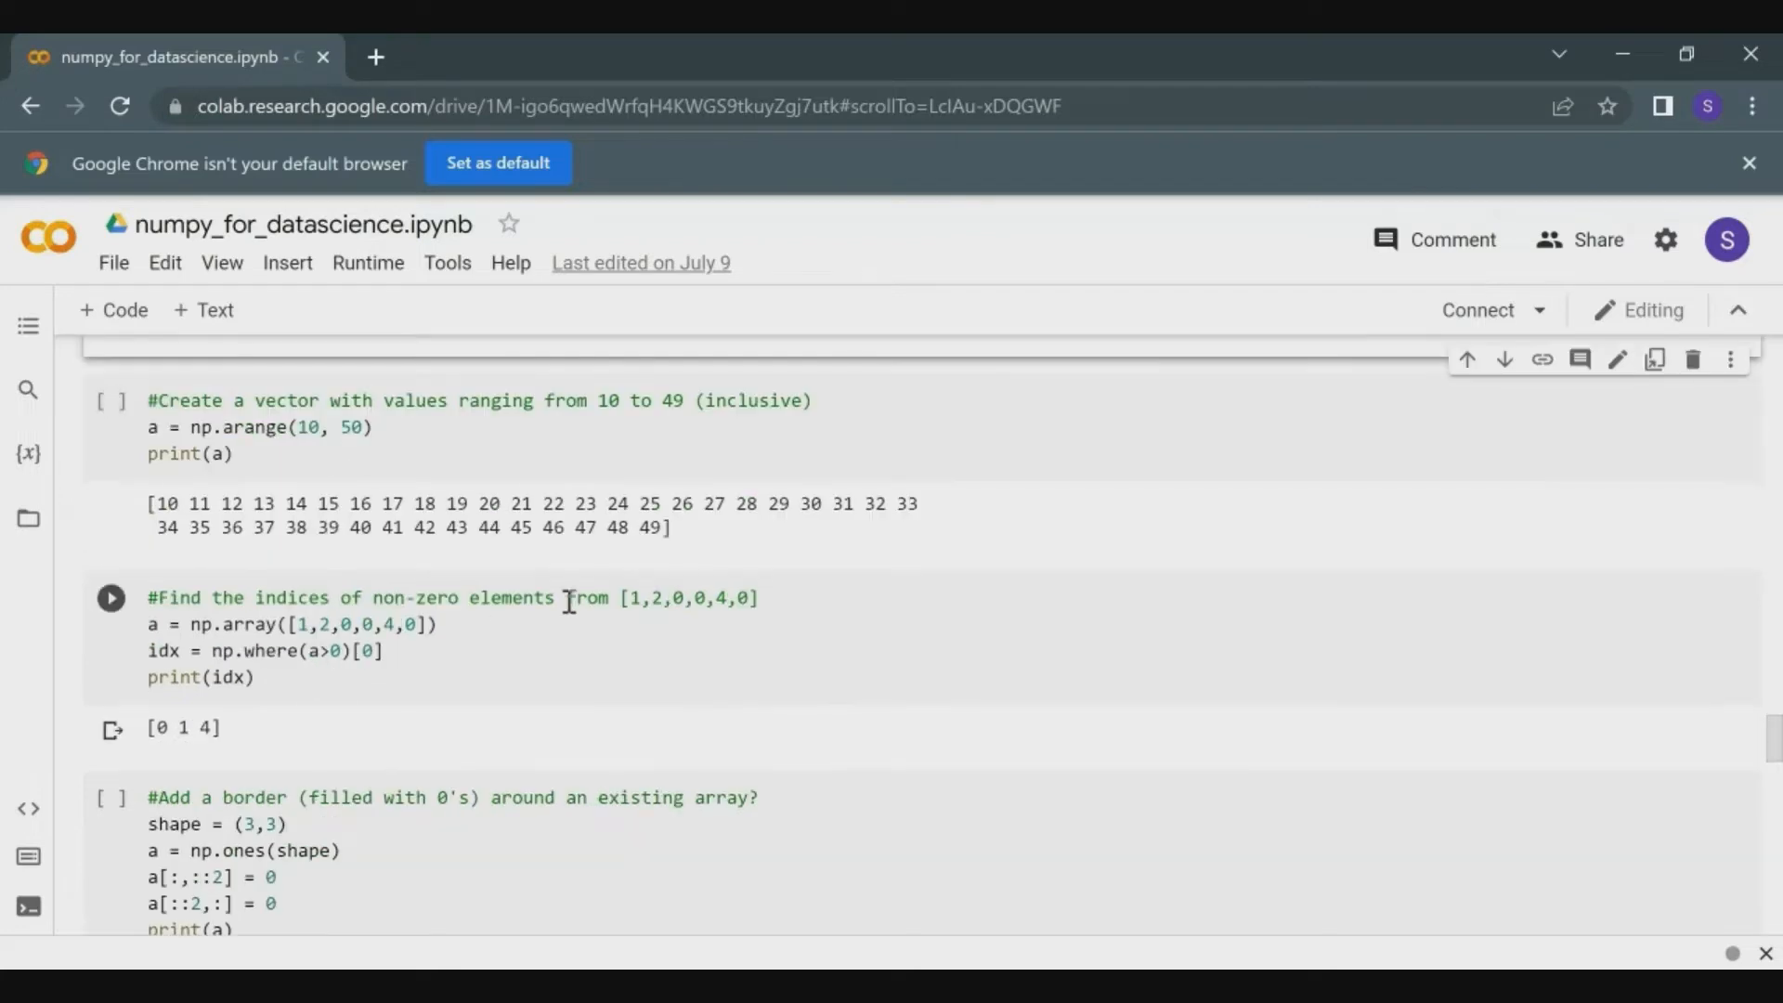
pyautogui.moveTo(312, 596)
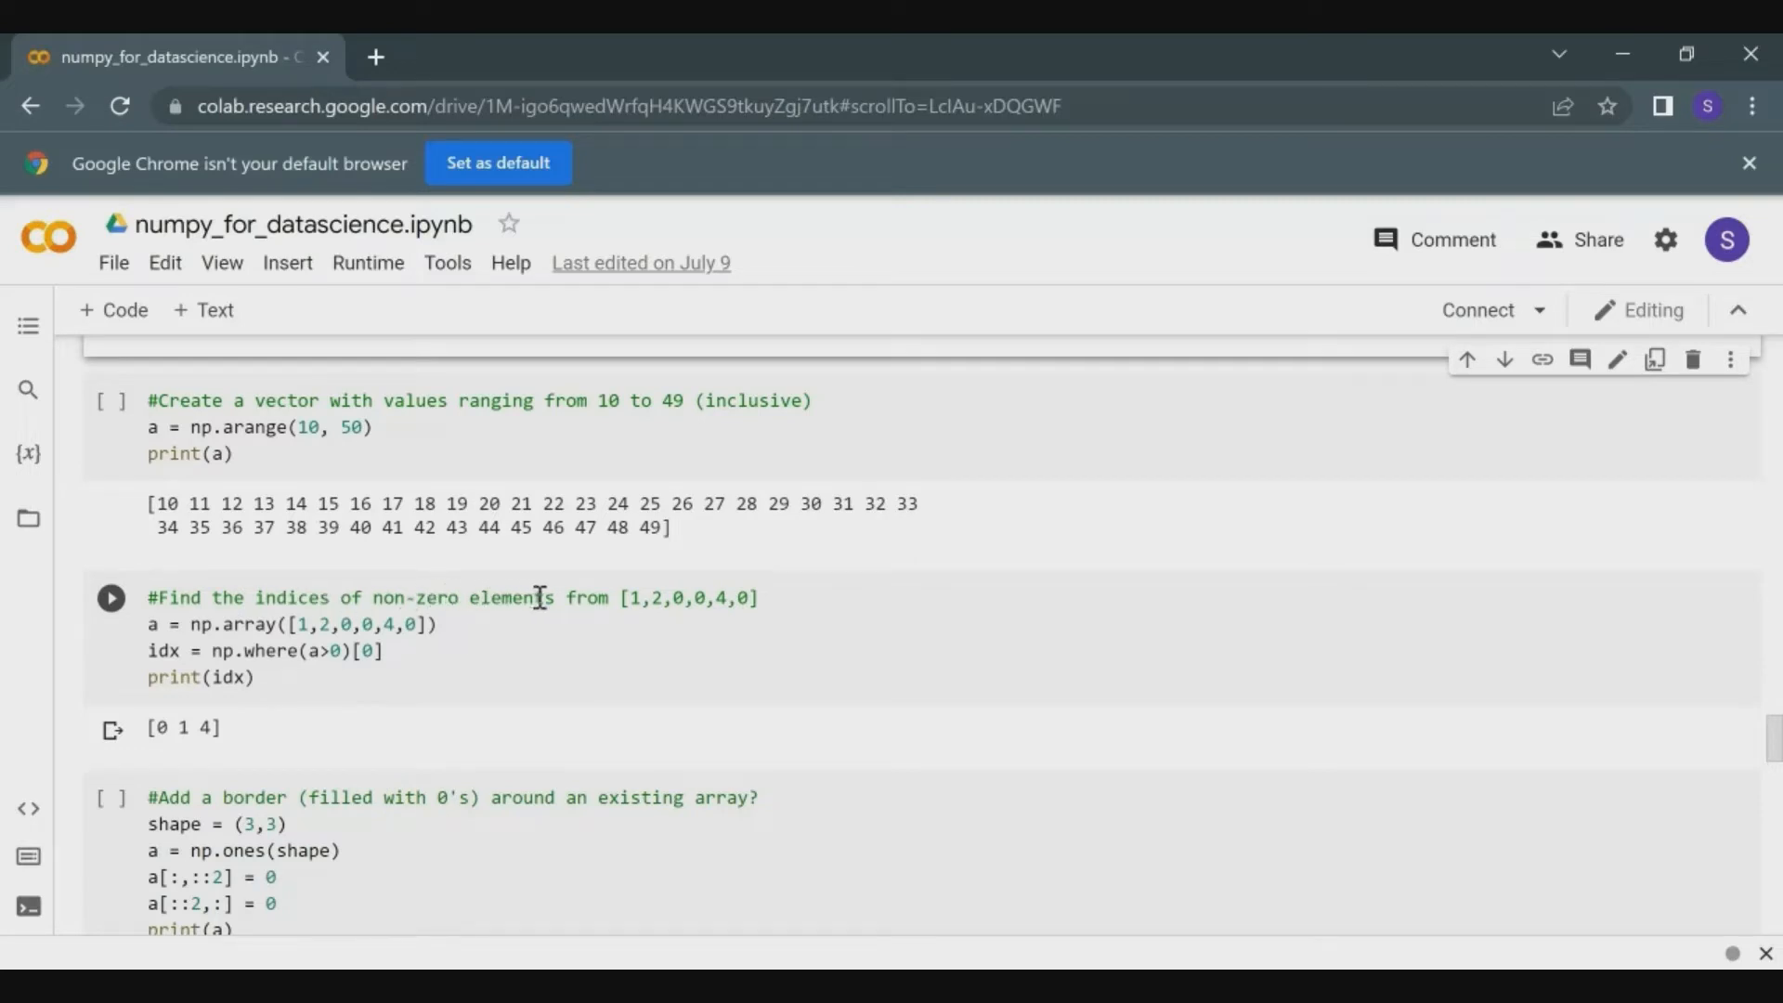
pyautogui.moveTo(642, 602)
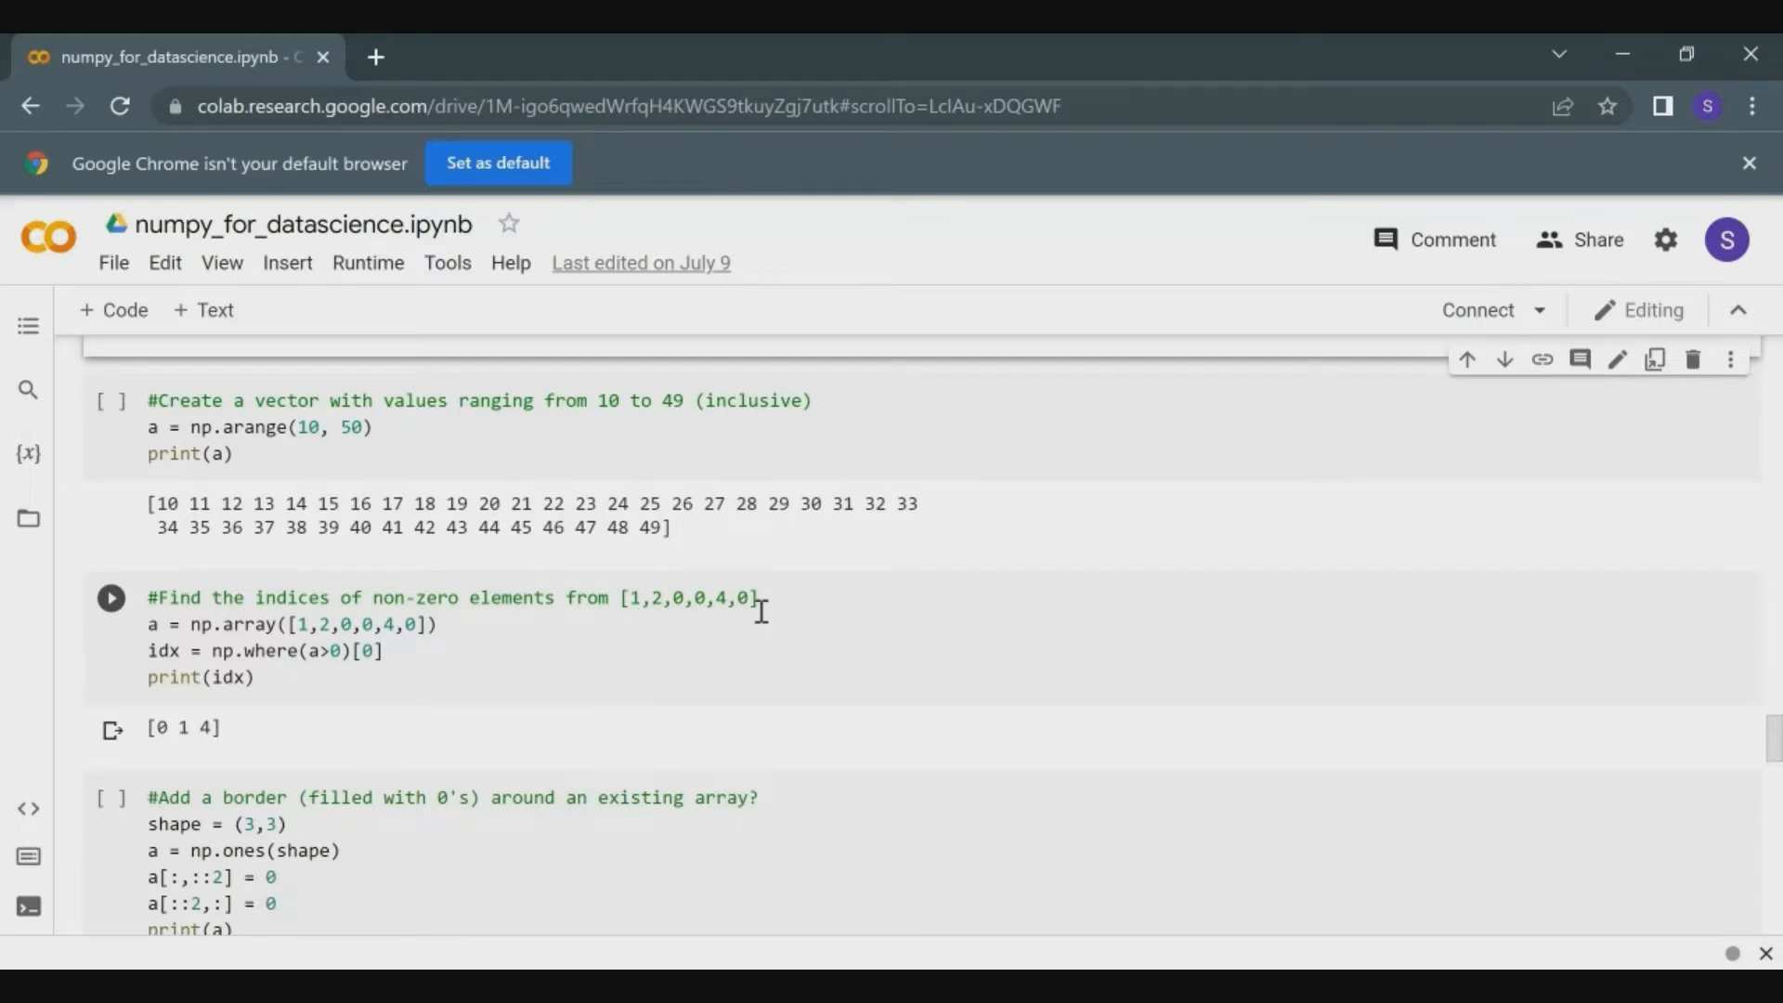
pyautogui.moveTo(729, 616)
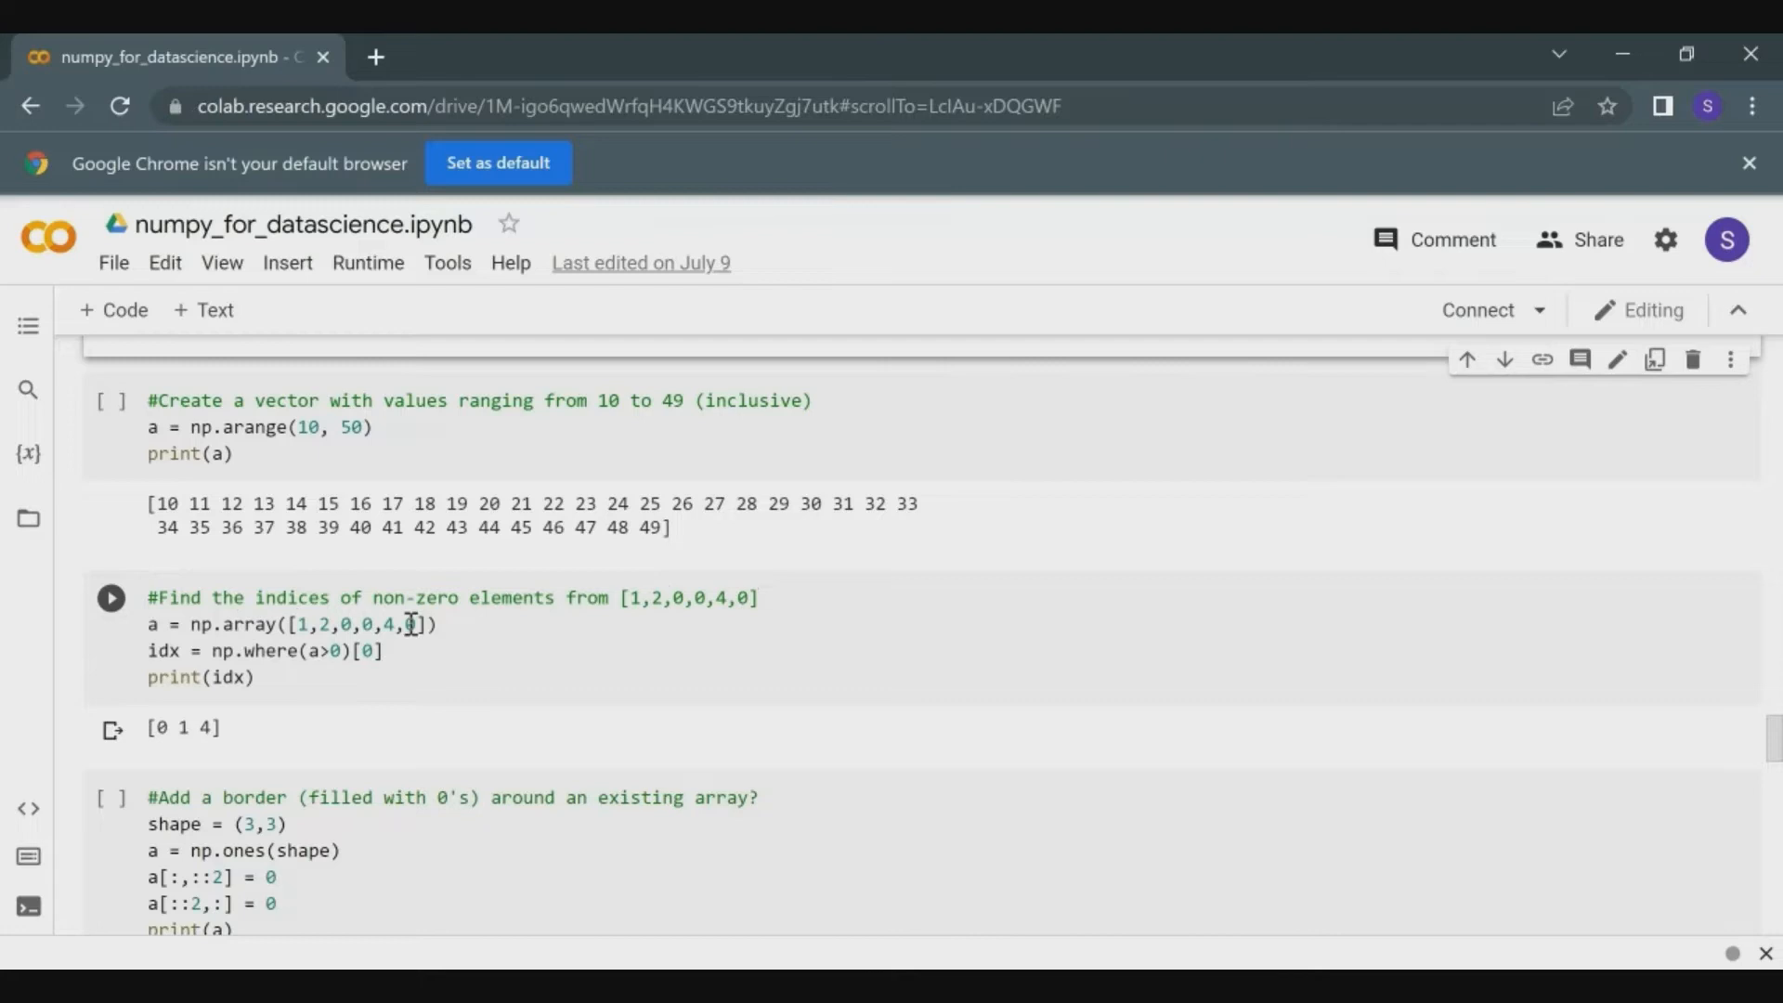
pyautogui.moveTo(215, 650)
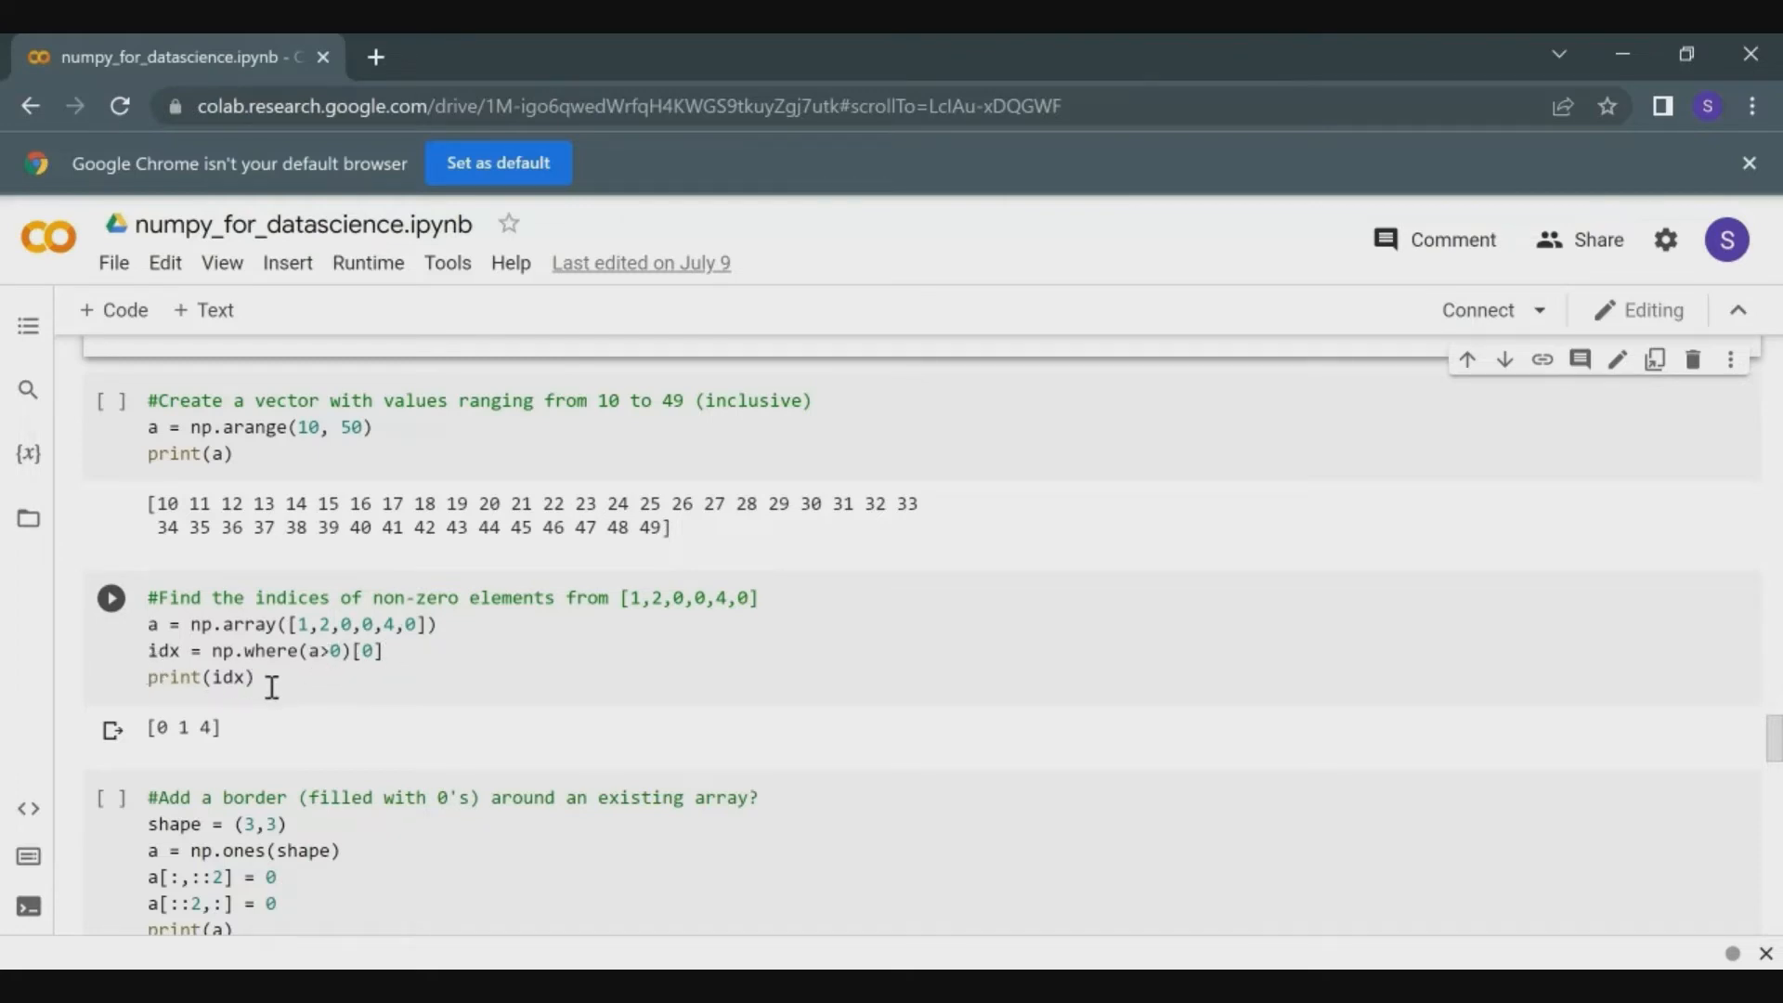
pyautogui.moveTo(526, 665)
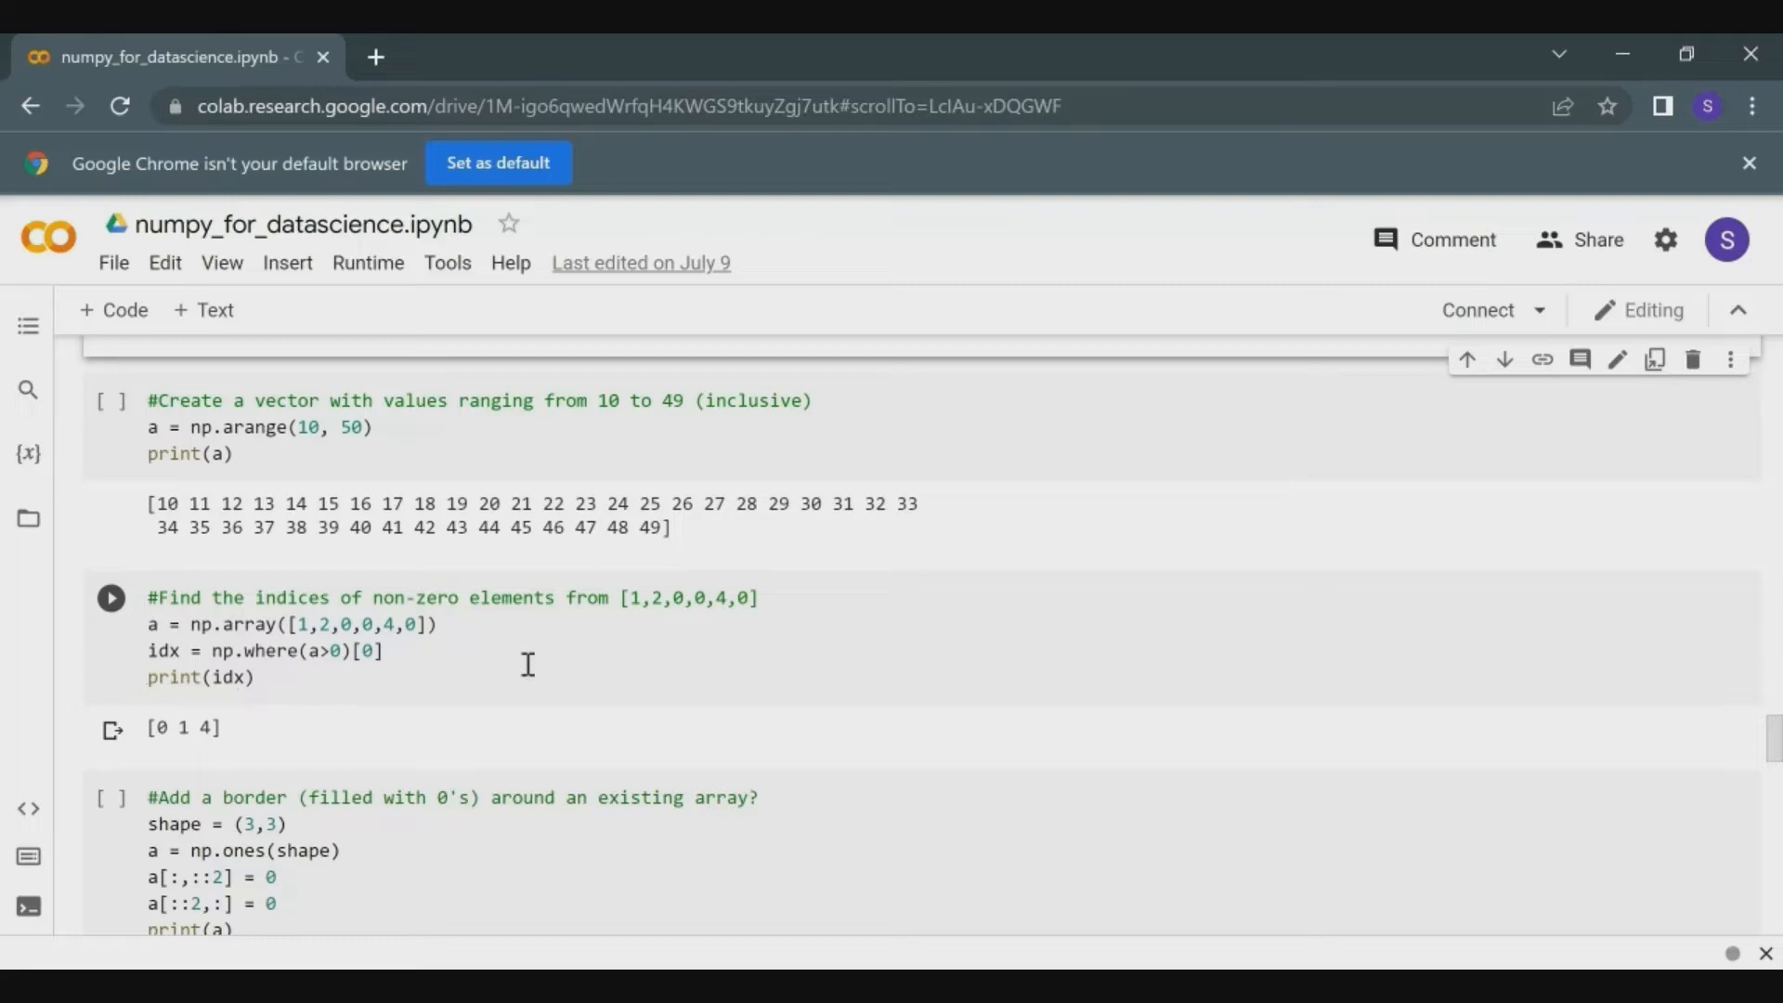
pyautogui.moveTo(769, 624)
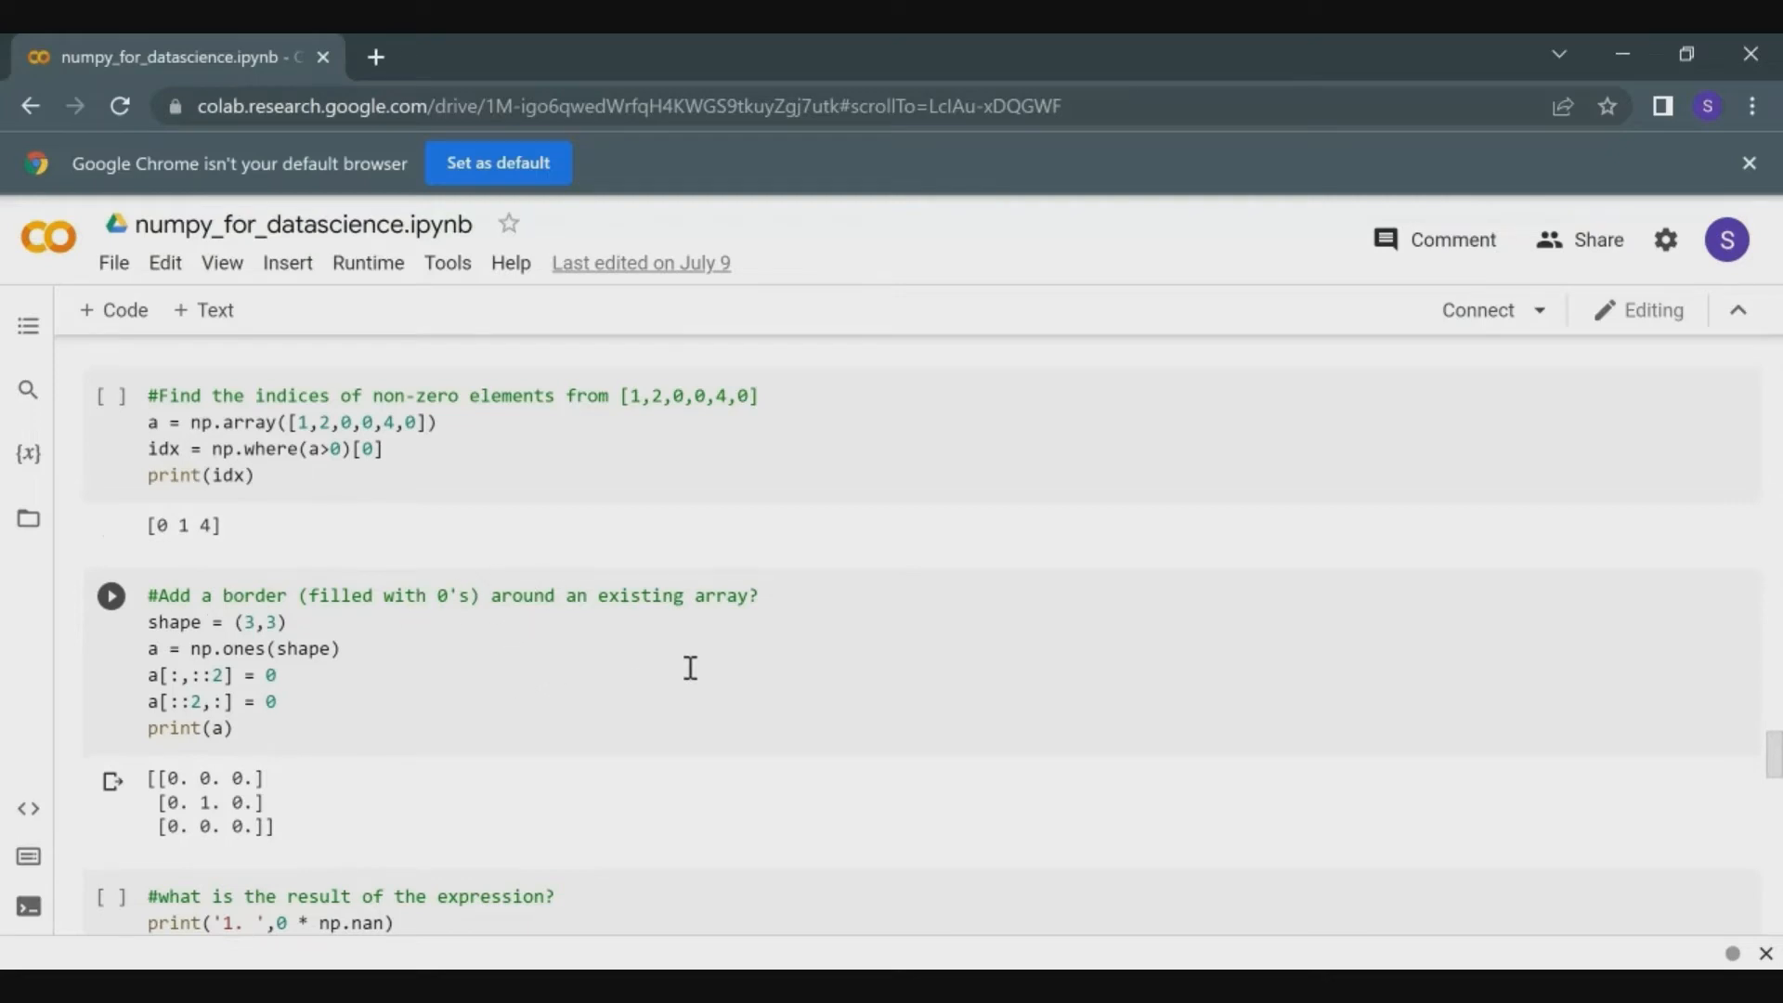
pyautogui.moveTo(575, 691)
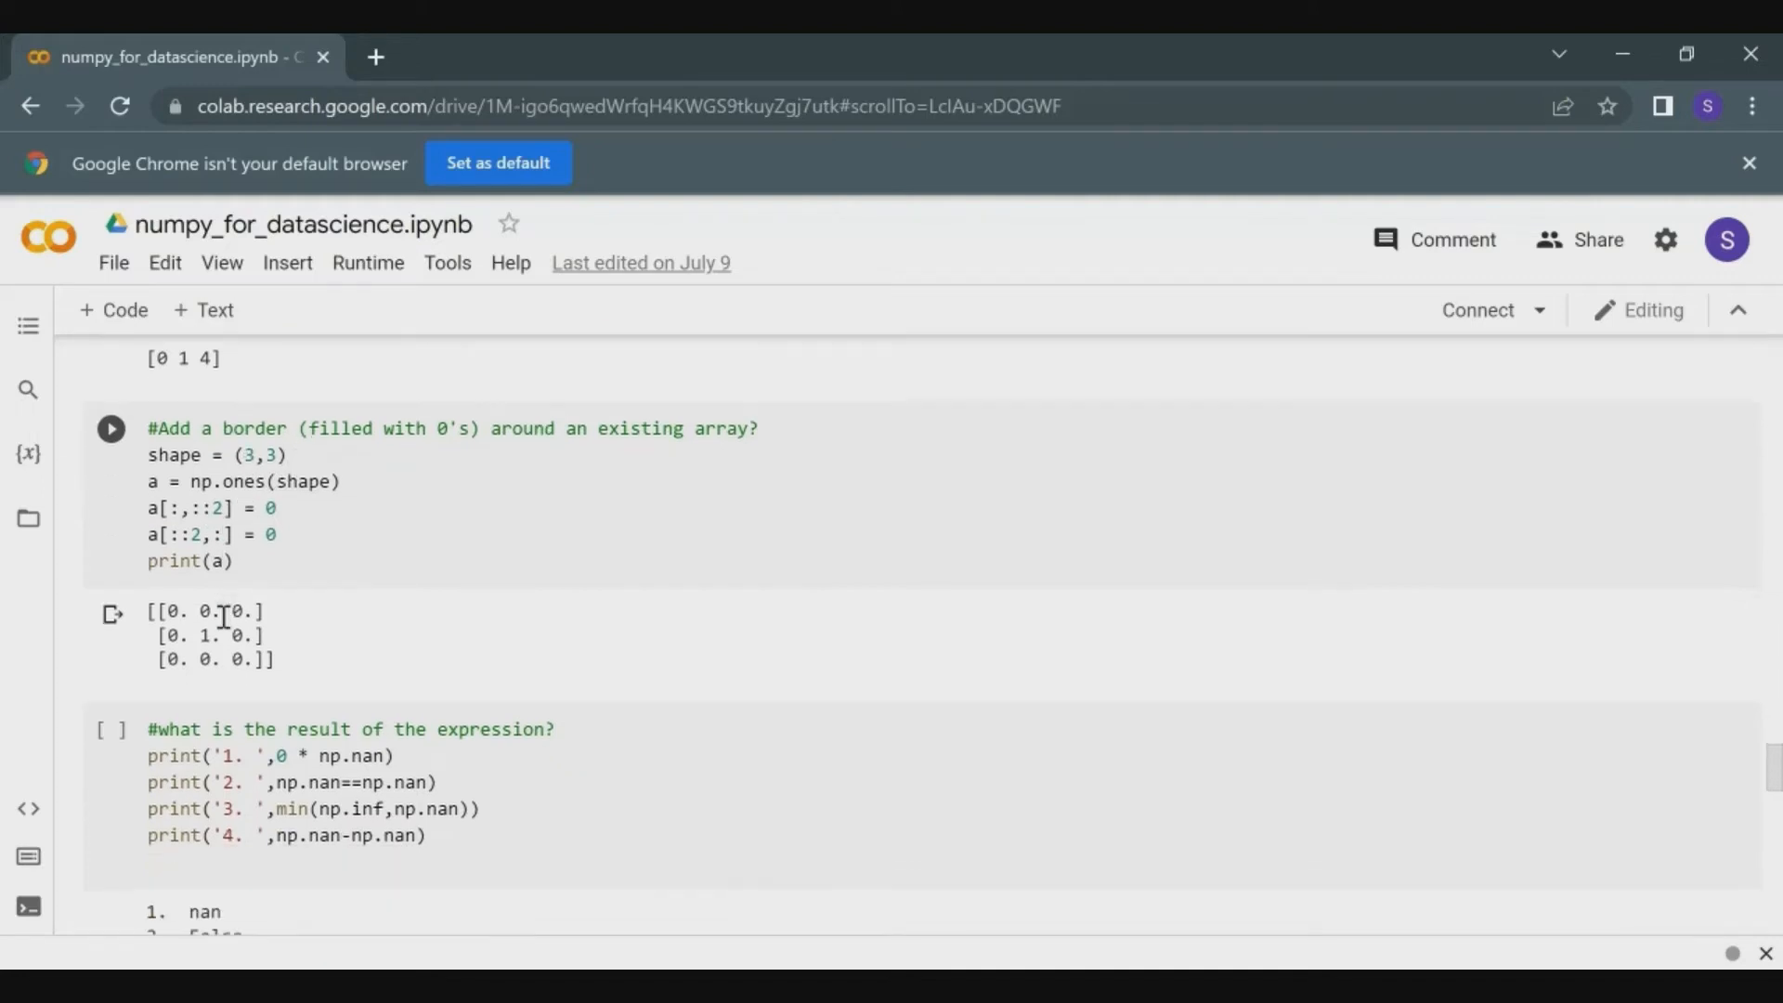
pyautogui.scroll(-3)
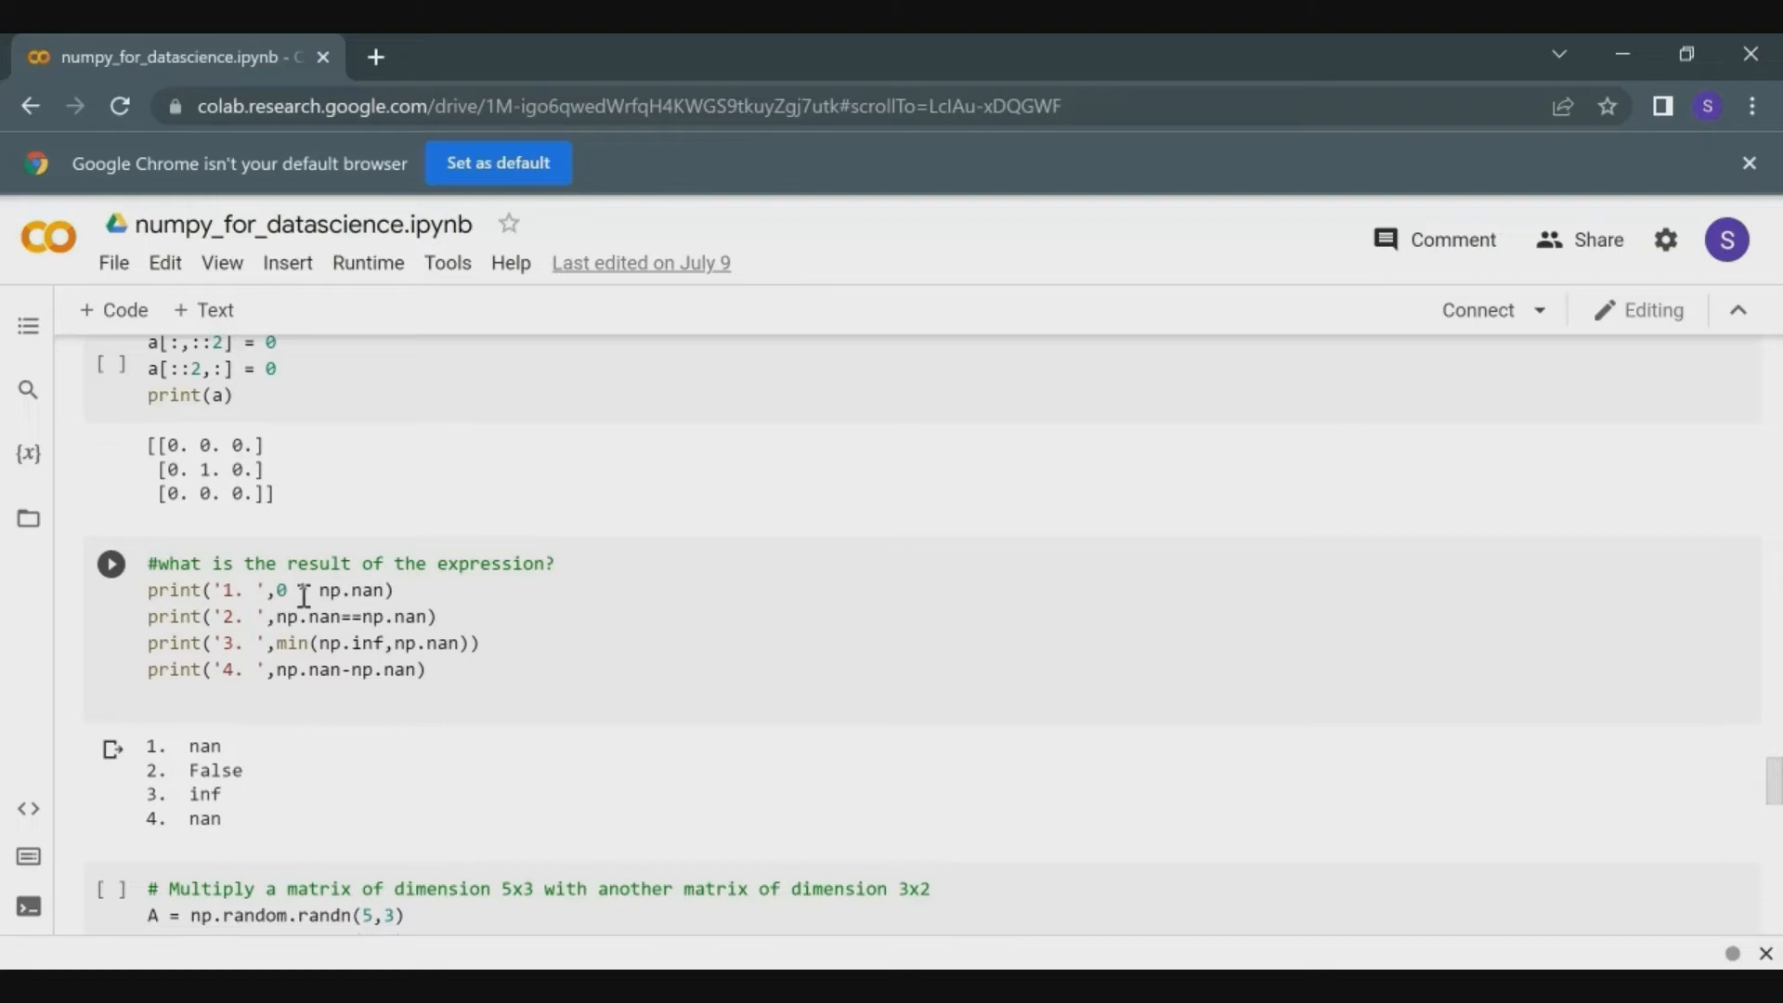
pyautogui.write('*')
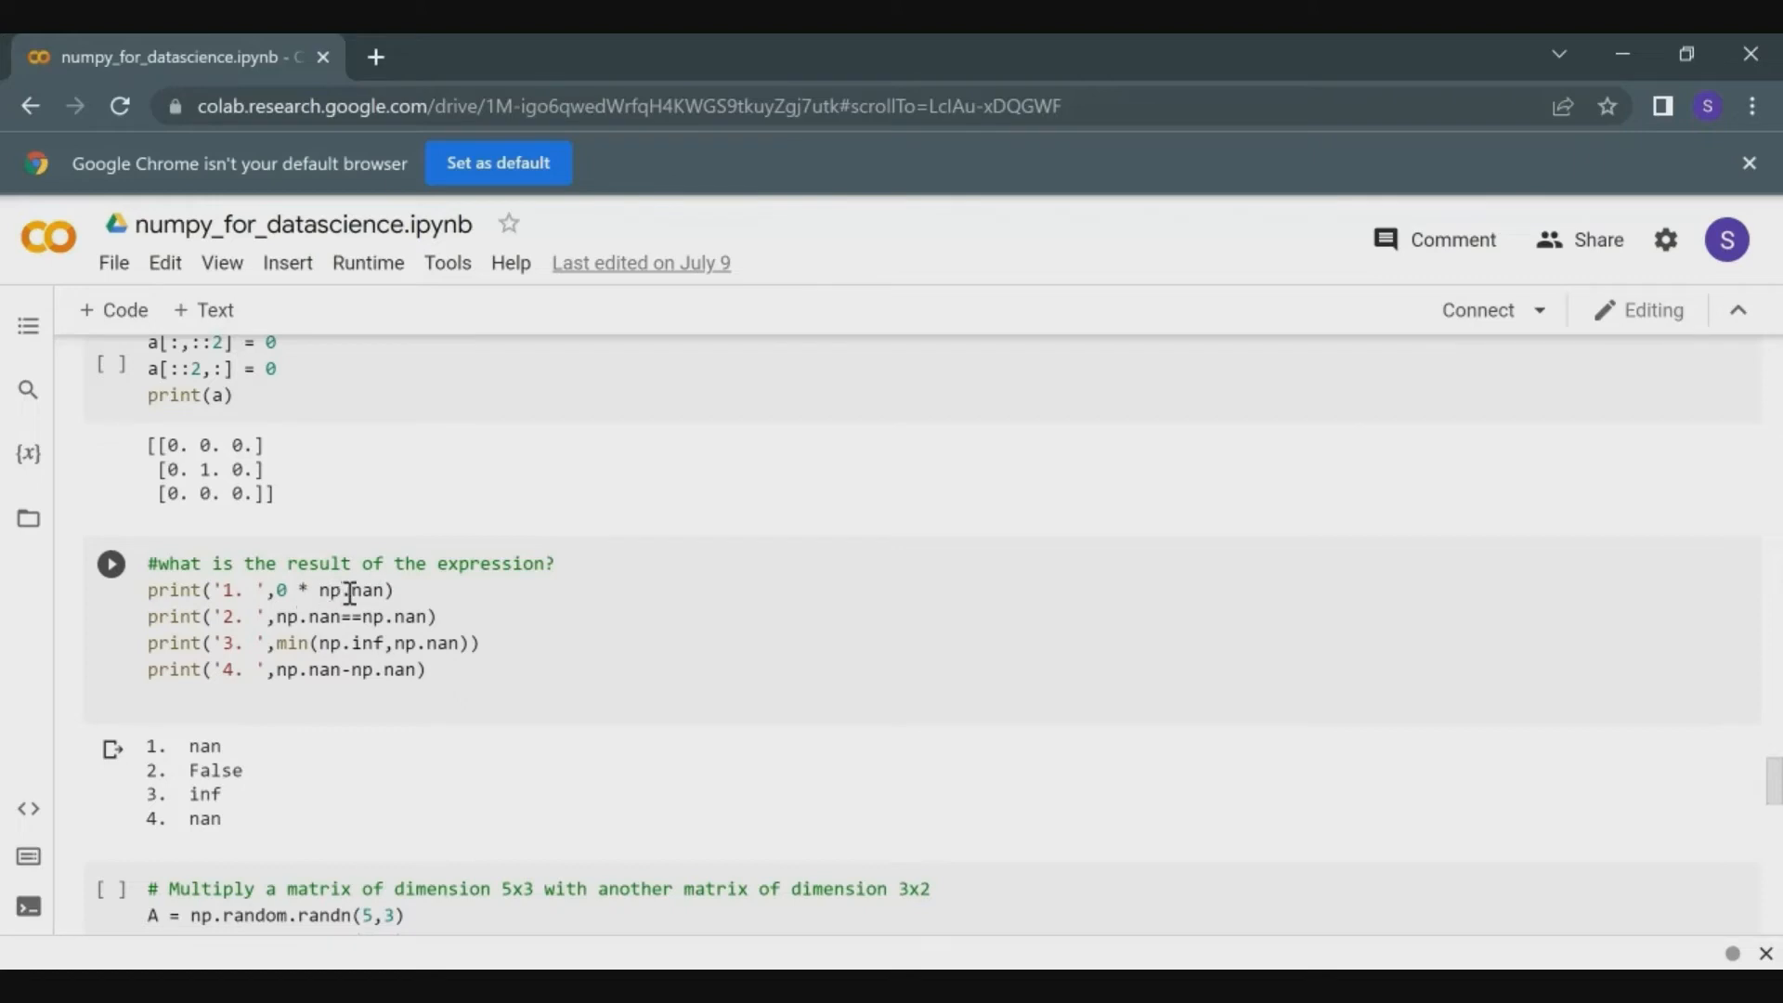
pyautogui.moveTo(295, 691)
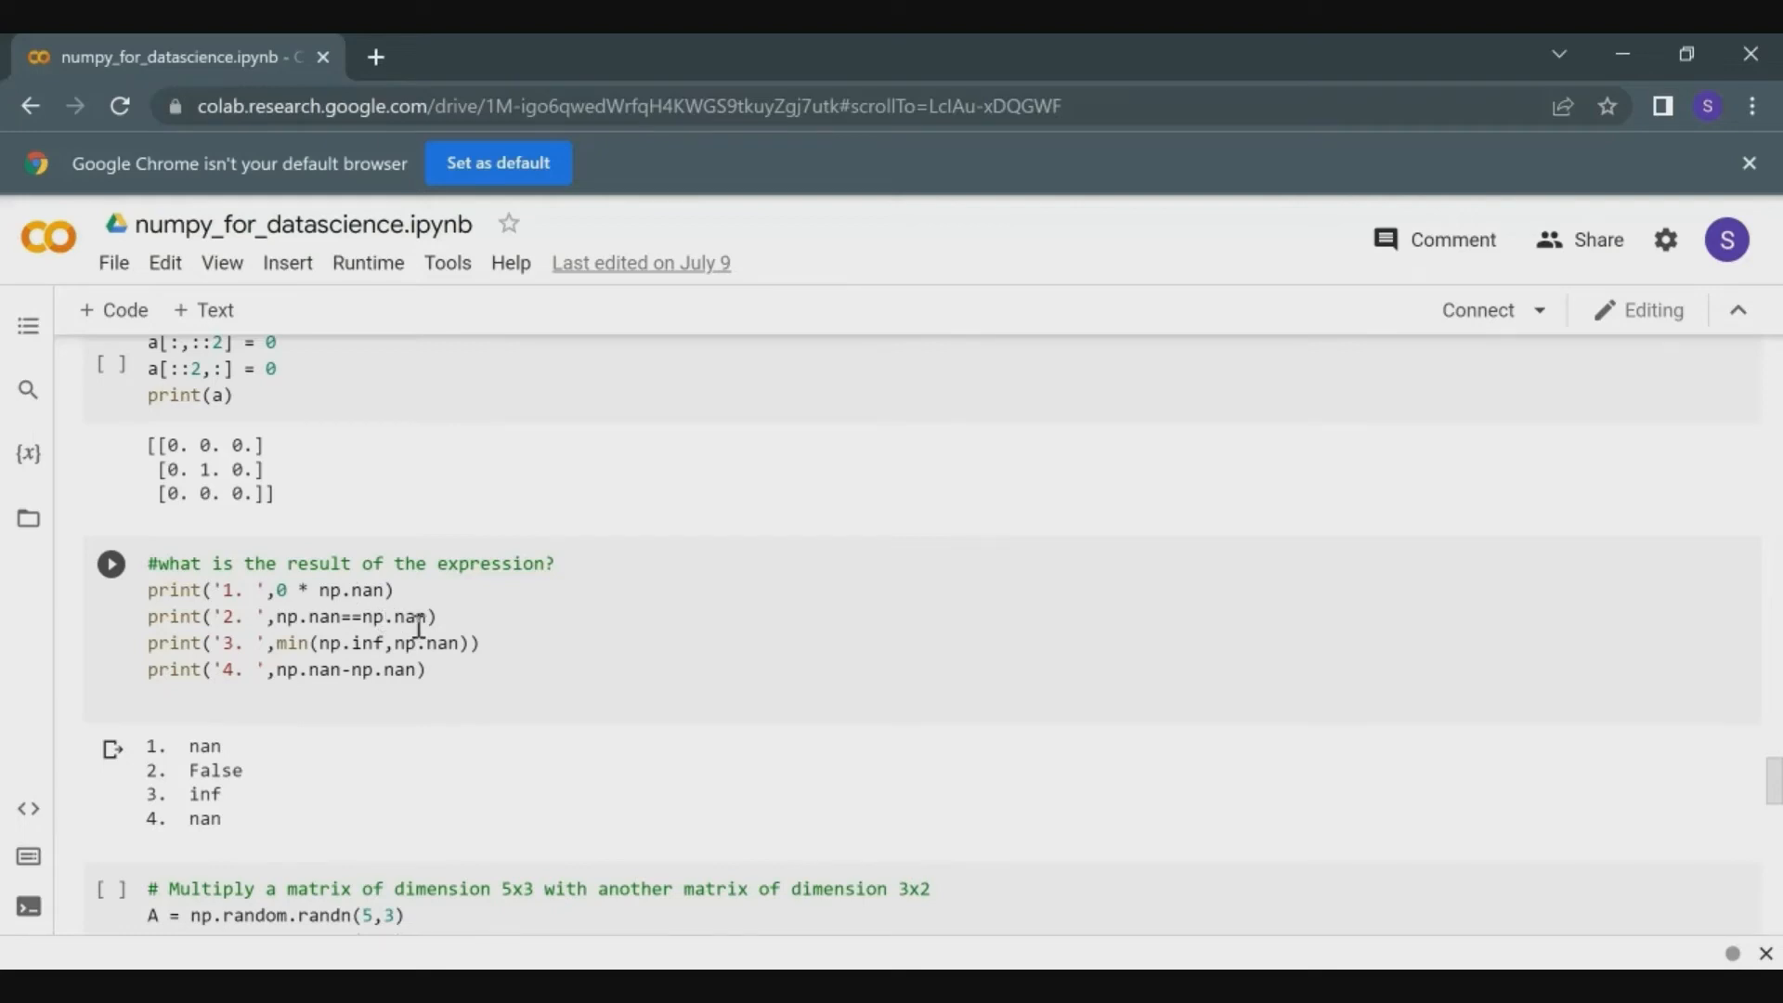
pyautogui.moveTo(341, 617)
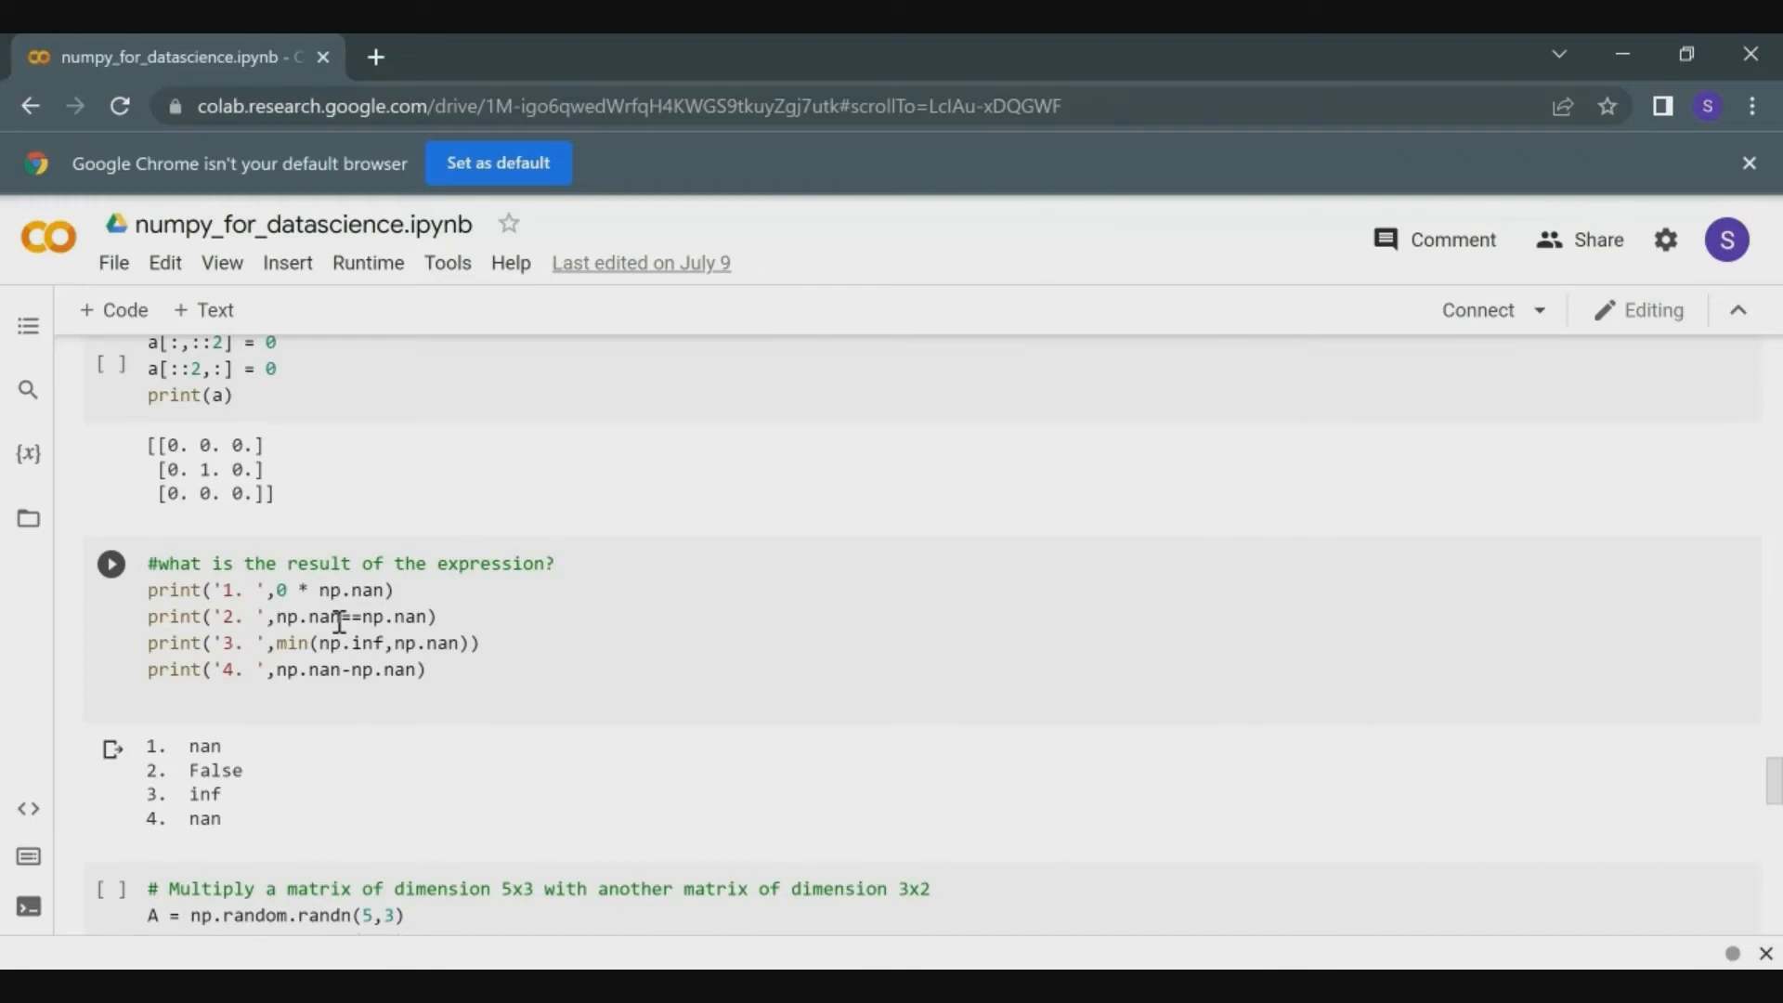
pyautogui.scroll(-3)
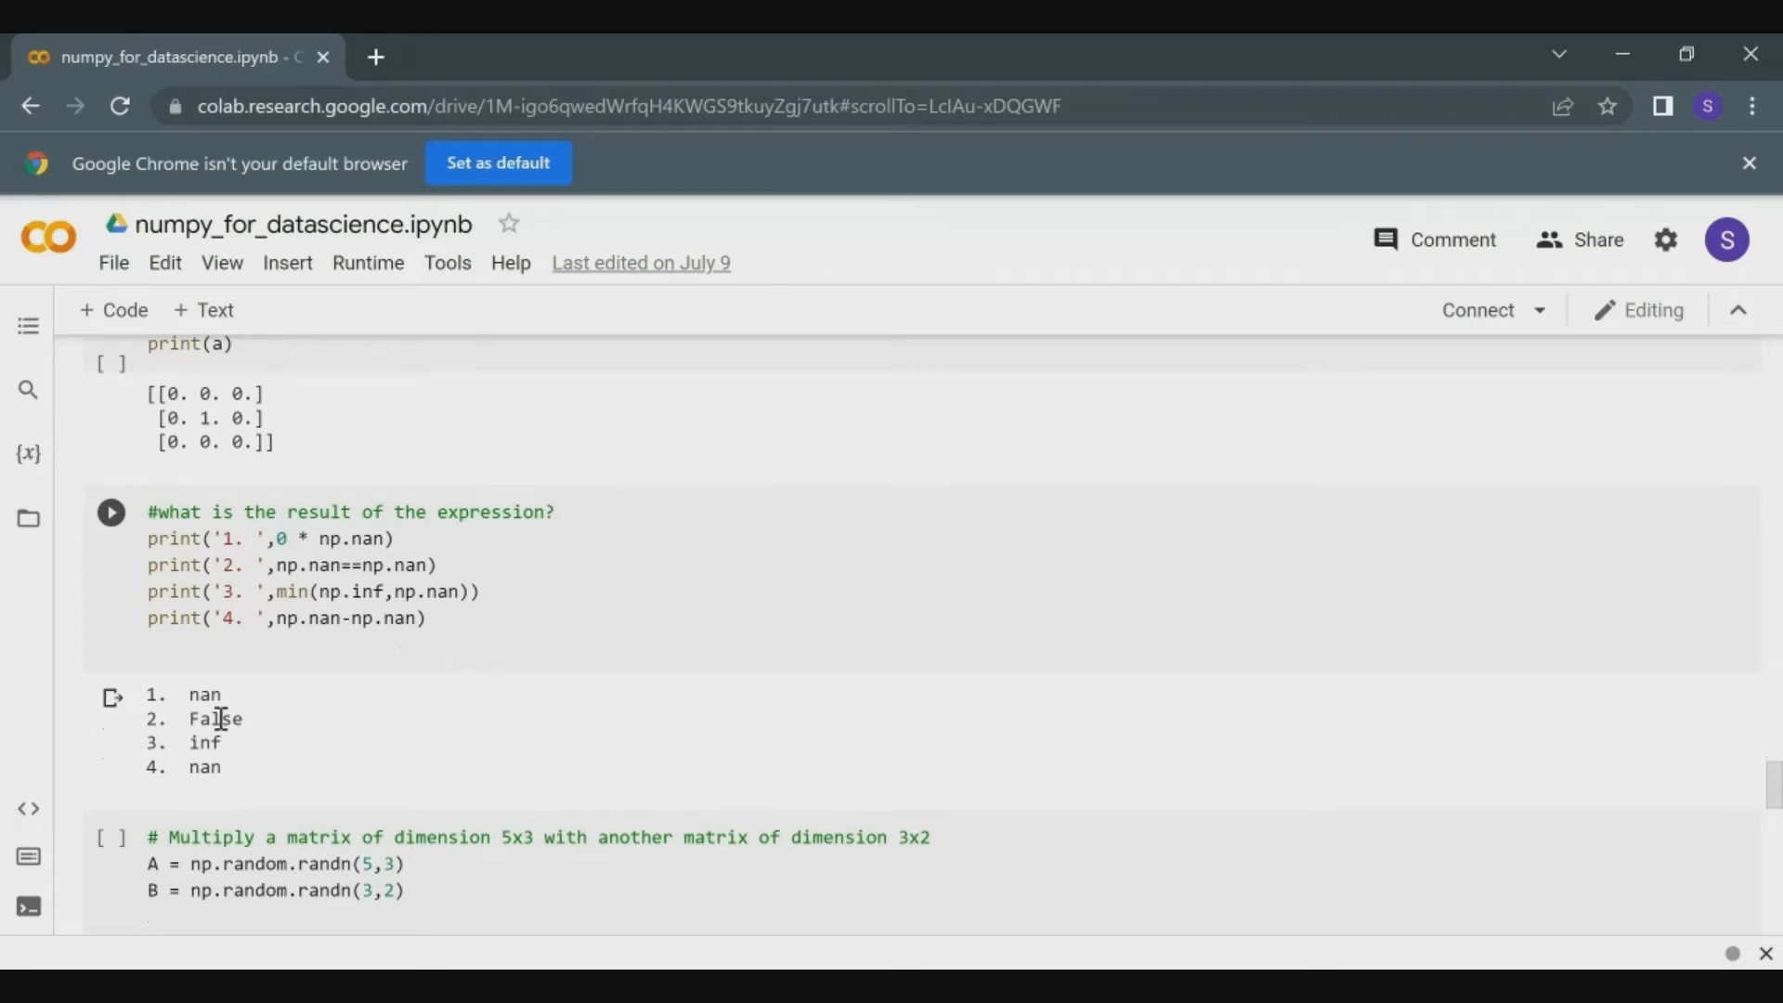
pyautogui.moveTo(242, 752)
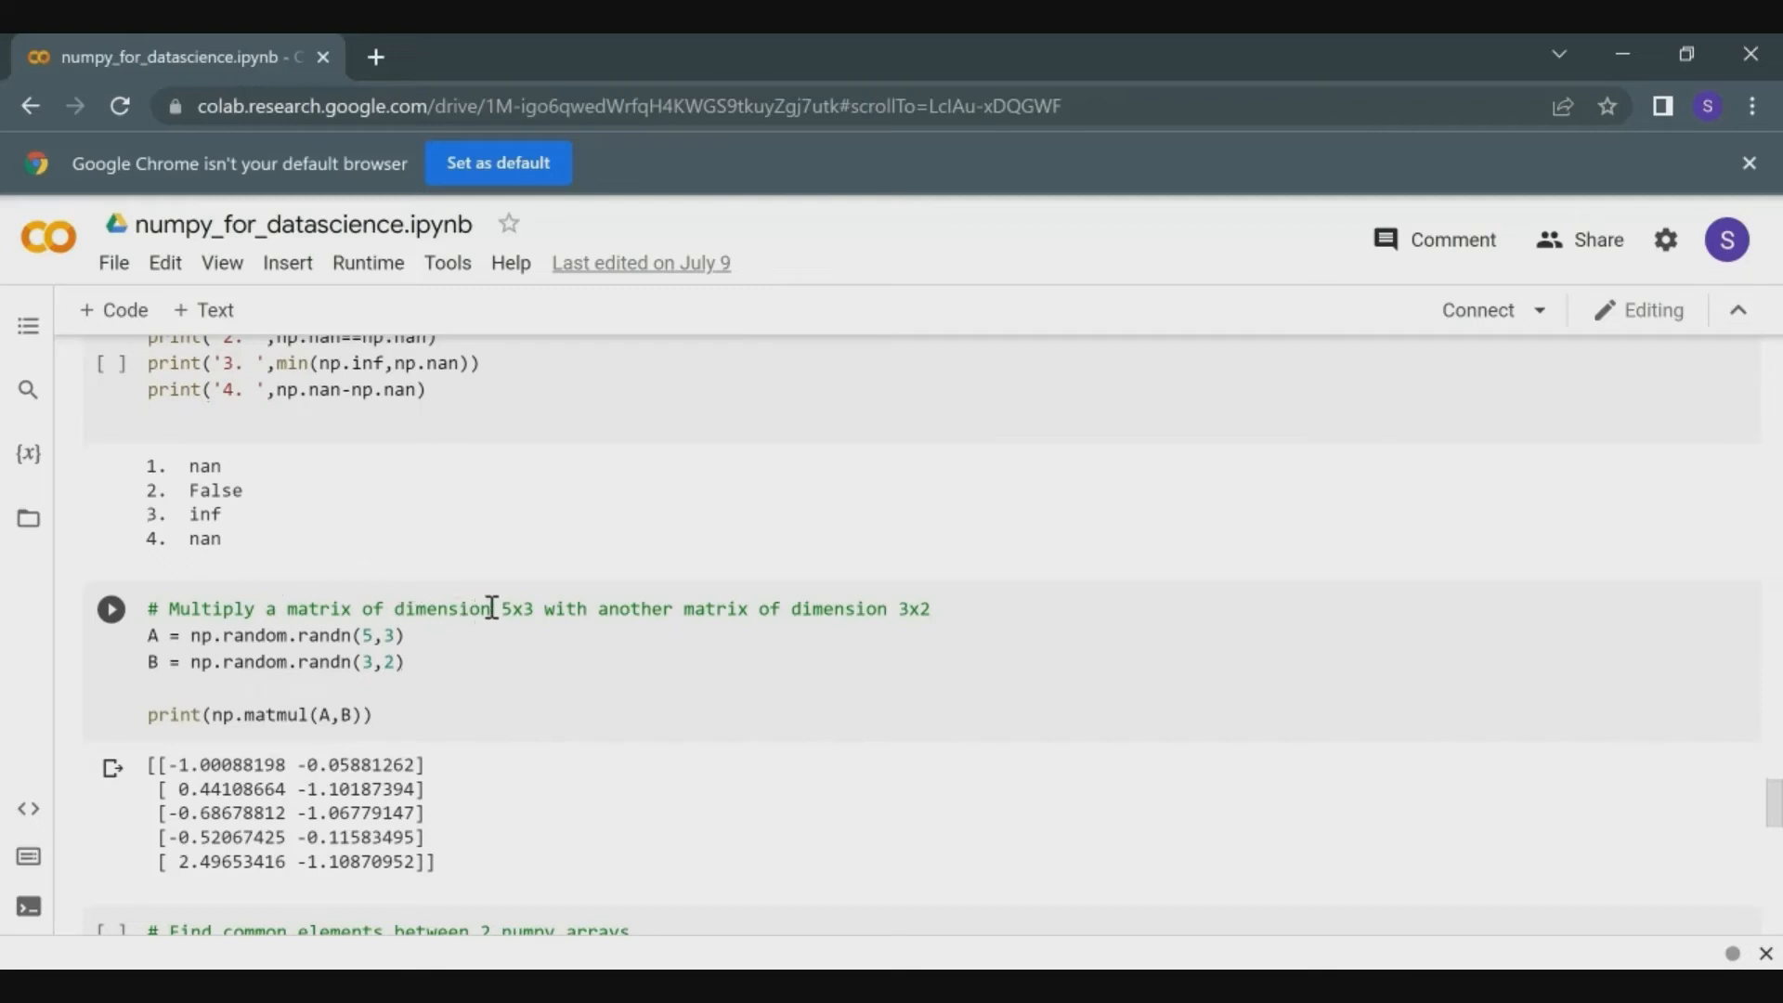
pyautogui.moveTo(883, 632)
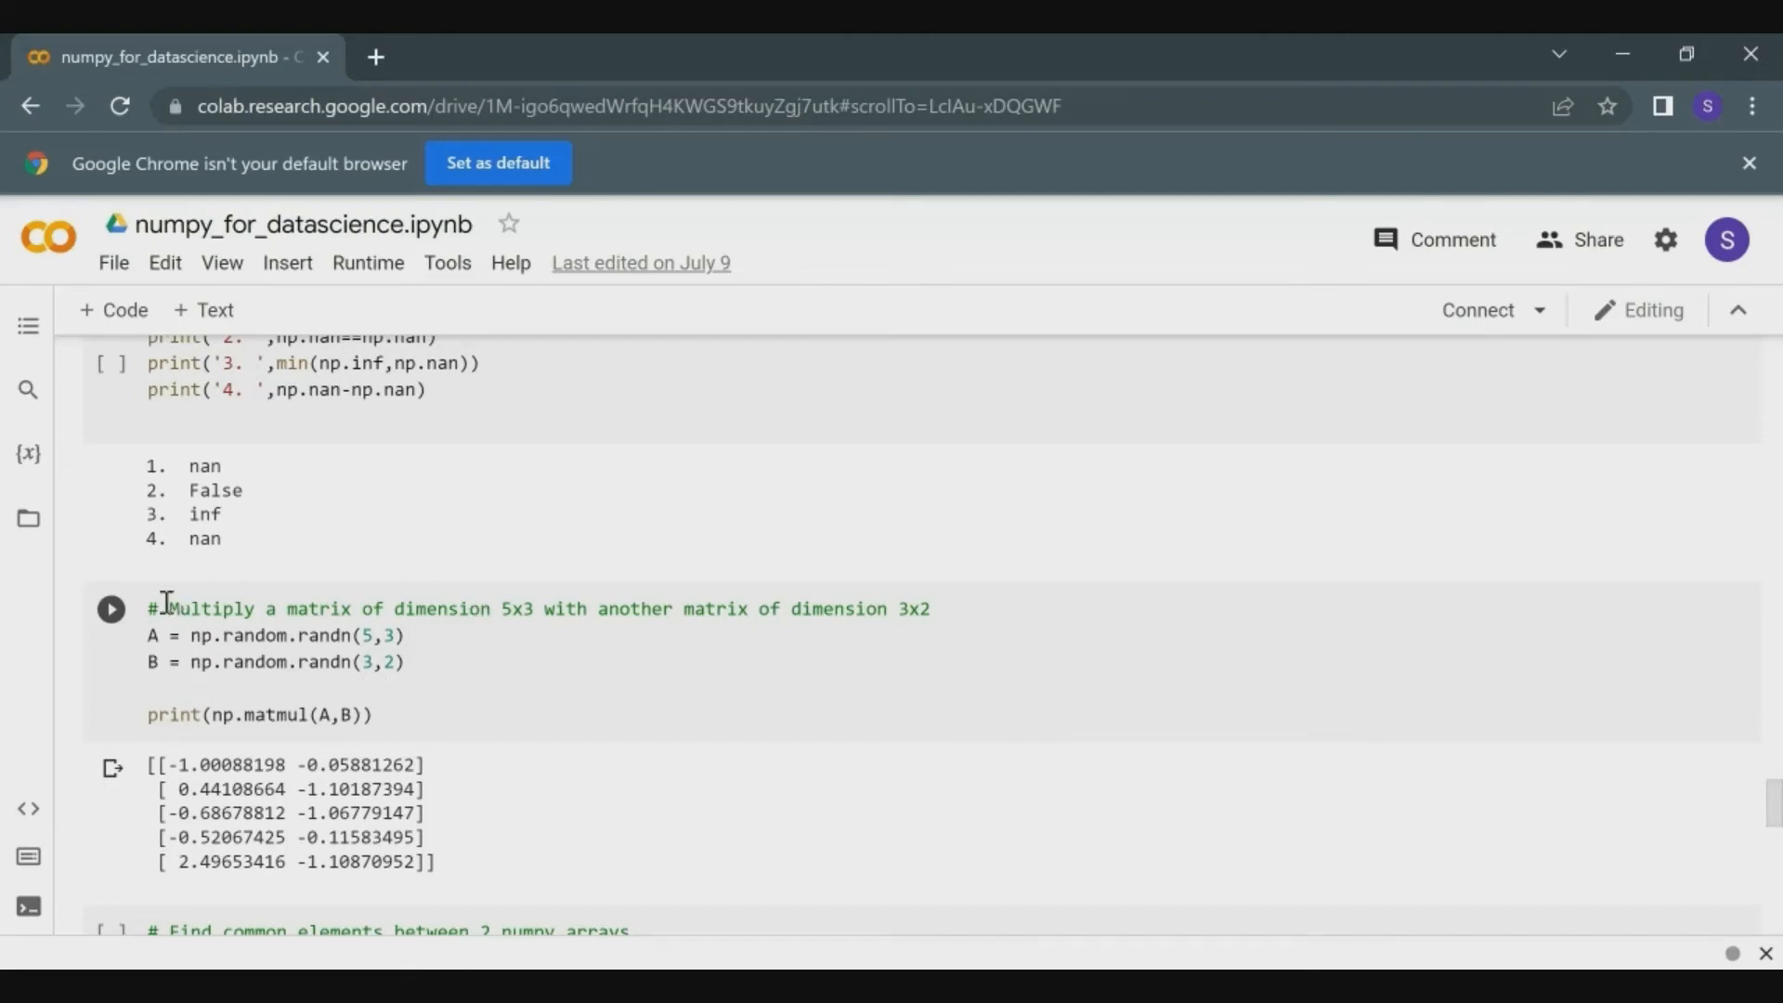
# Scroll down to the 5x3 by 3x2 matrix-multiply cell and its 5×2 printed result.
pyautogui.scroll(-3)
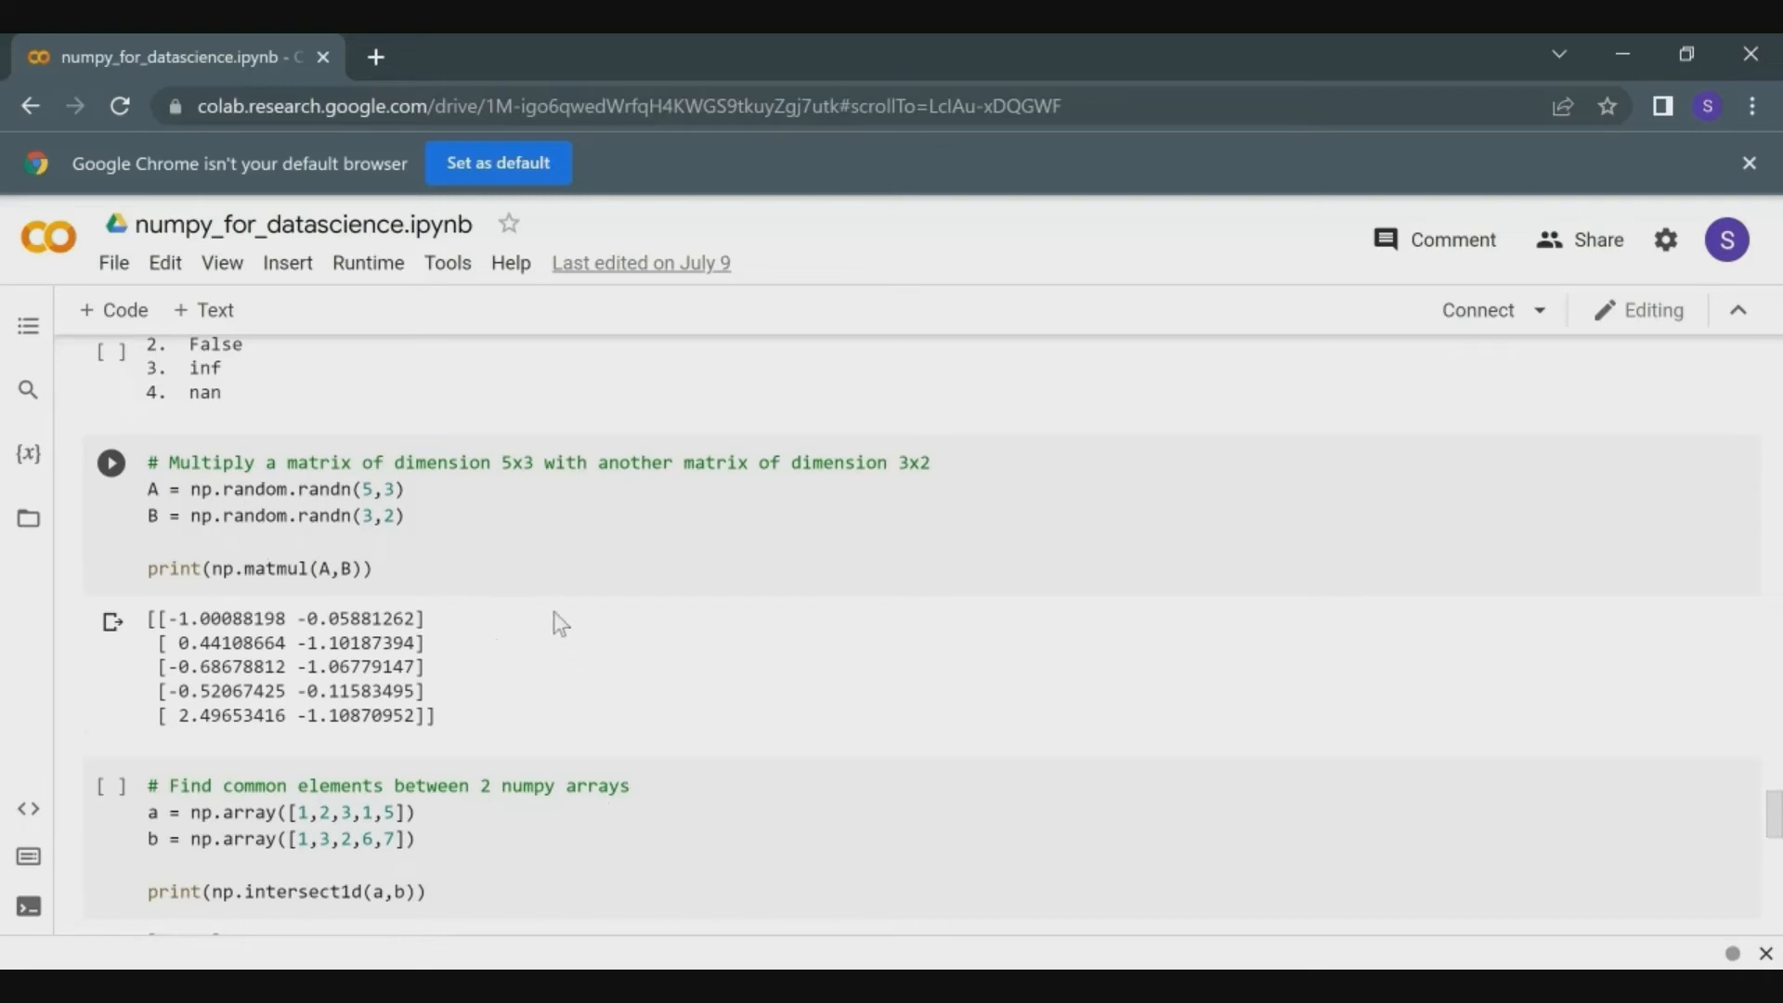
pyautogui.moveTo(695, 688)
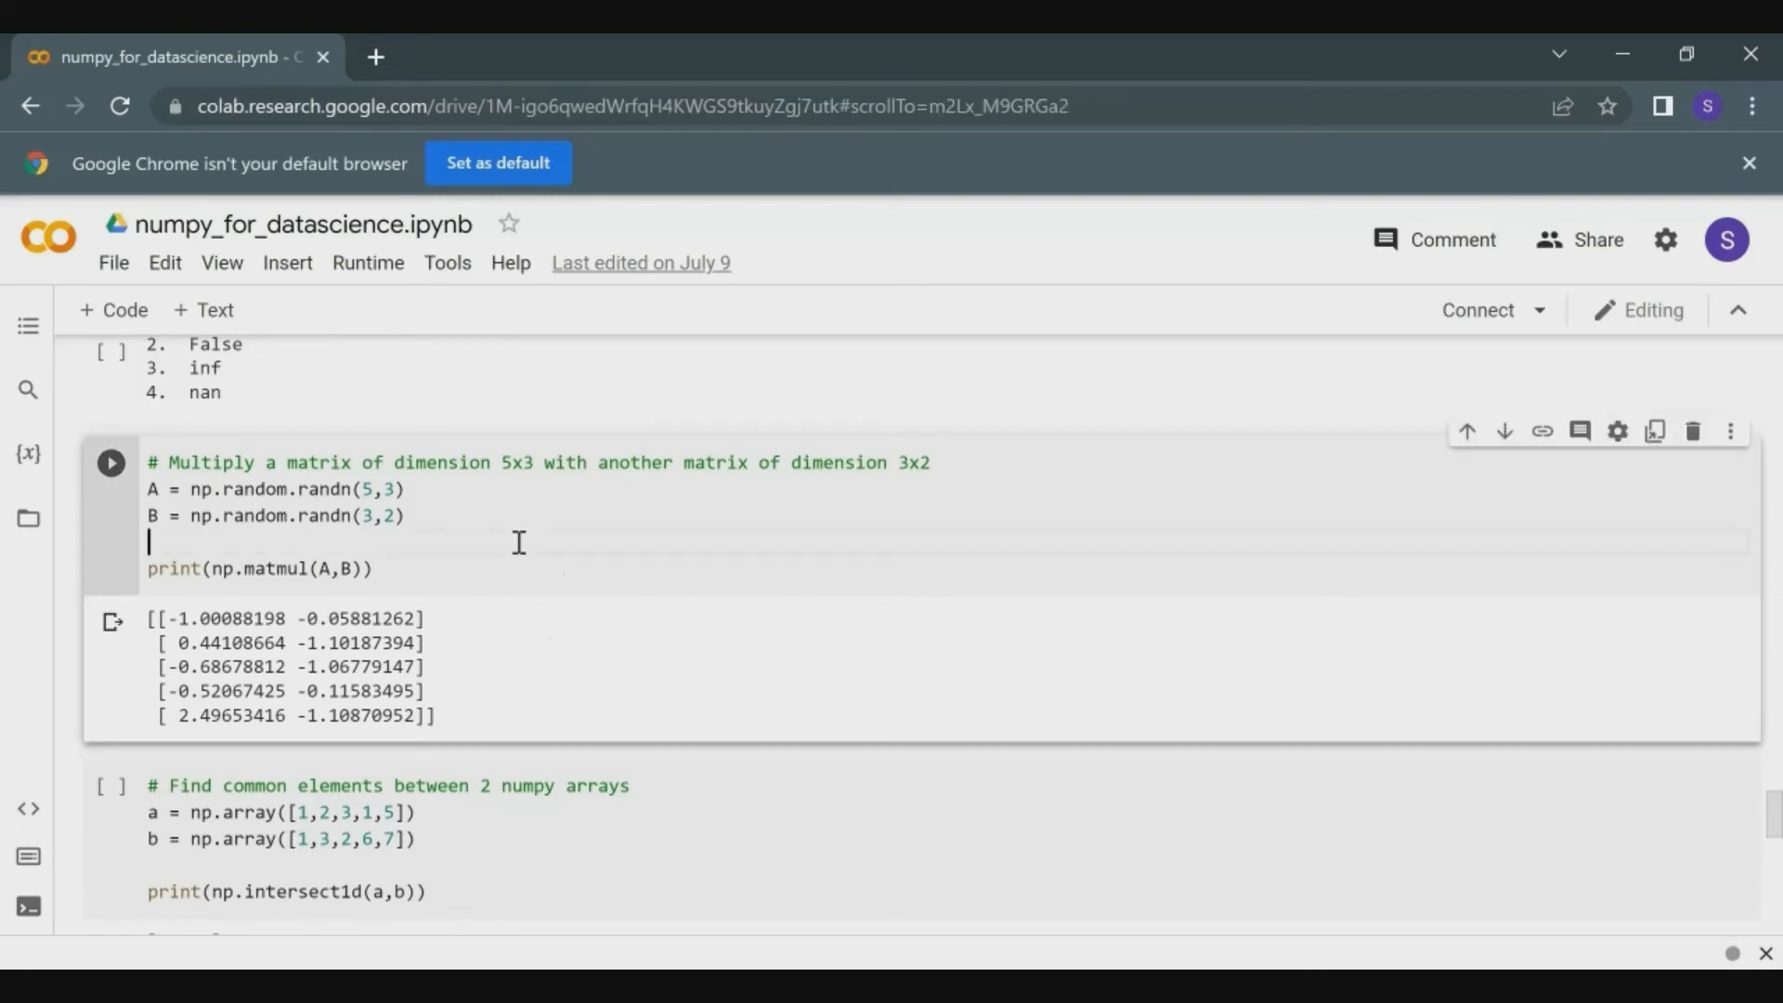
# Add the line print(A @ B) below print(np.matmul(A,B)) without running the cell.
pyautogui.write('@')
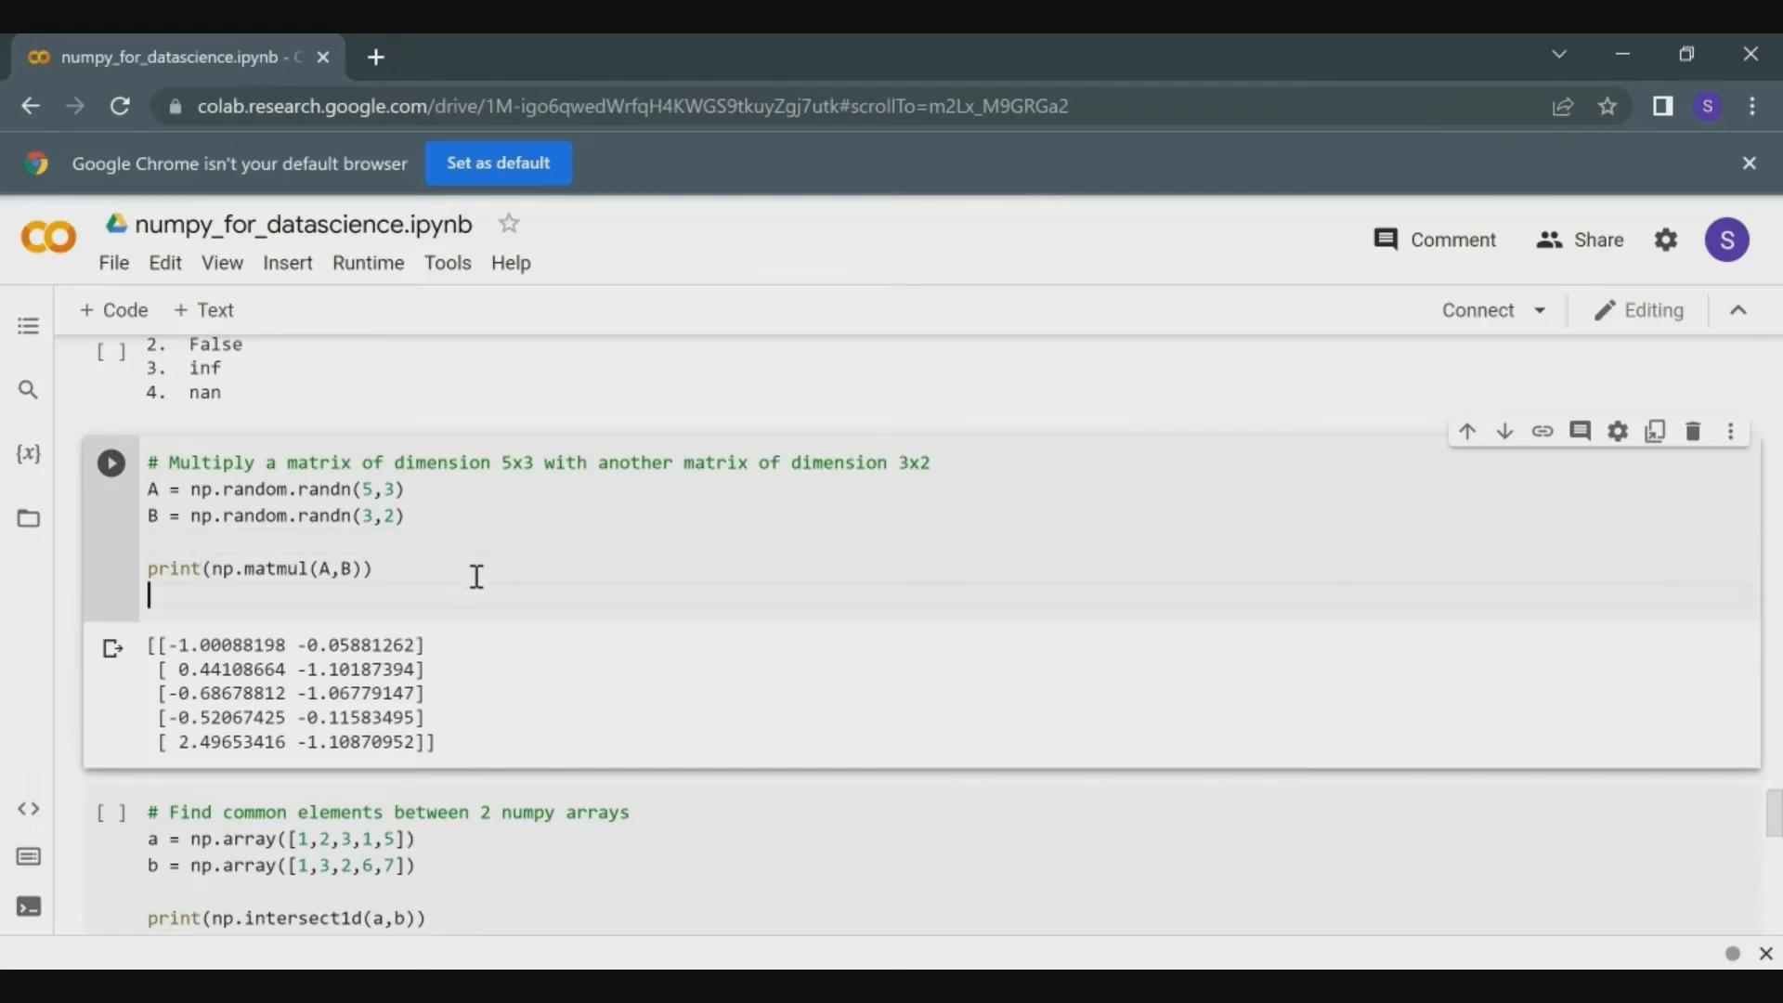
pyautogui.write('print()')
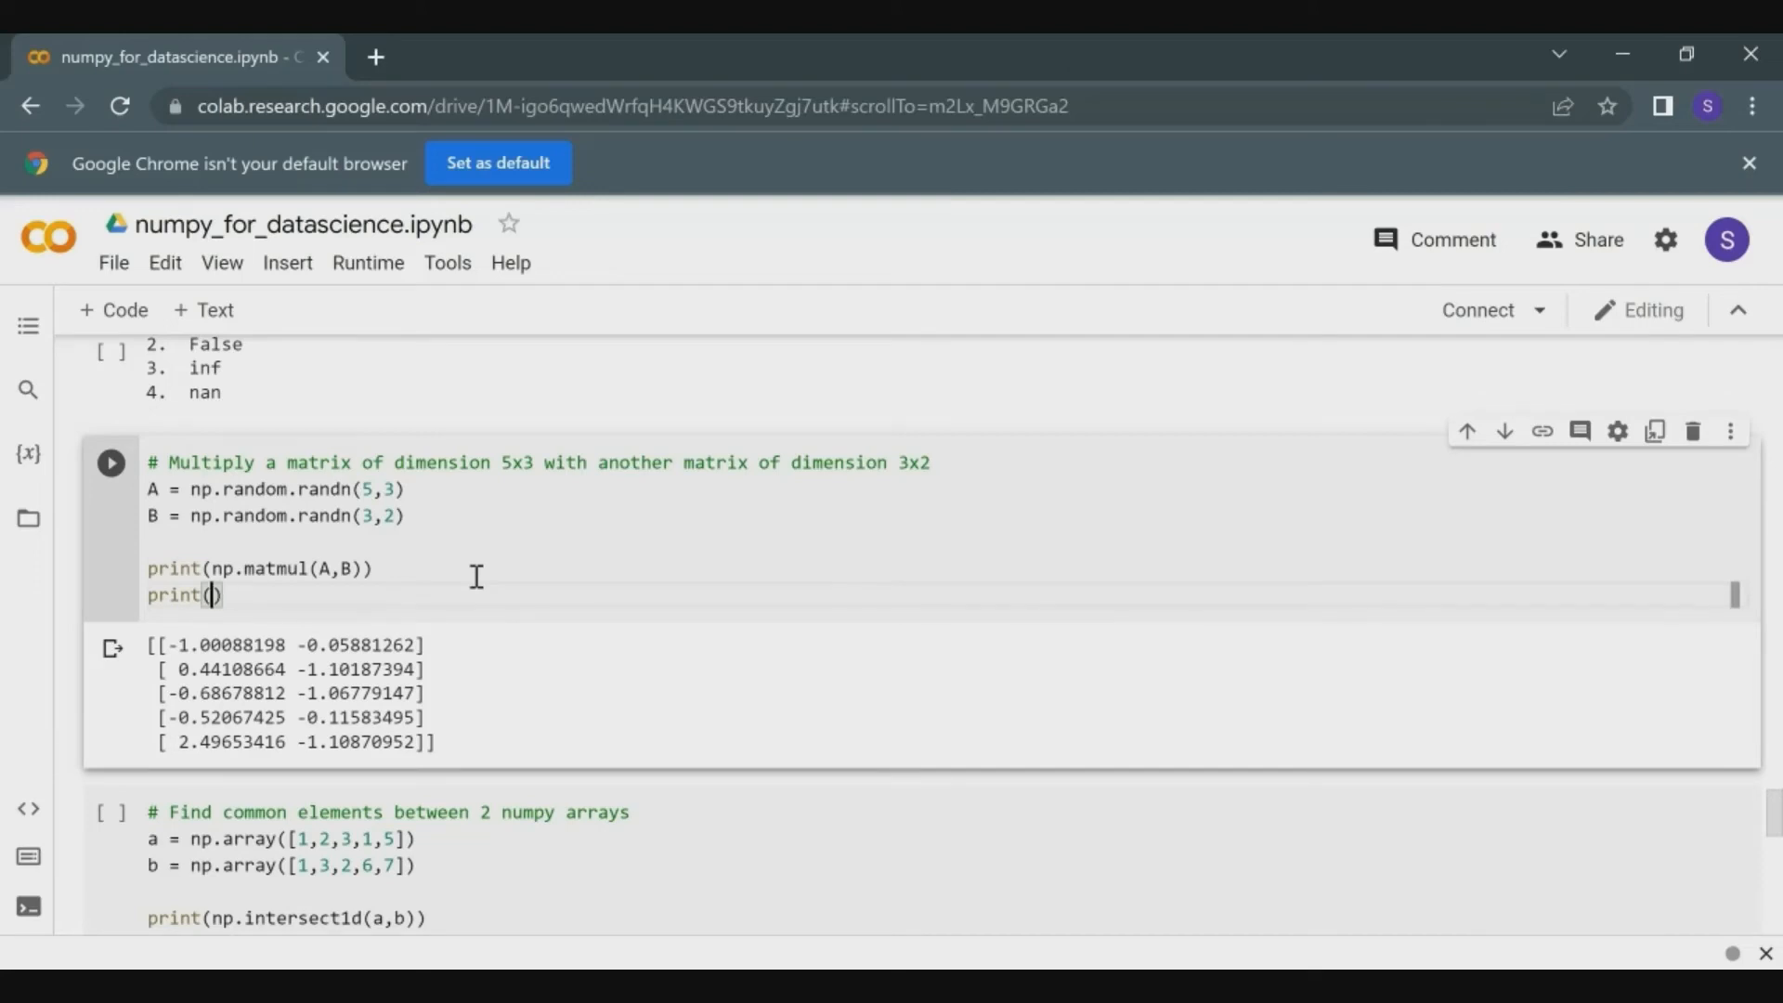
pyautogui.write('A')
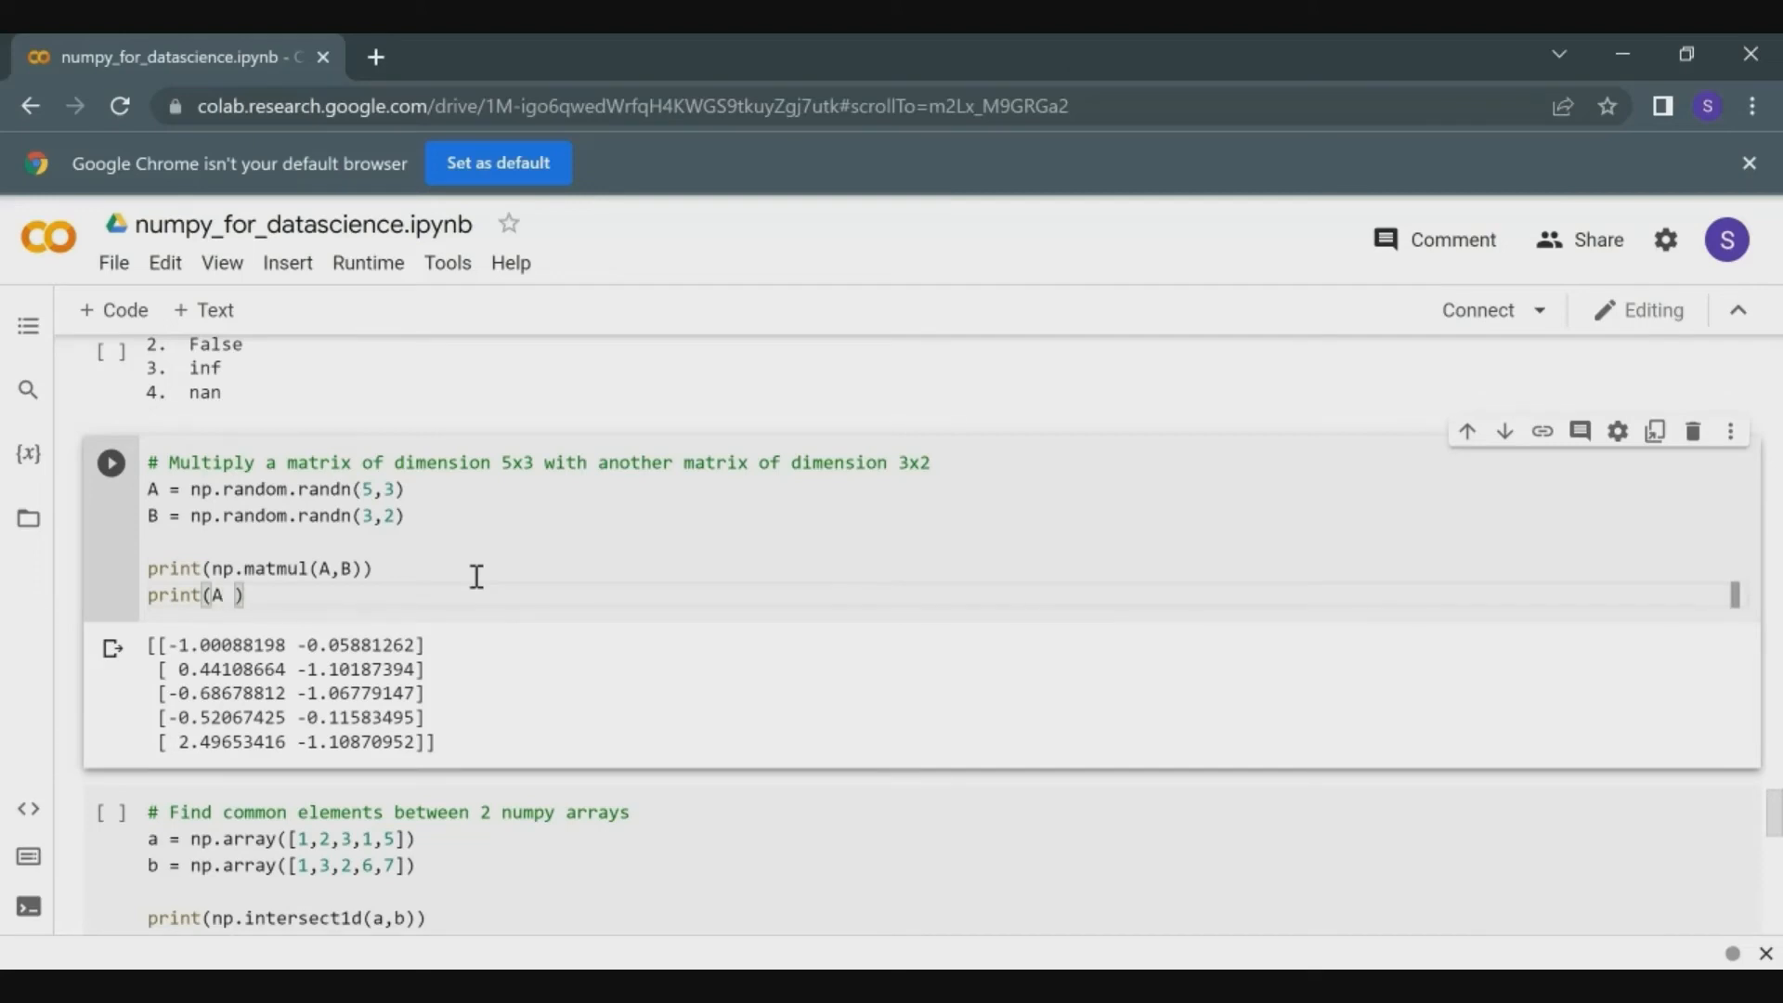
pyautogui.write('@ B')
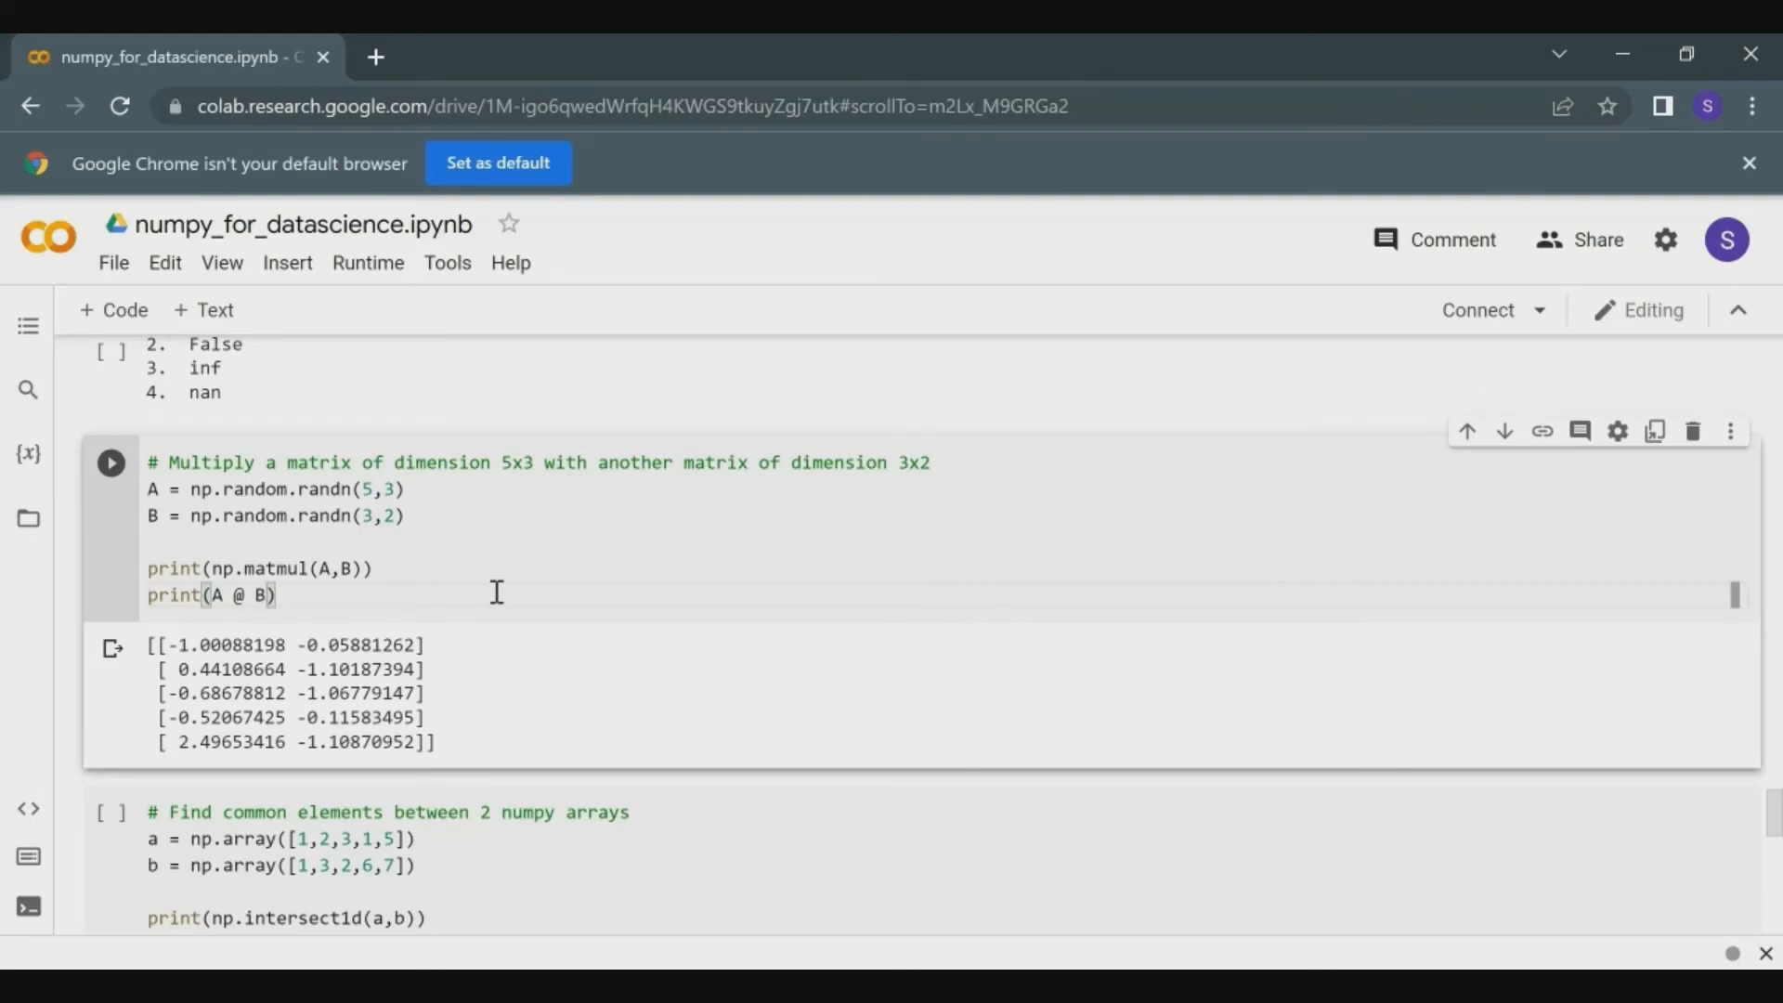
pyautogui.moveTo(398, 565)
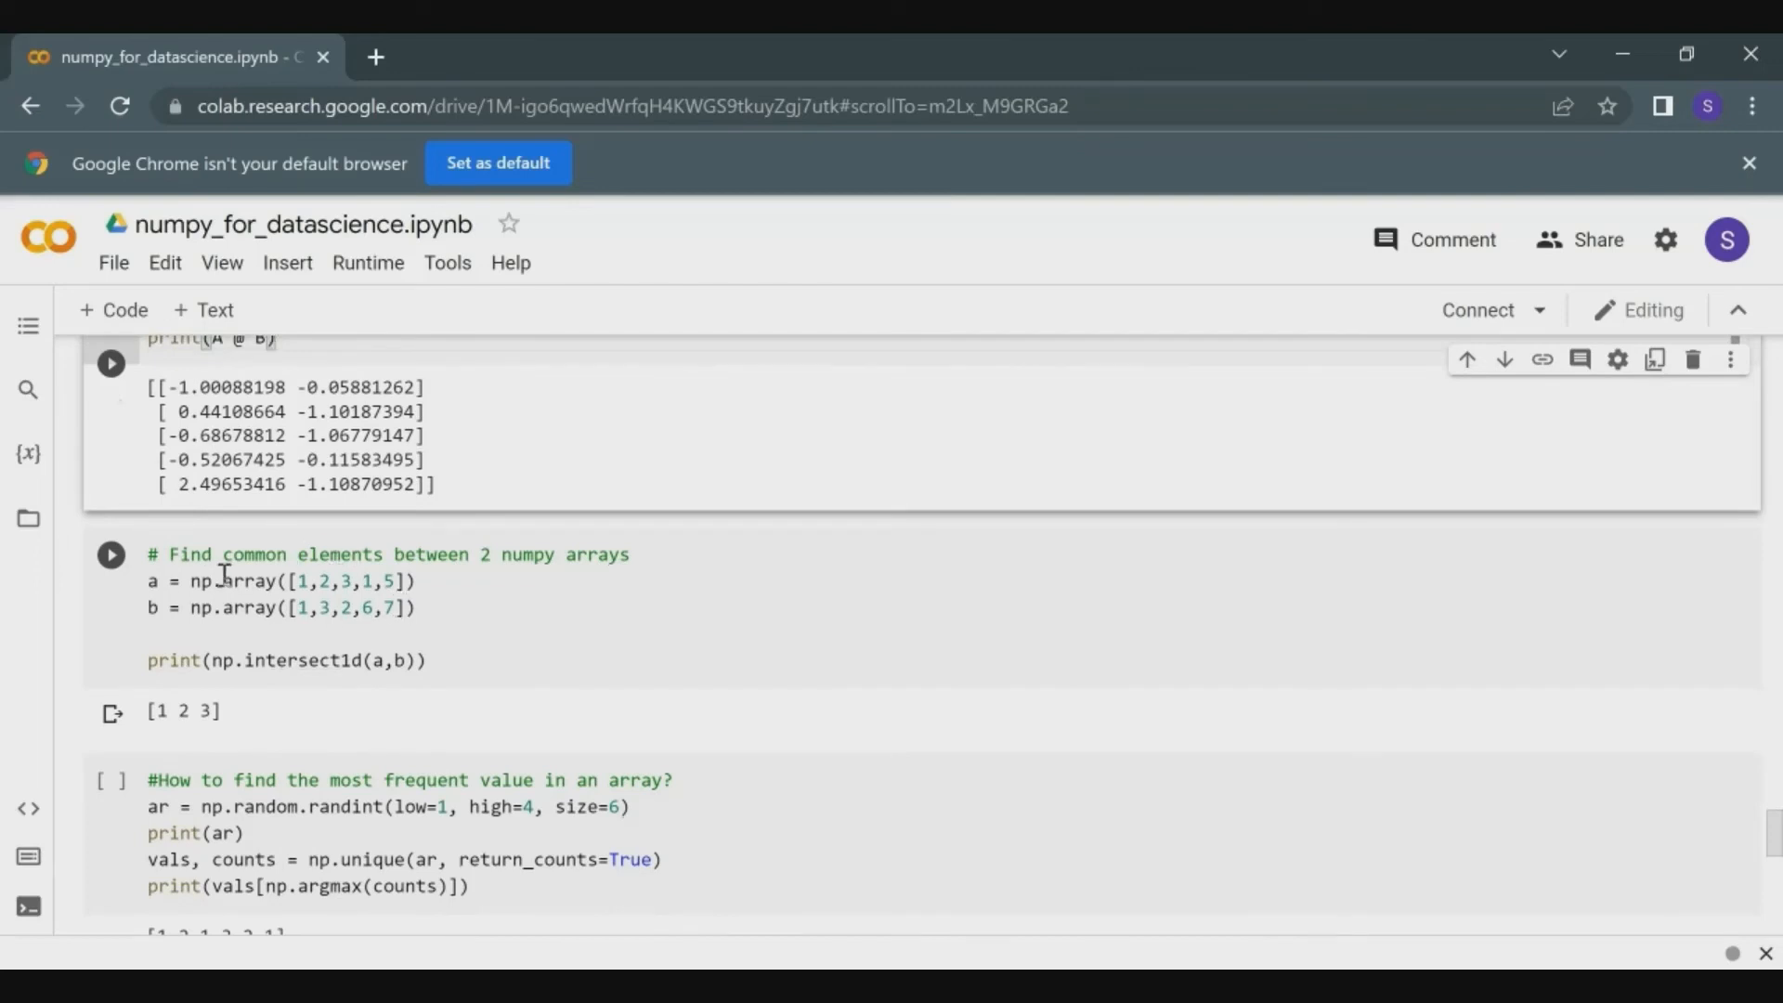
pyautogui.moveTo(505, 554)
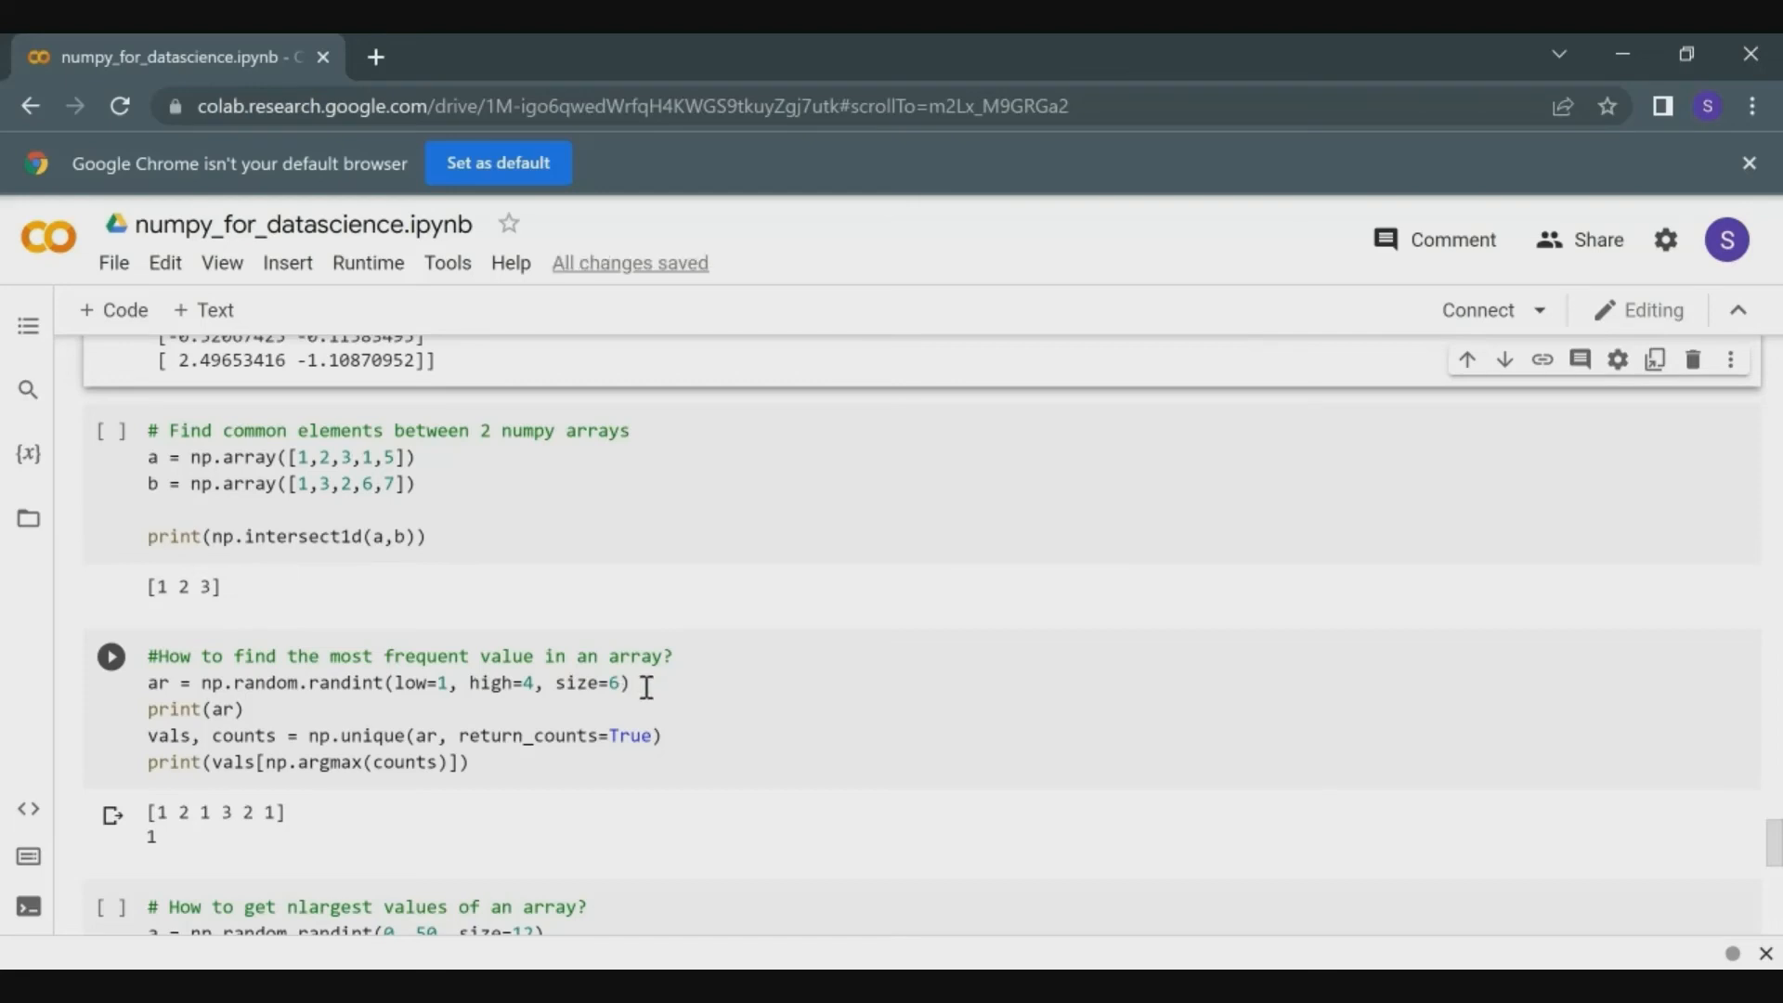
# Scroll to the most-frequent-value cell, its printed array and answer, and the argsort top-five cell.
pyautogui.scroll(-3)
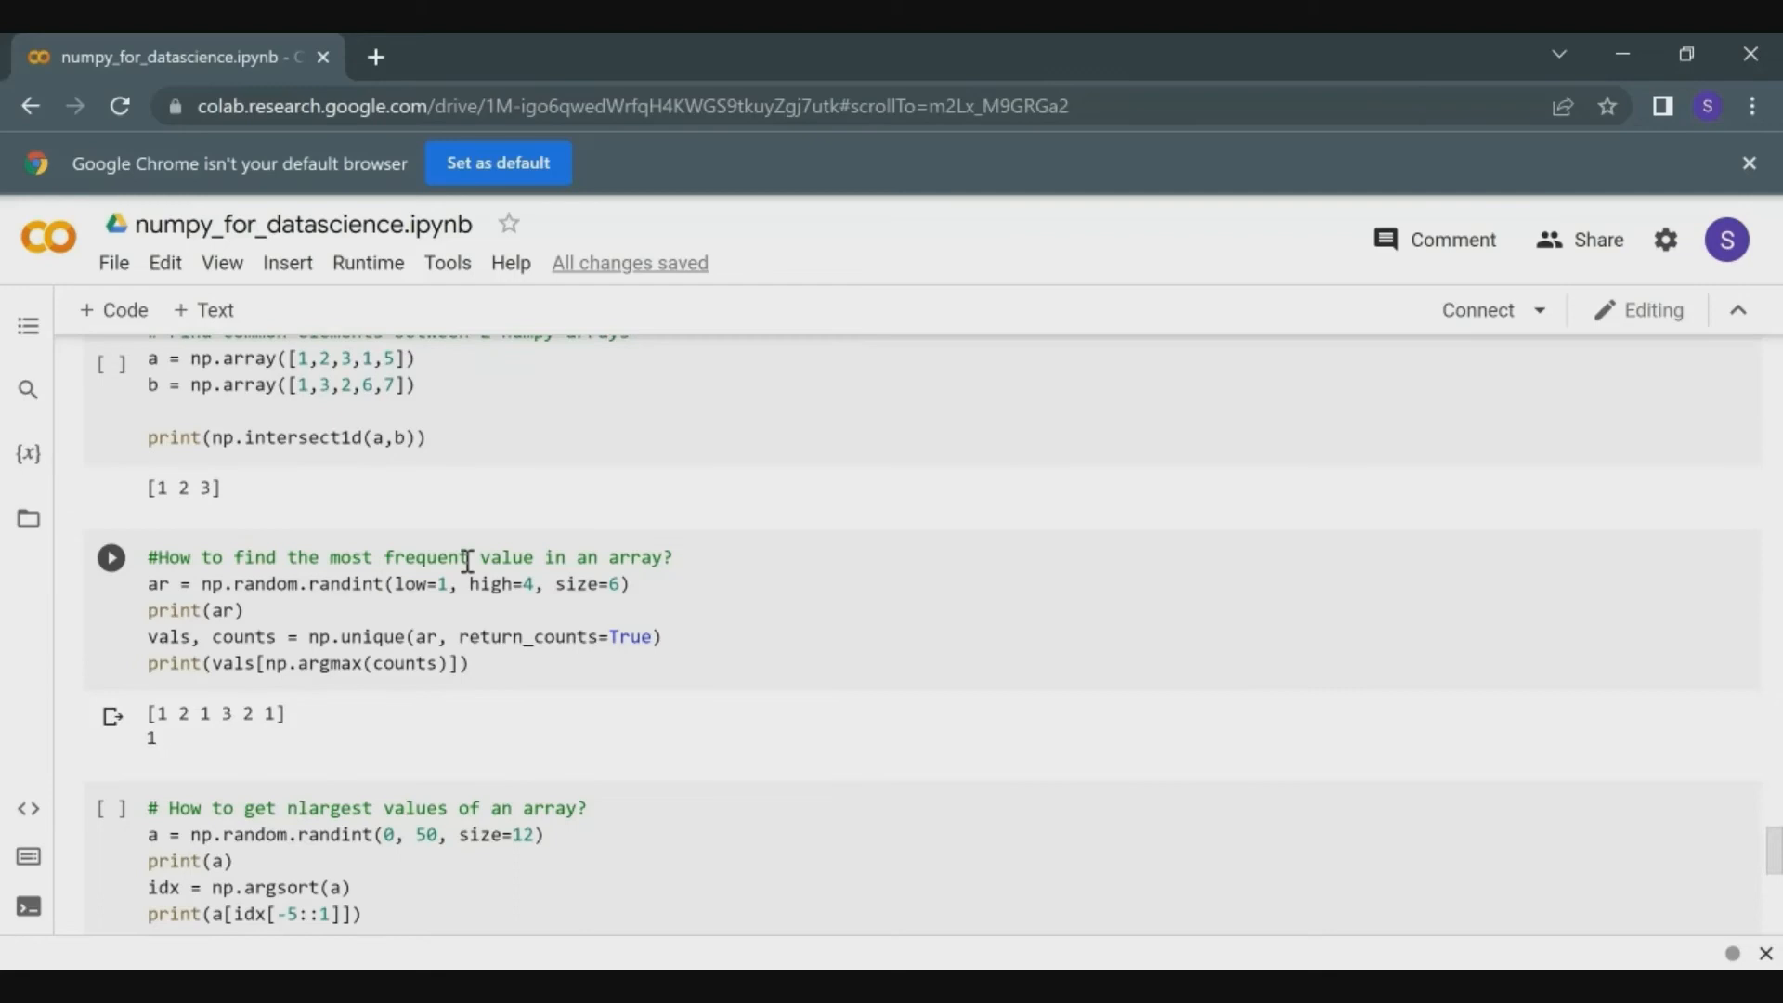
pyautogui.scroll(-3)
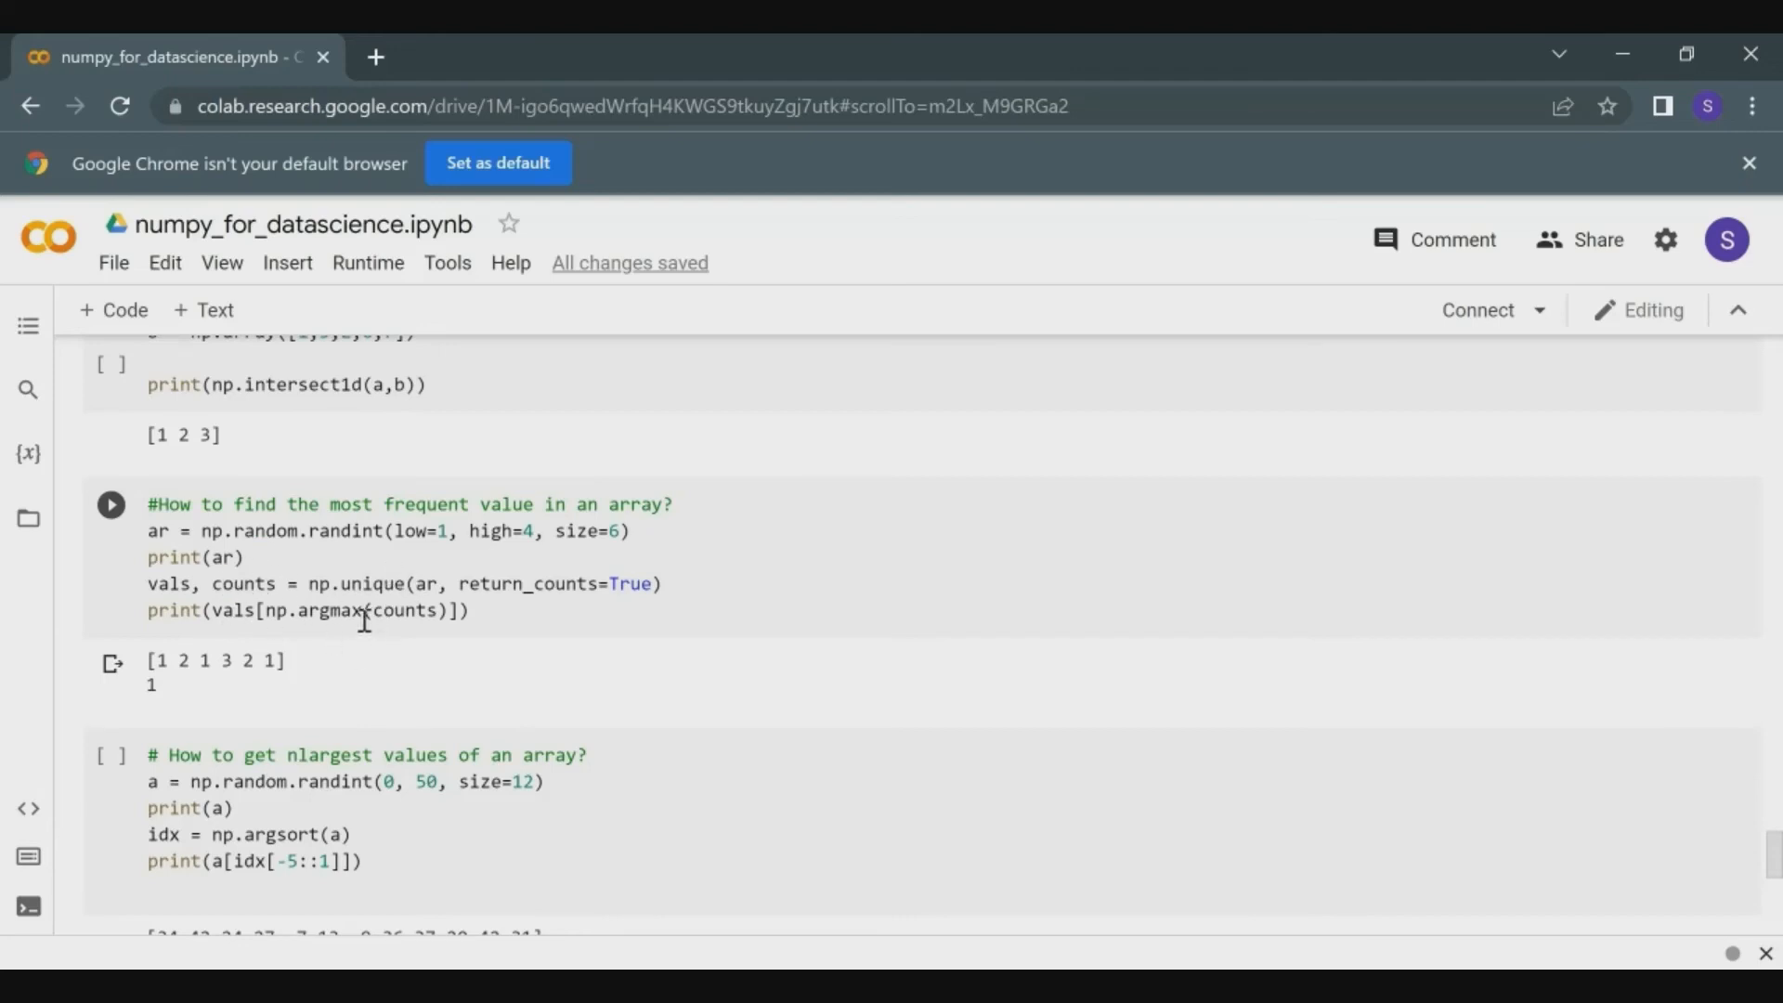
pyautogui.moveTo(449, 631)
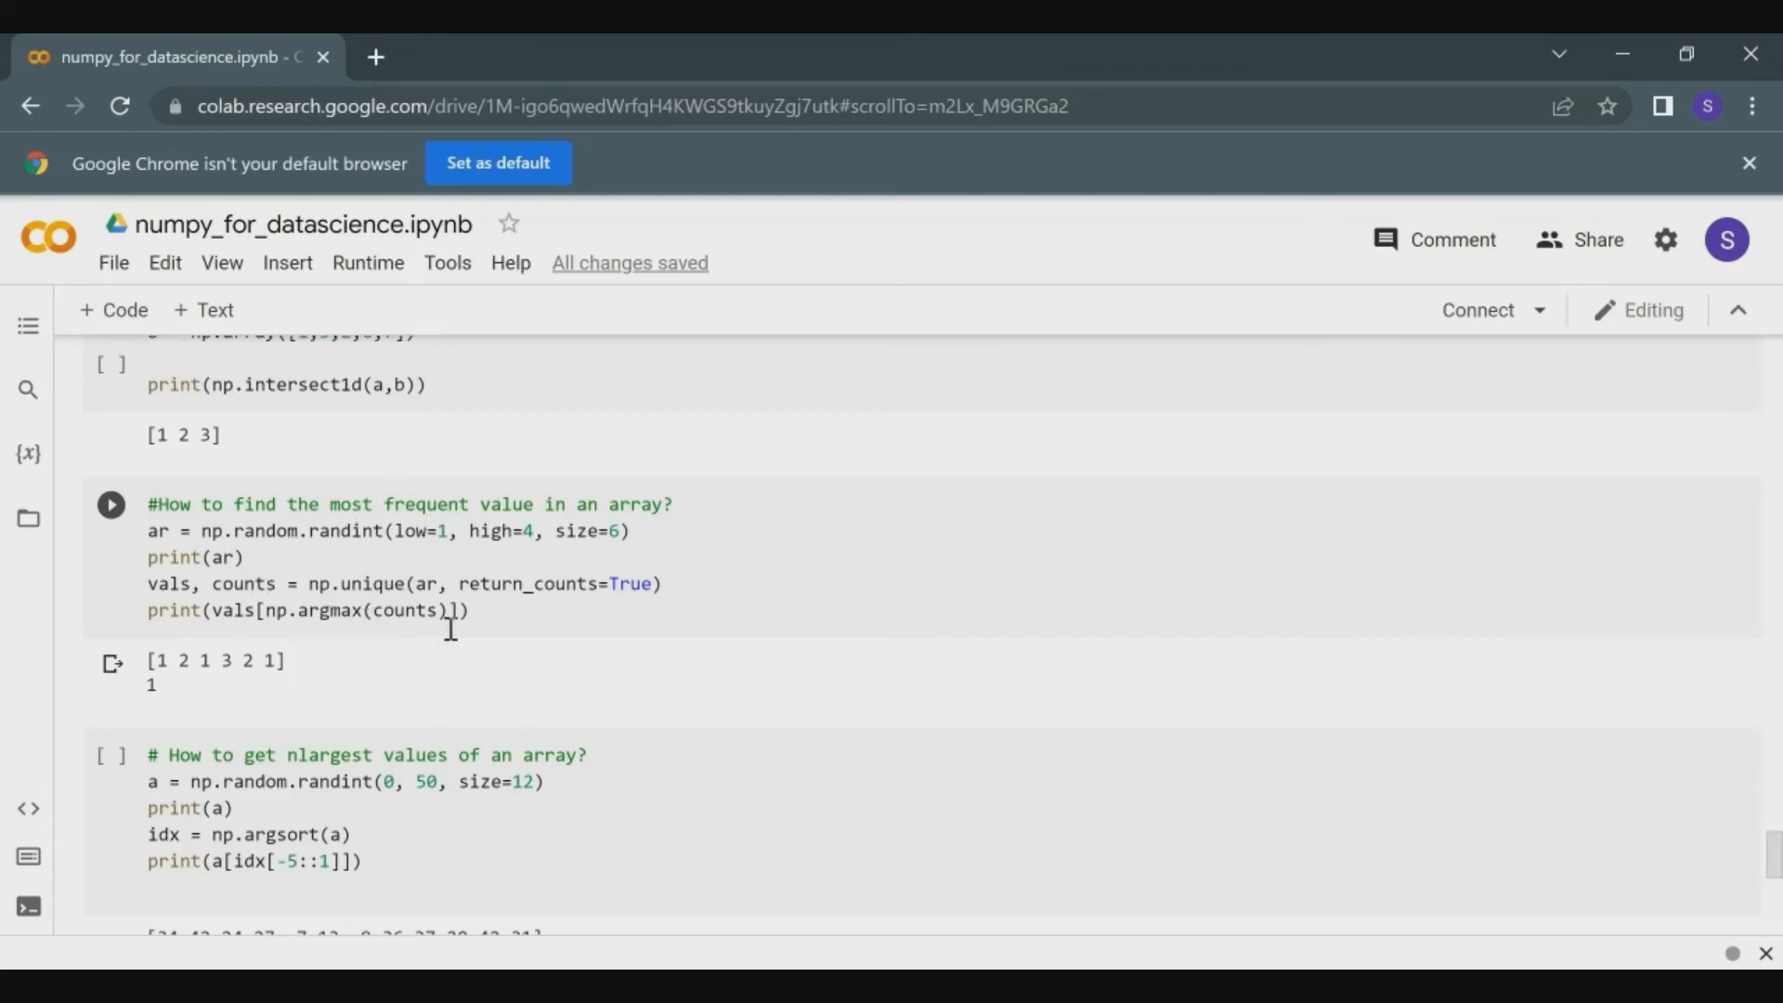
pyautogui.moveTo(442, 622)
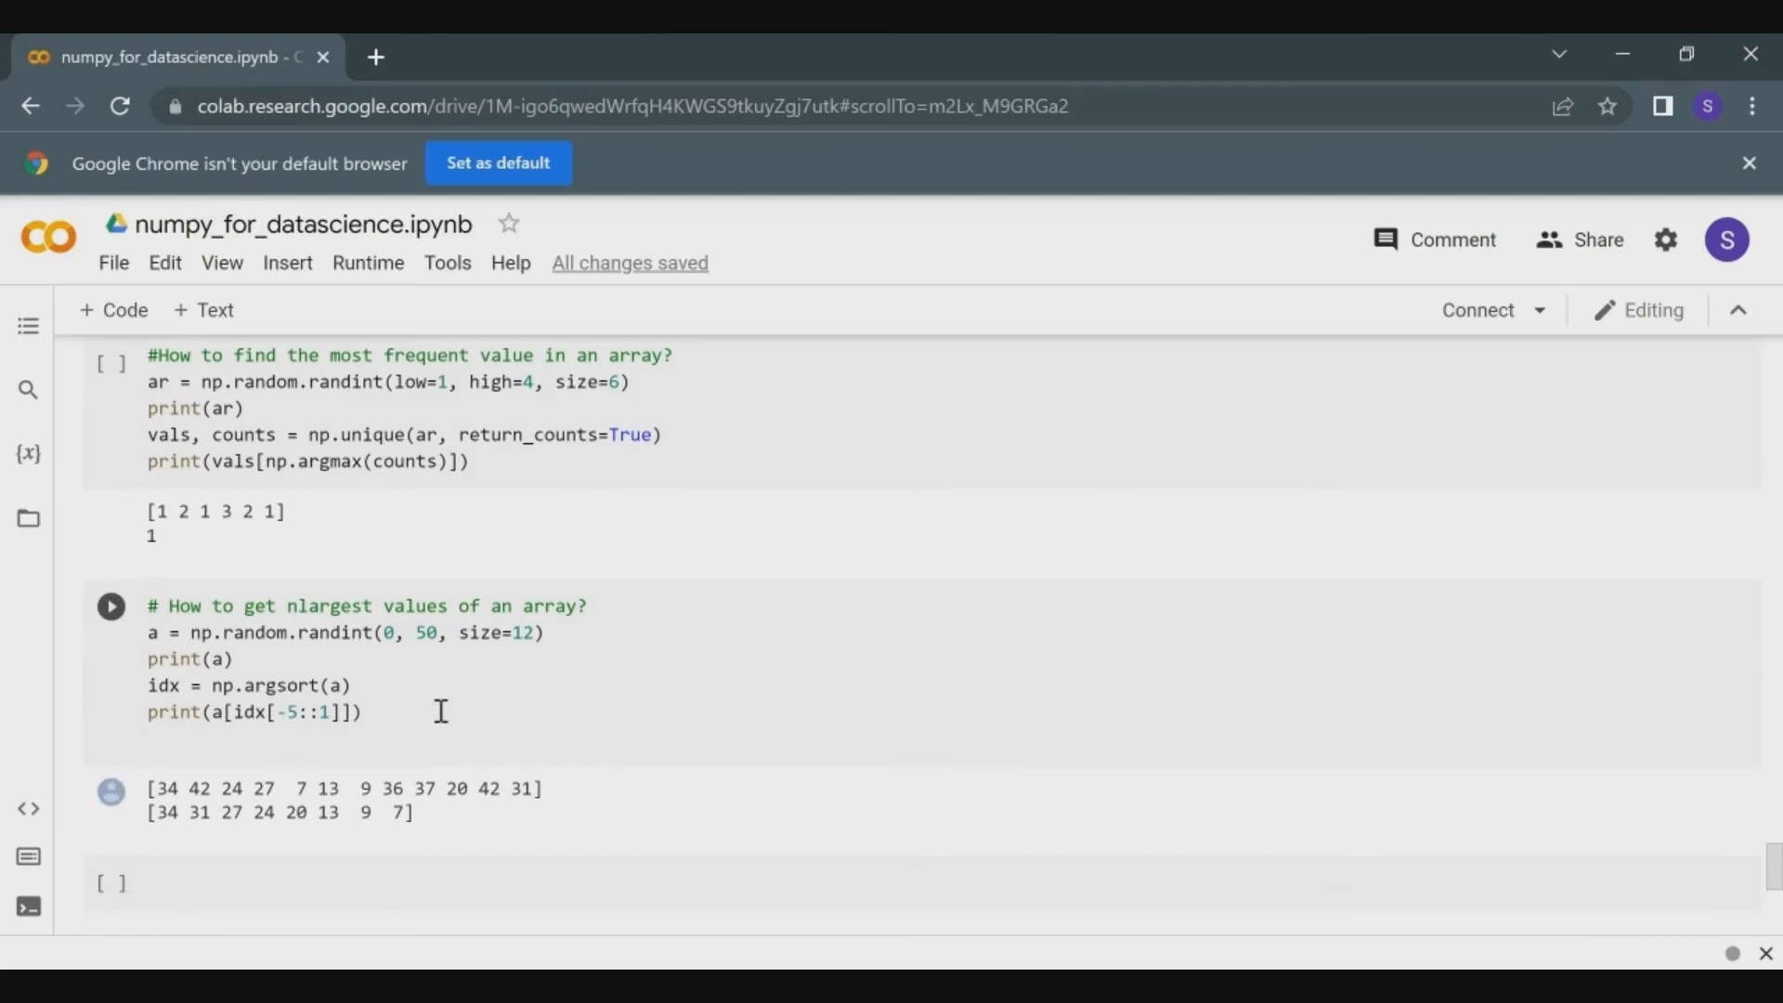
pyautogui.moveTo(264, 657)
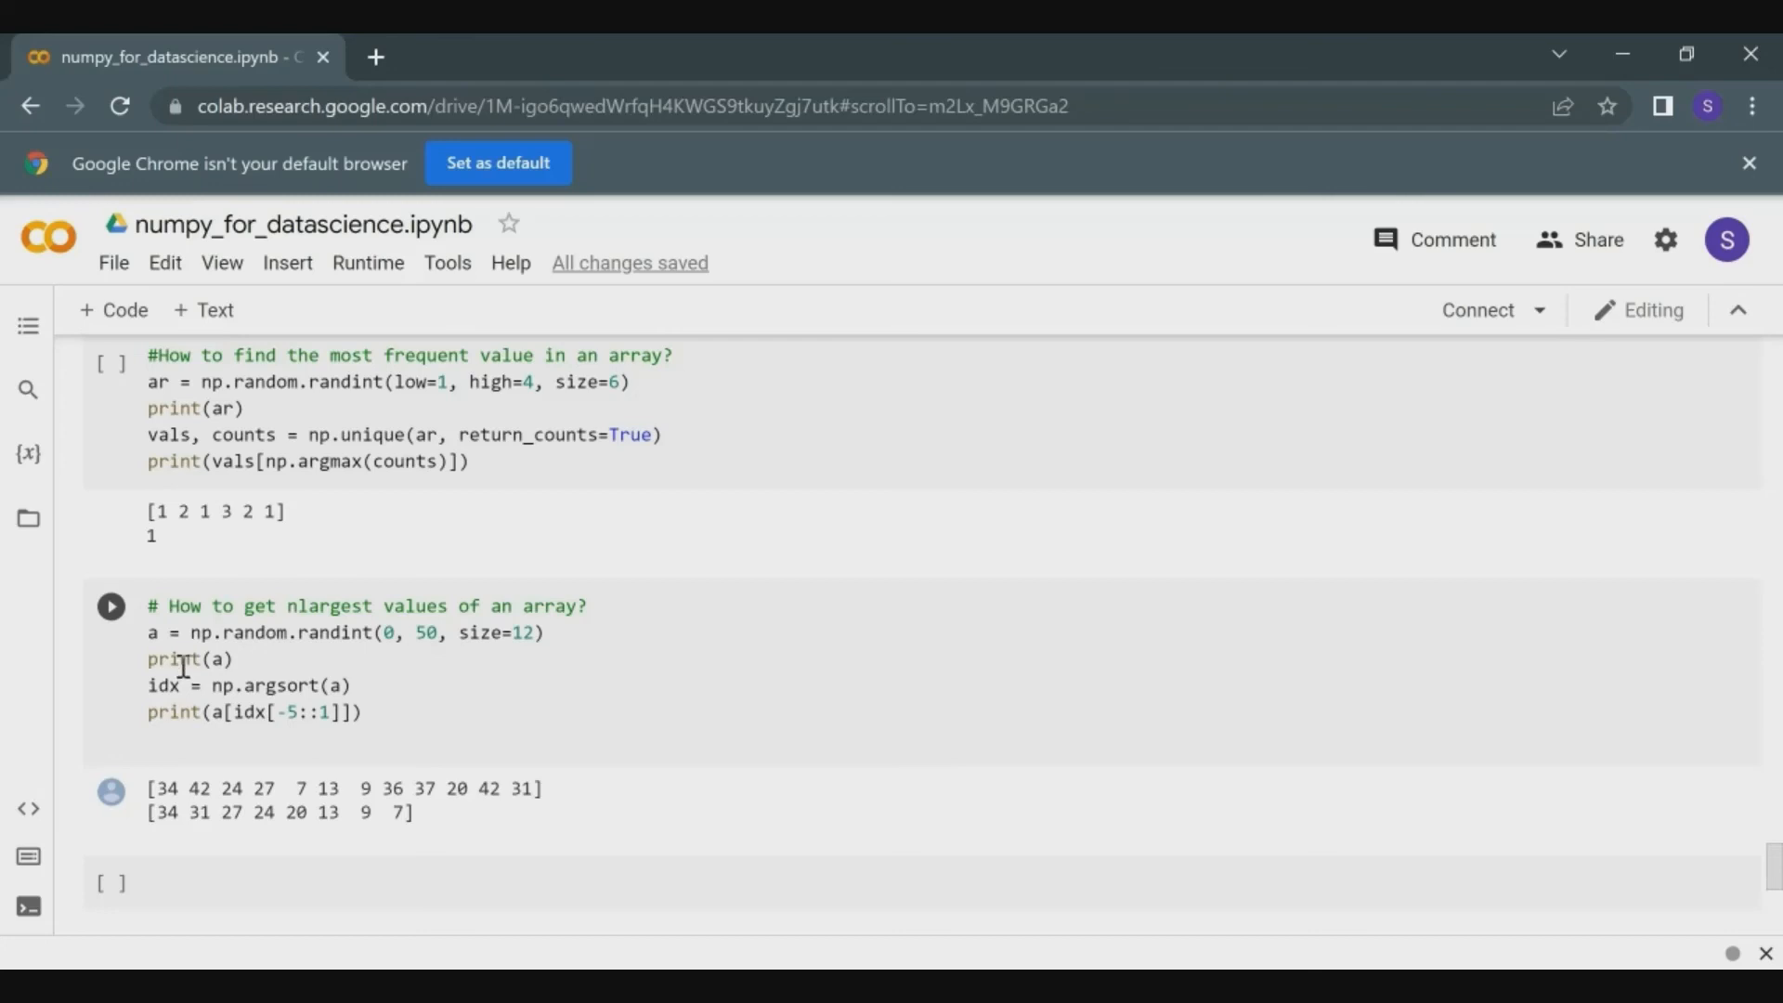
pyautogui.moveTo(397, 657)
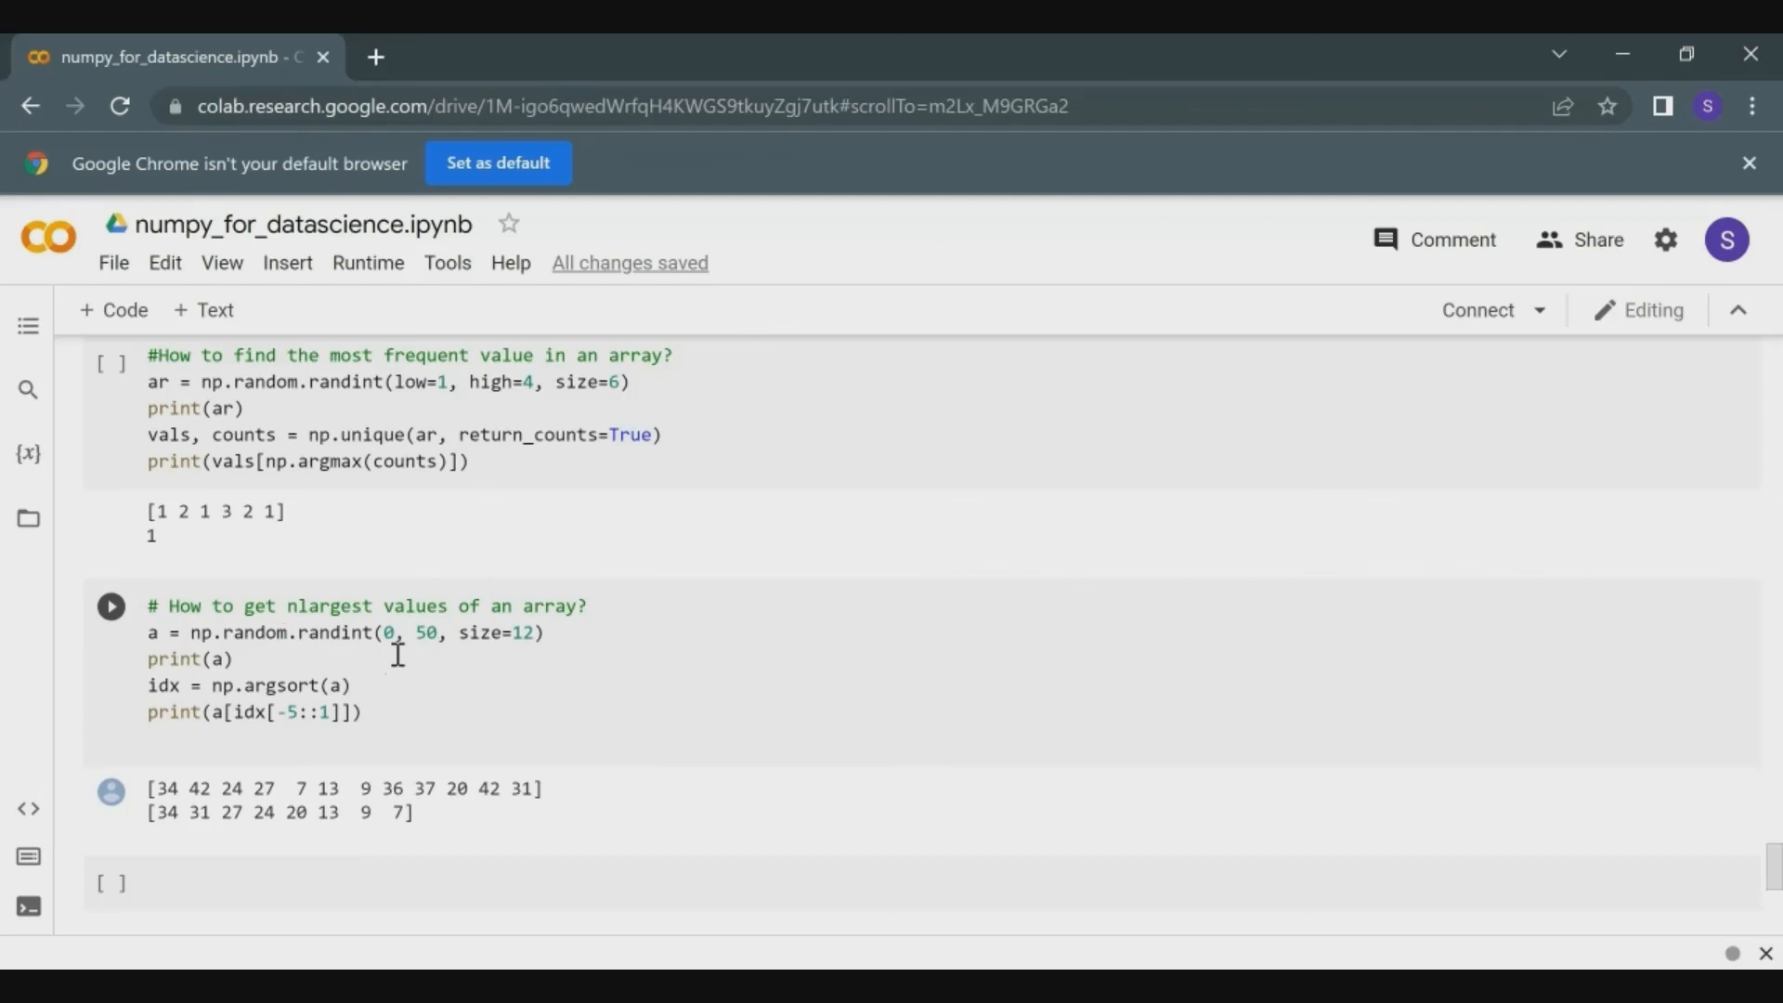
pyautogui.moveTo(226, 696)
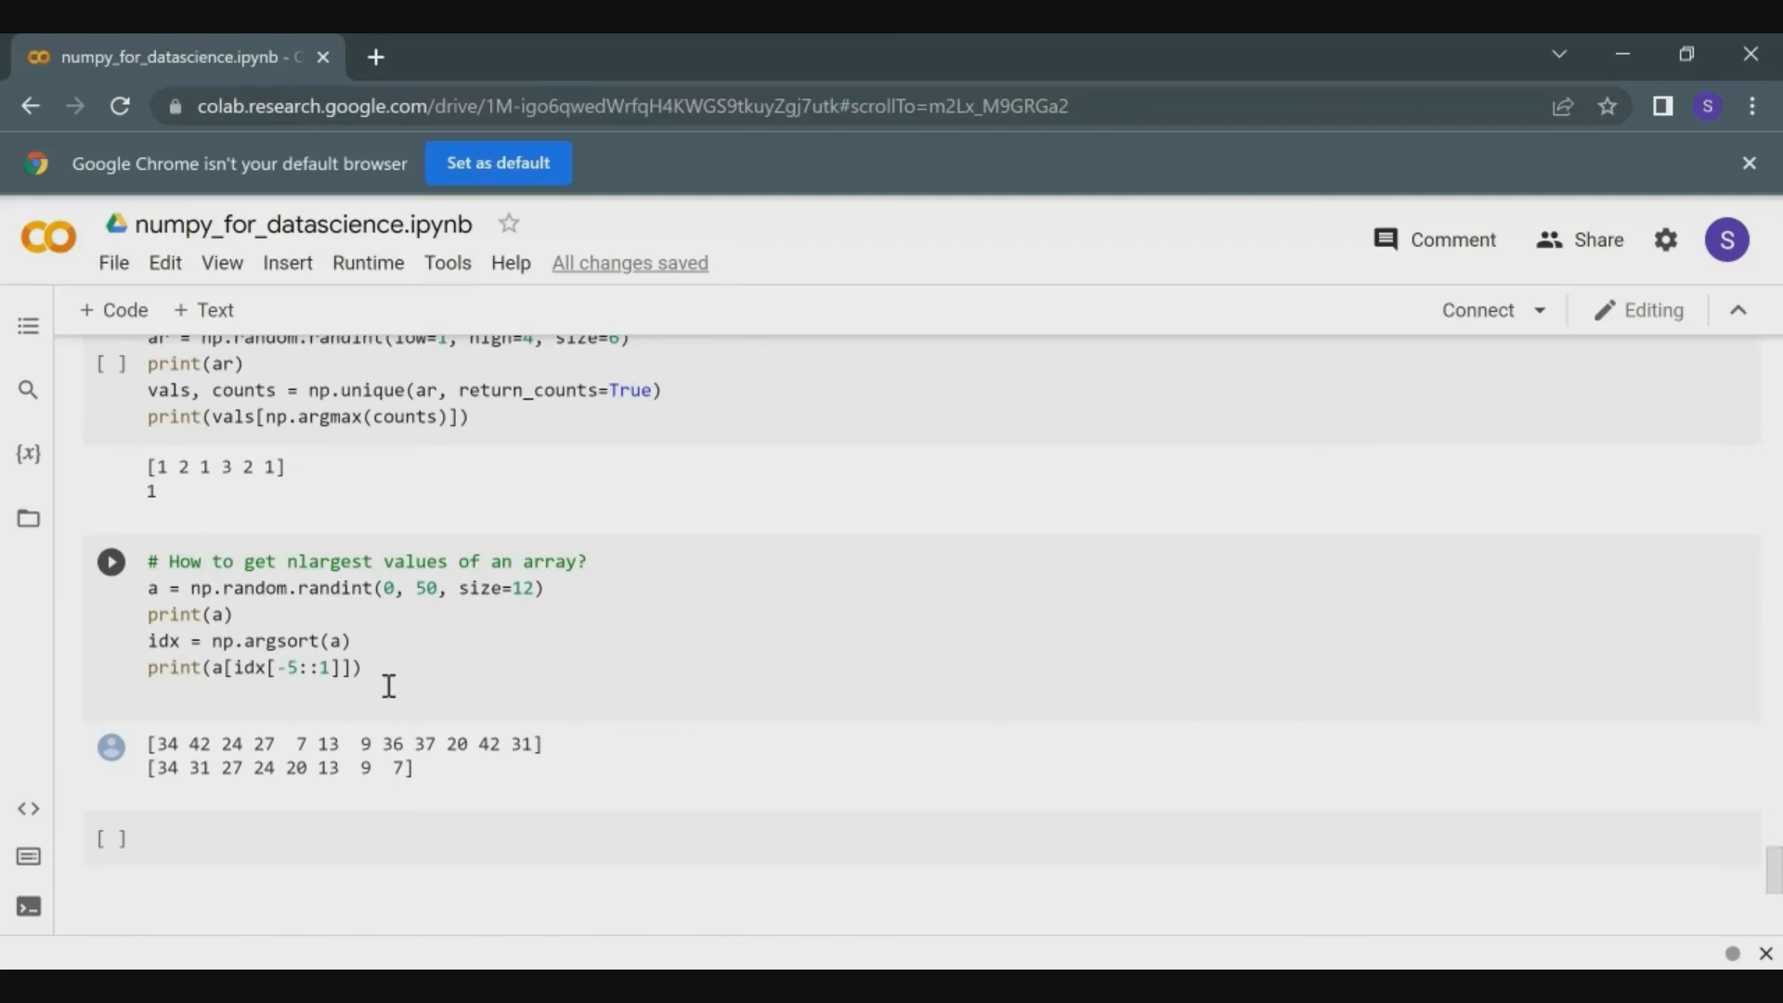
# Scroll to the nlargest cell's output: the random array and its descending value list.
pyautogui.scroll(-3)
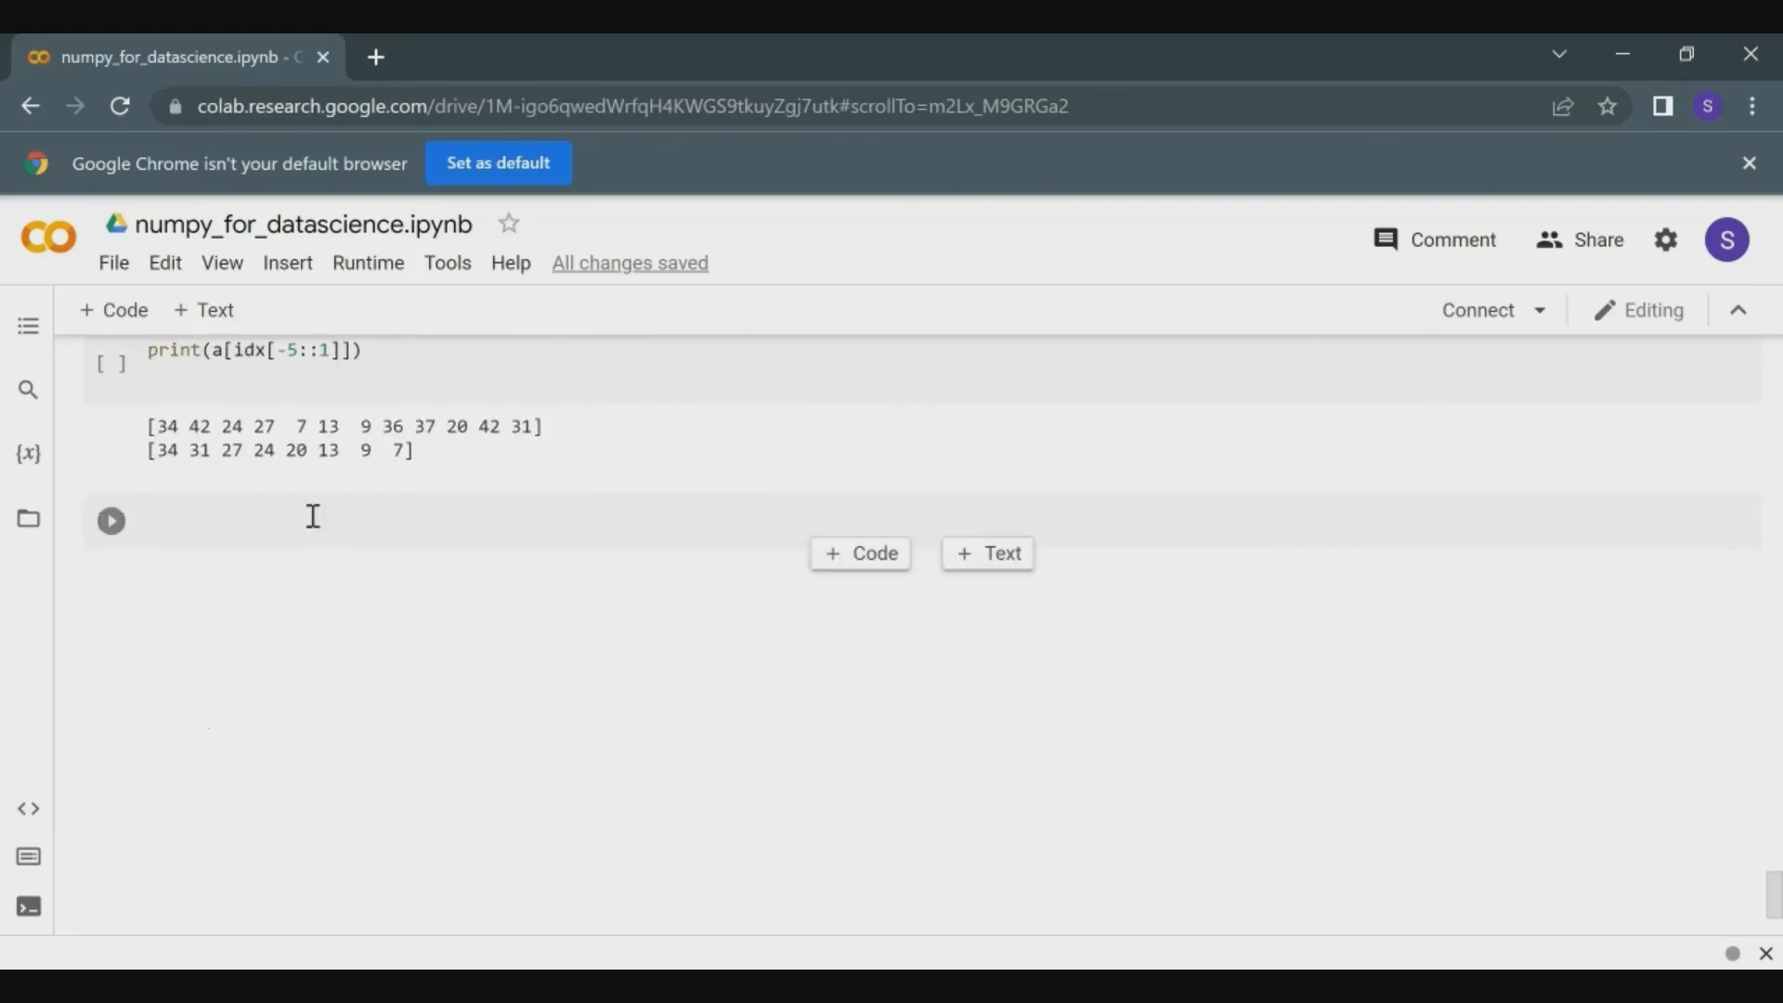
# Scroll past the notebook's end and back up to the Exercise basic 10–49 vector cell.
pyautogui.scroll(-3)
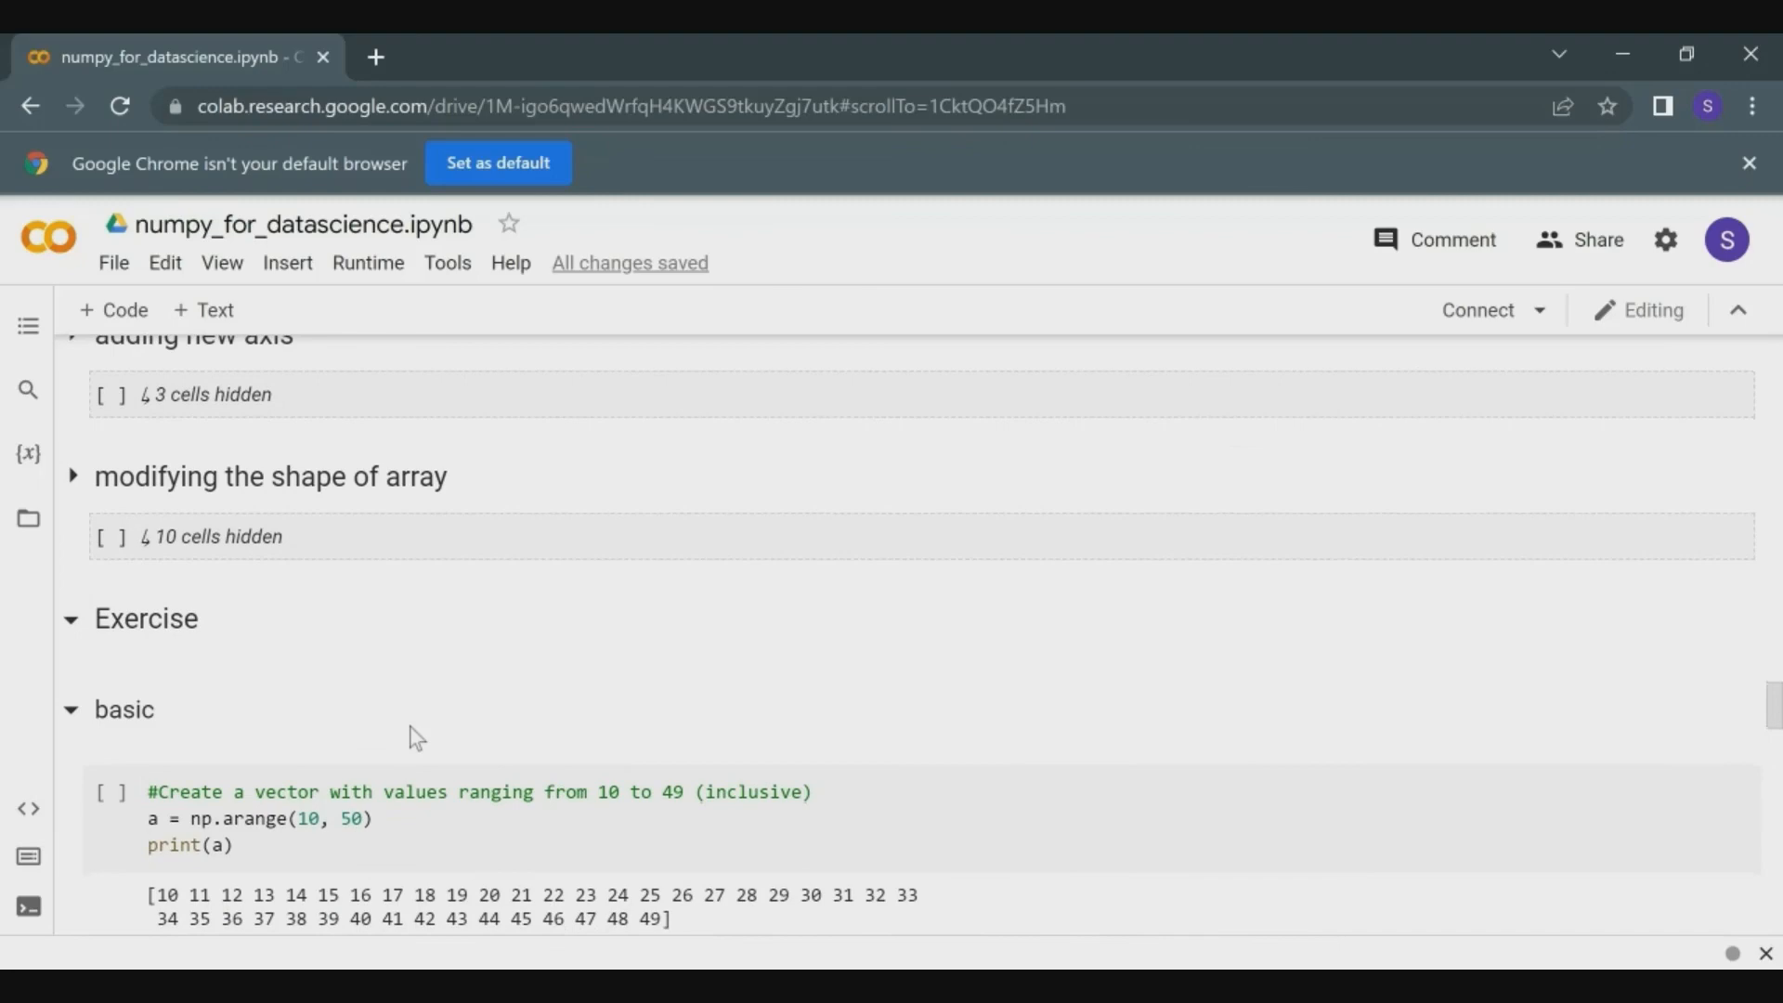
pyautogui.moveTo(840, 847)
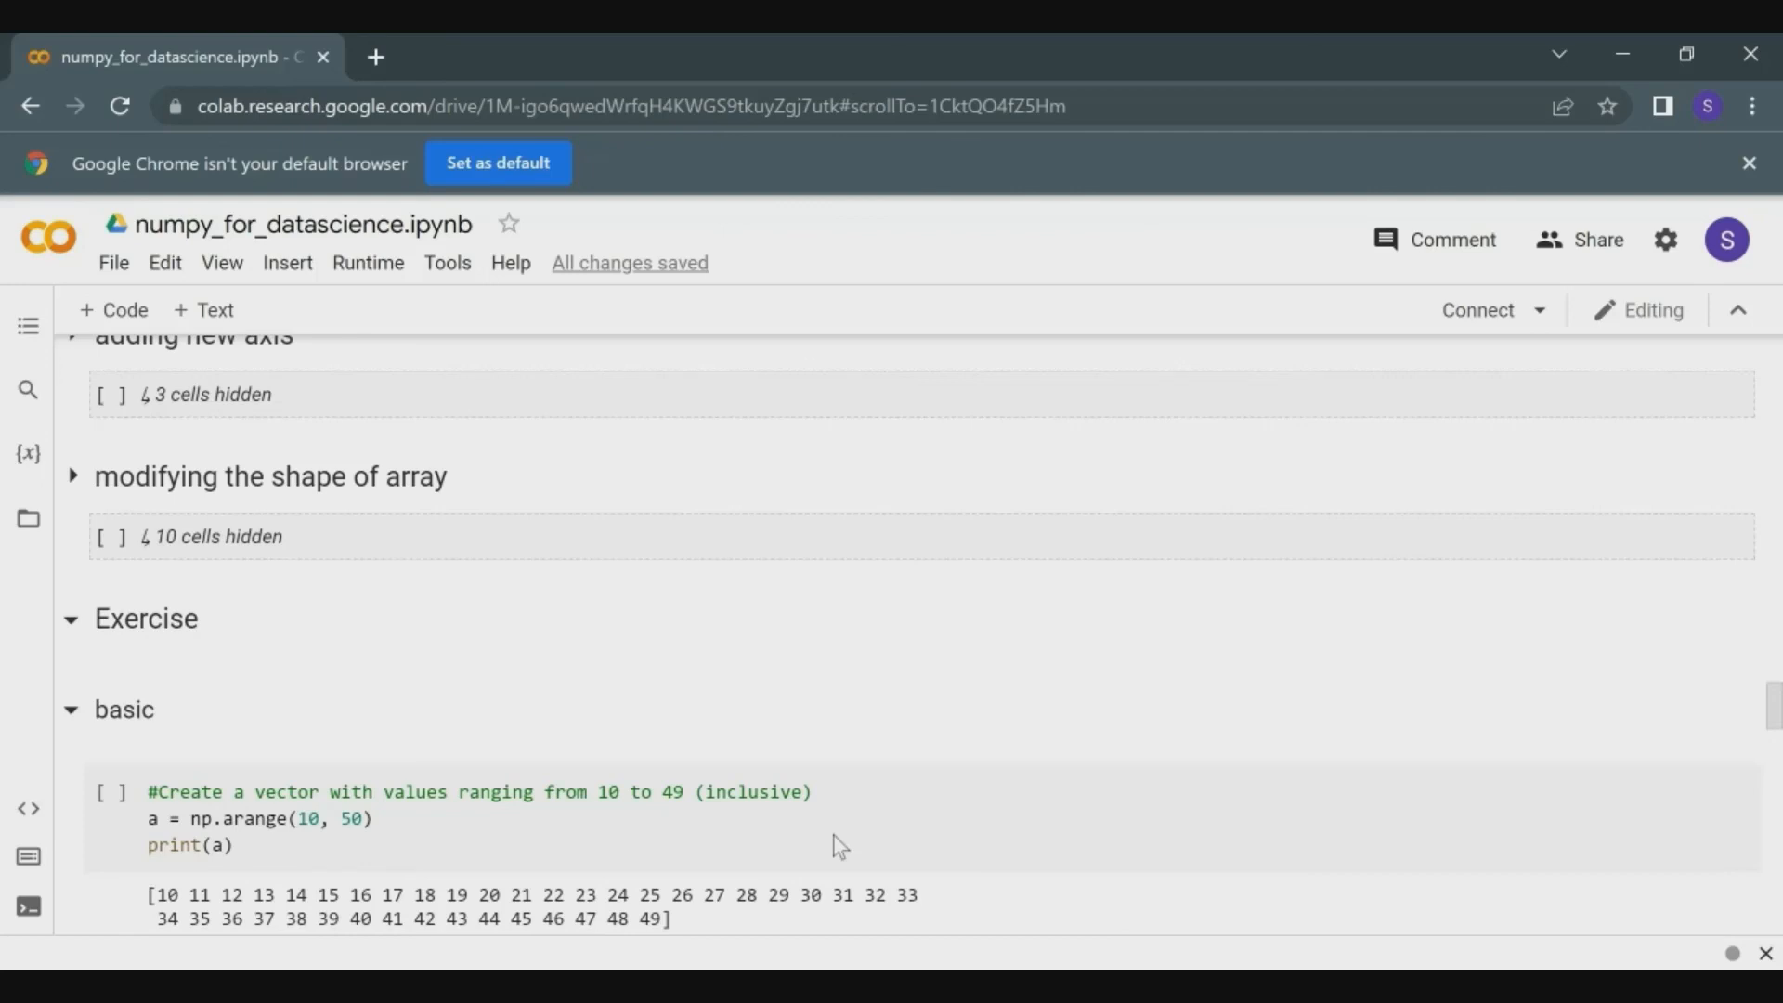
pyautogui.moveTo(1031, 899)
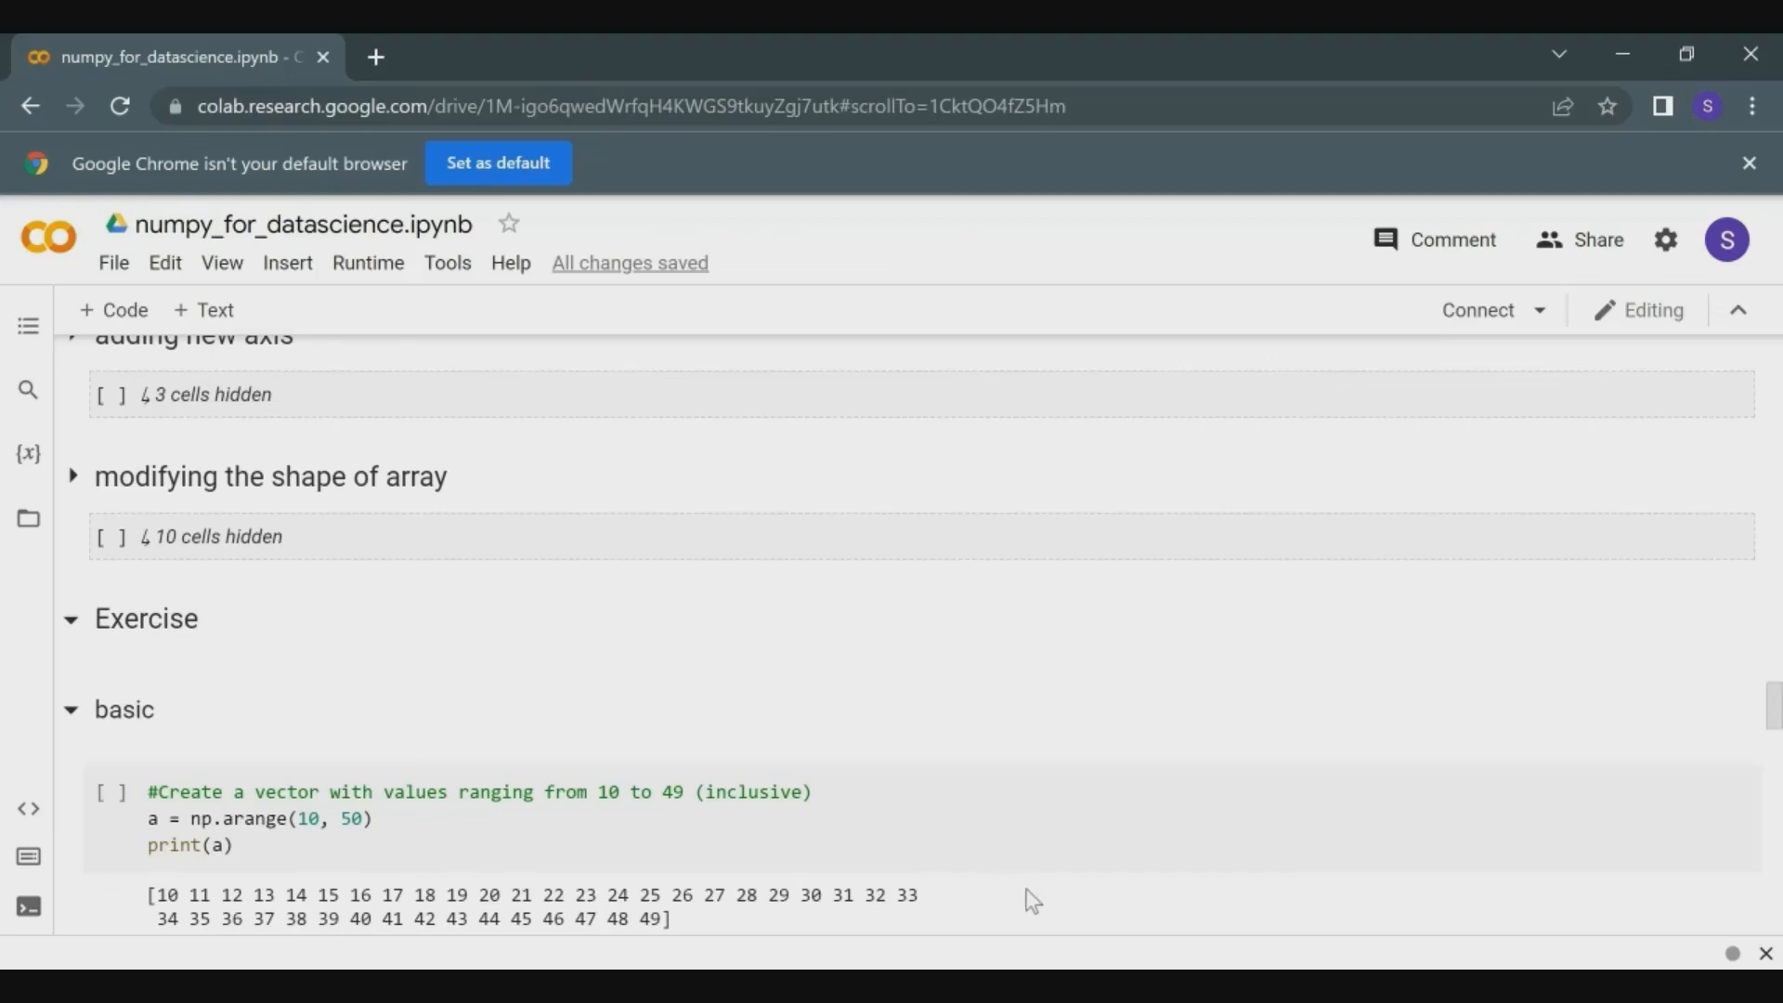